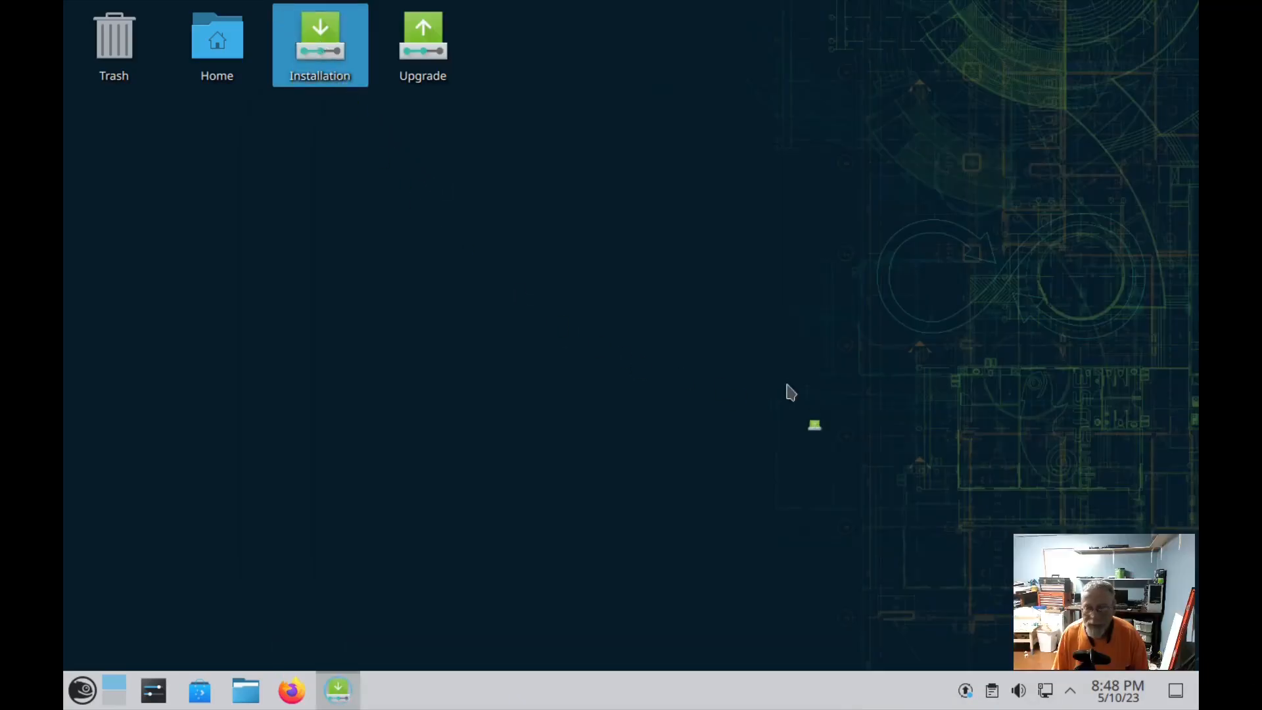
Step: Launch the openSUSE Tumbleweed installer from the desktop Installation icon
double_click(320, 37)
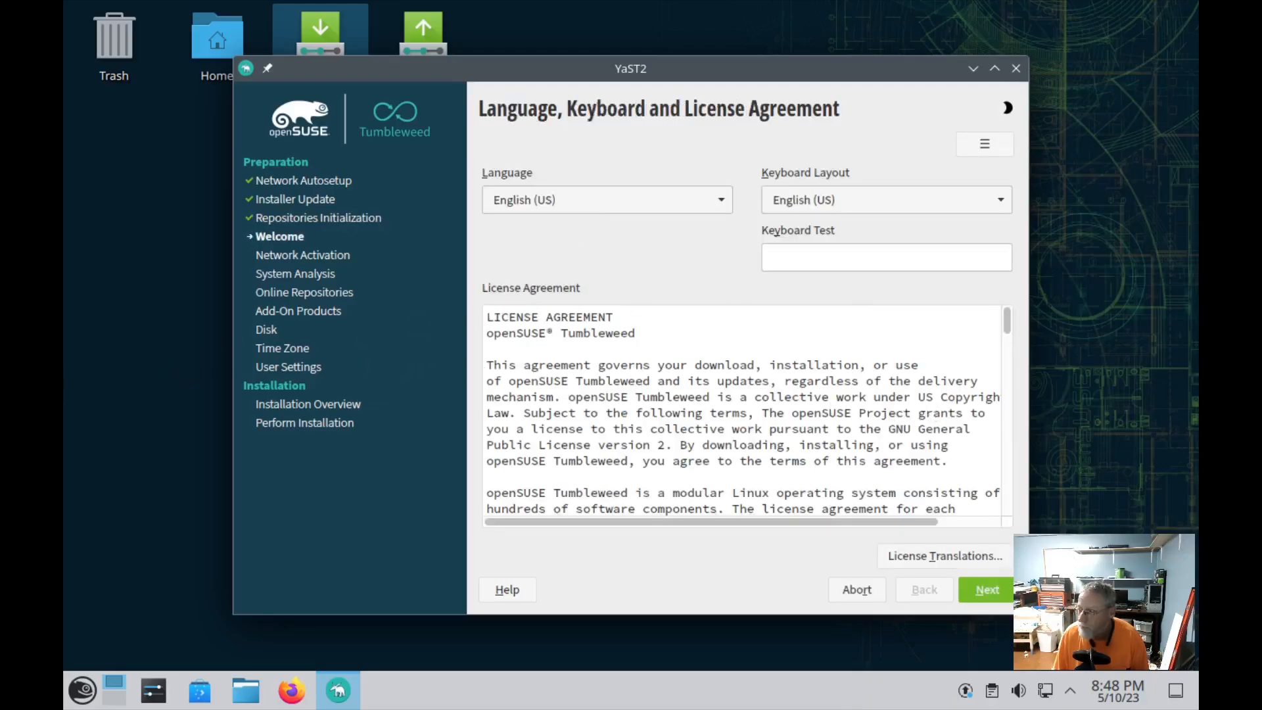
Step: Continue past the license, activate online repositories and add Update, OSS and NON-OSS
left_click(986, 589)
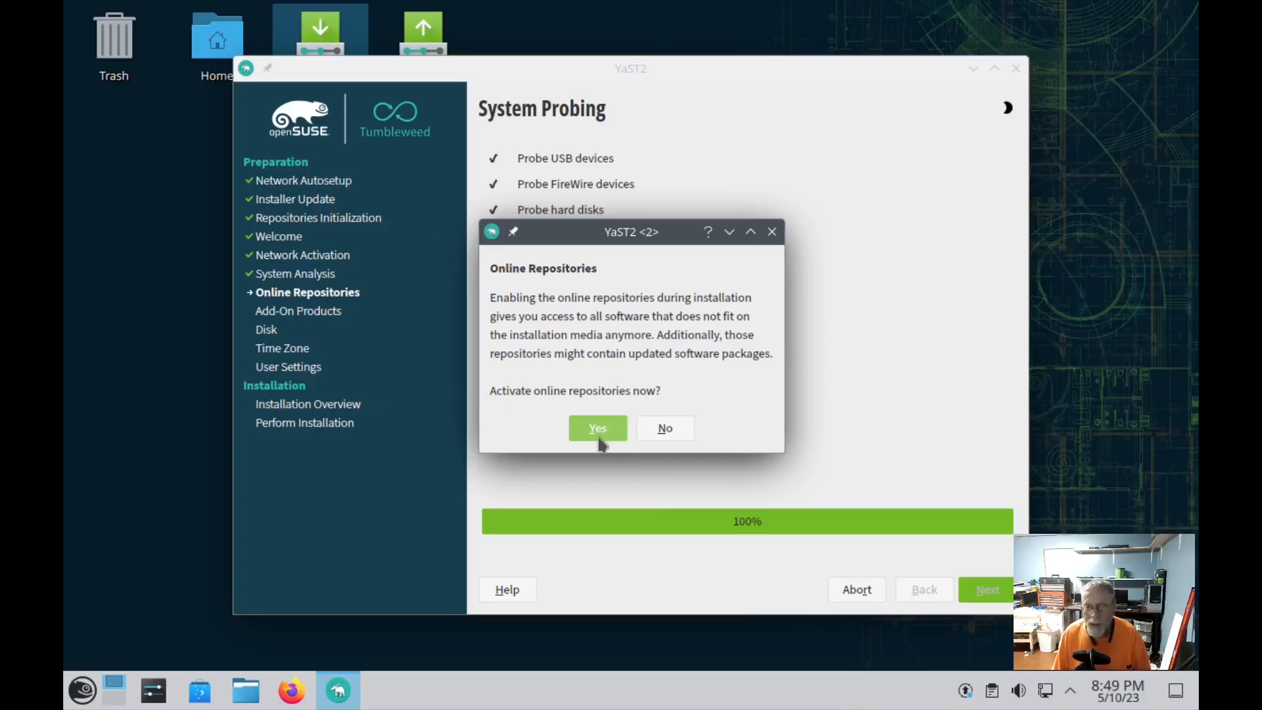
left_click(597, 428)
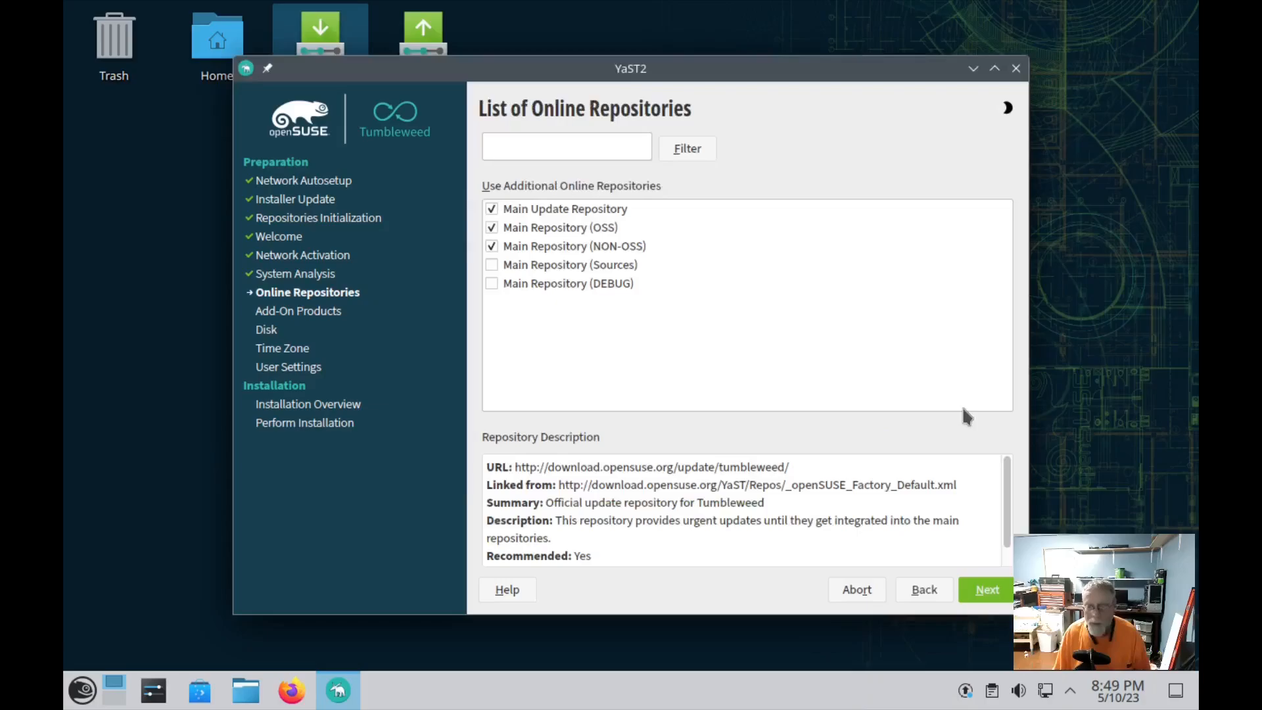
left_click(987, 589)
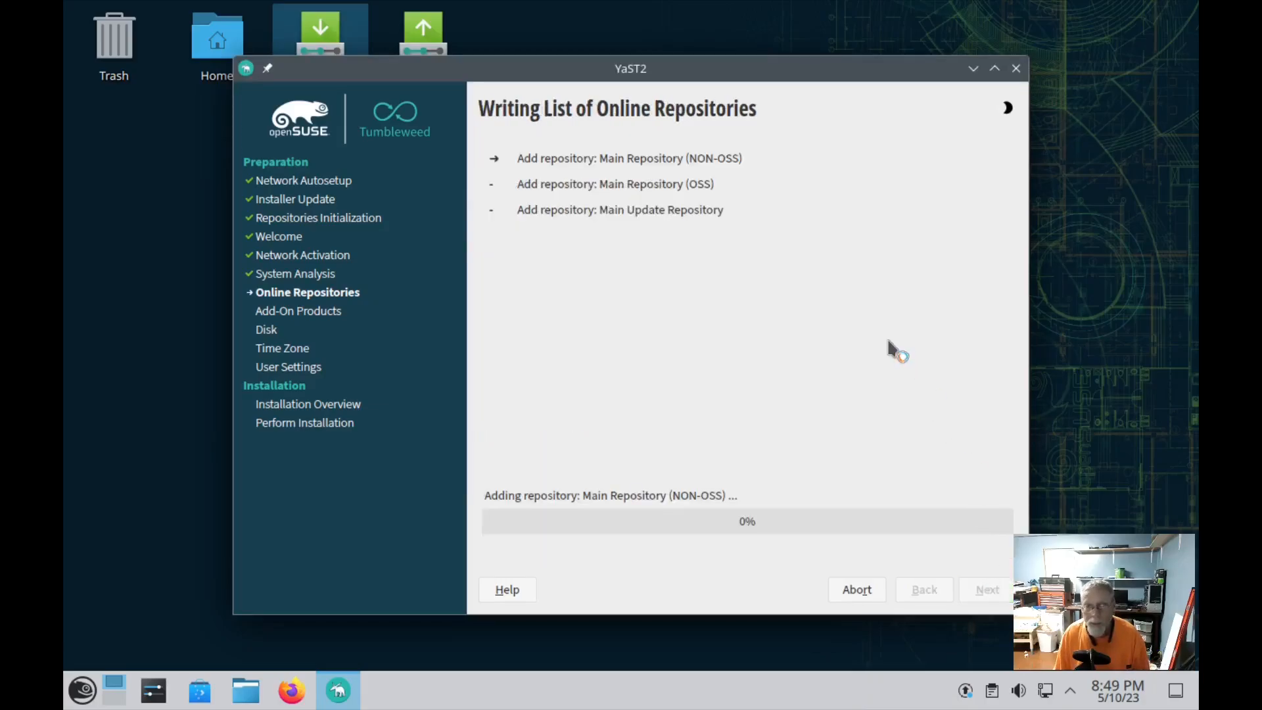
mouse_move(959, 401)
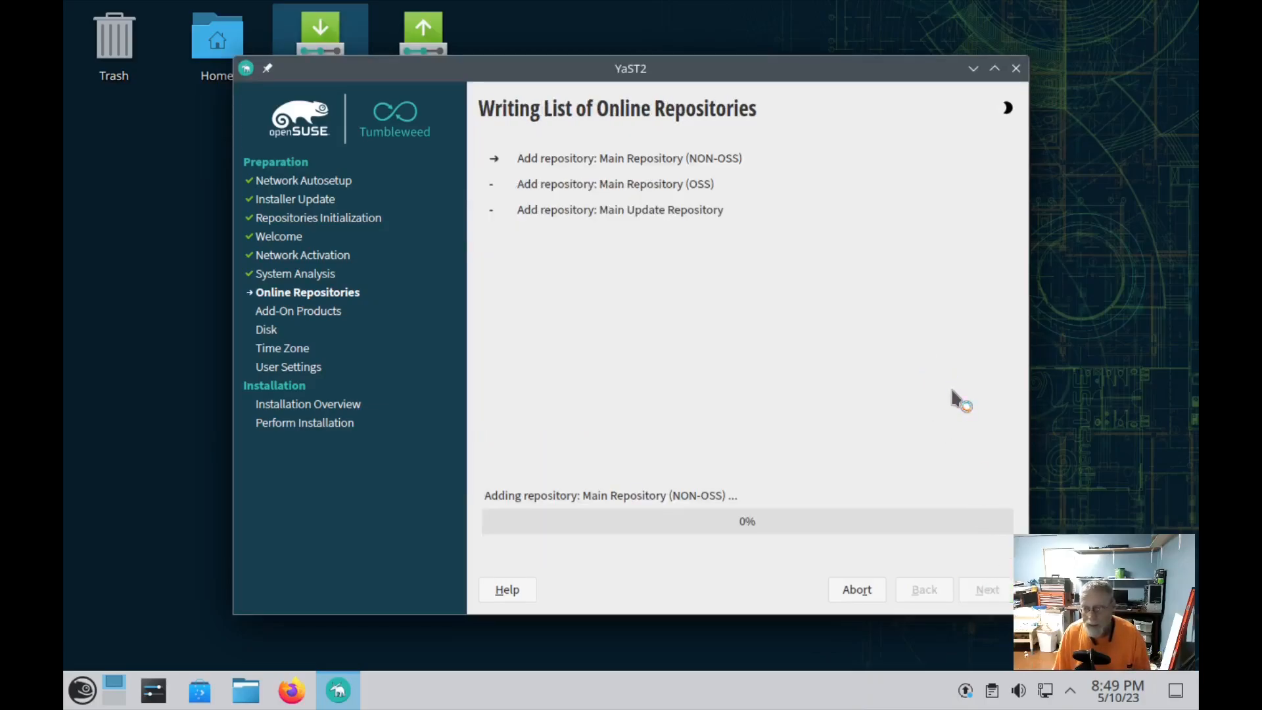
mouse_move(954, 394)
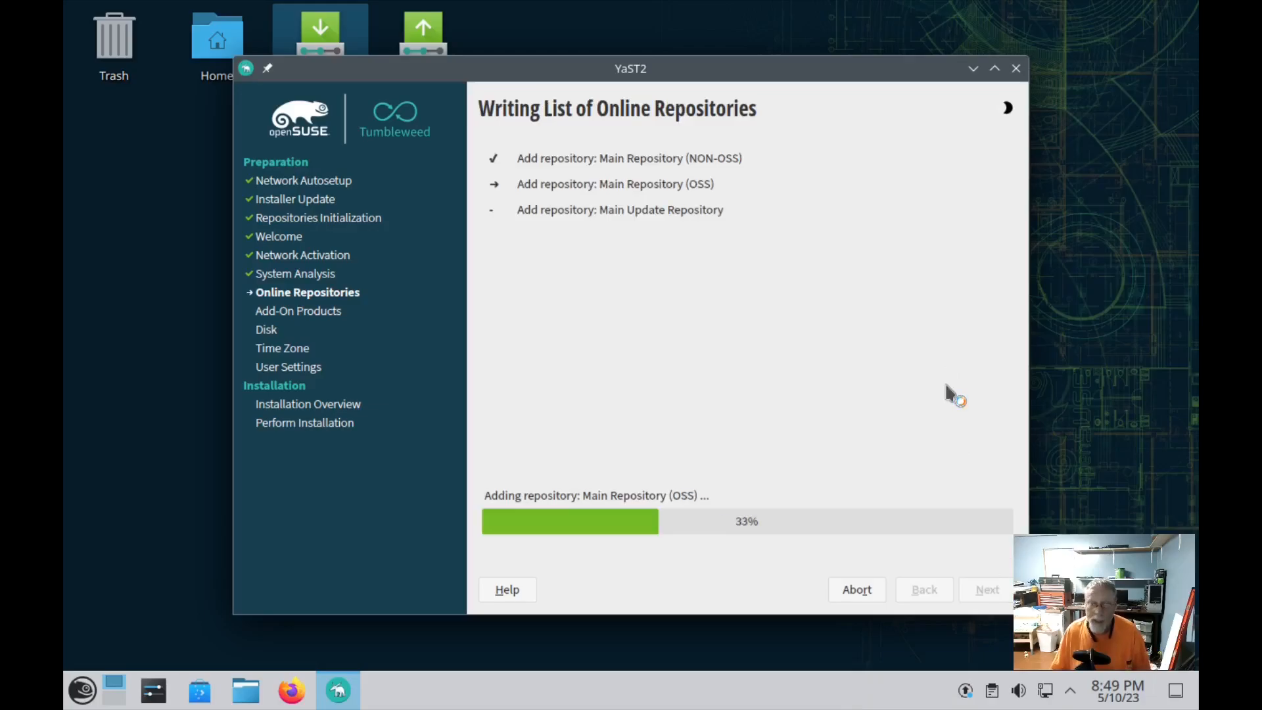
mouse_move(970, 424)
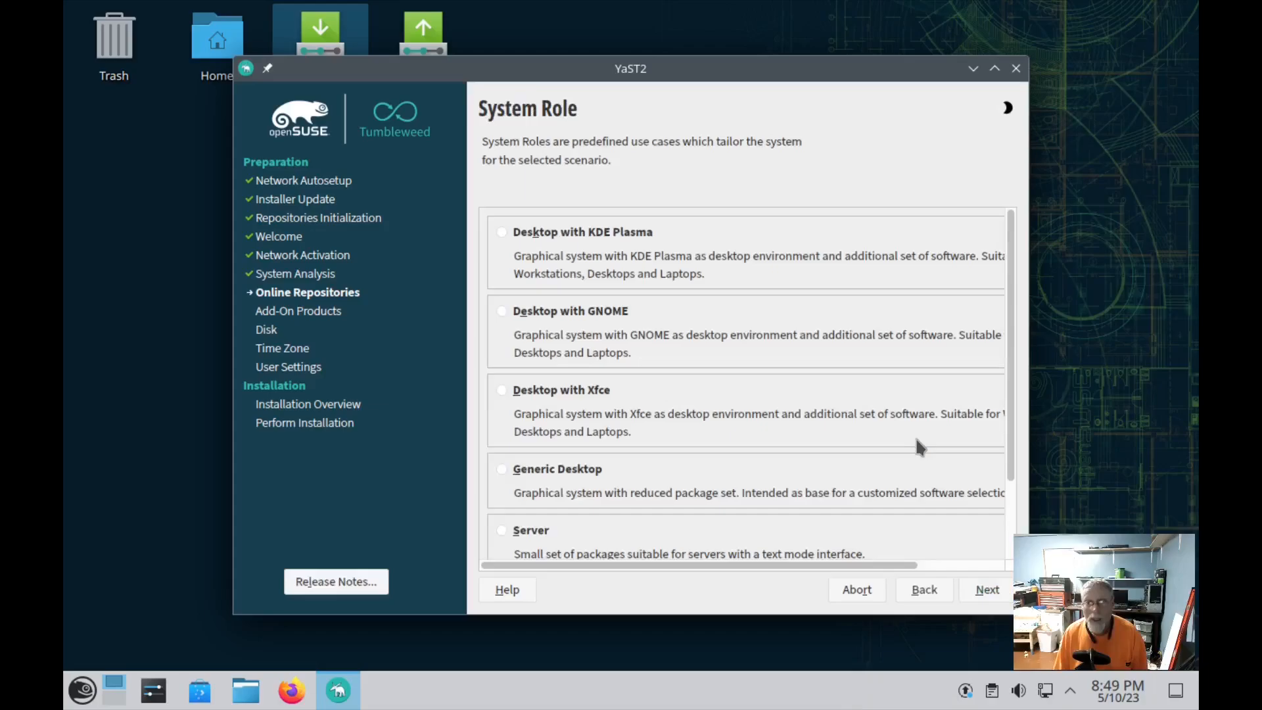
Step: Choose the KDE Plasma role, accept suggested partitioning and the Eastern (New York) time zone
left_click(501, 231)
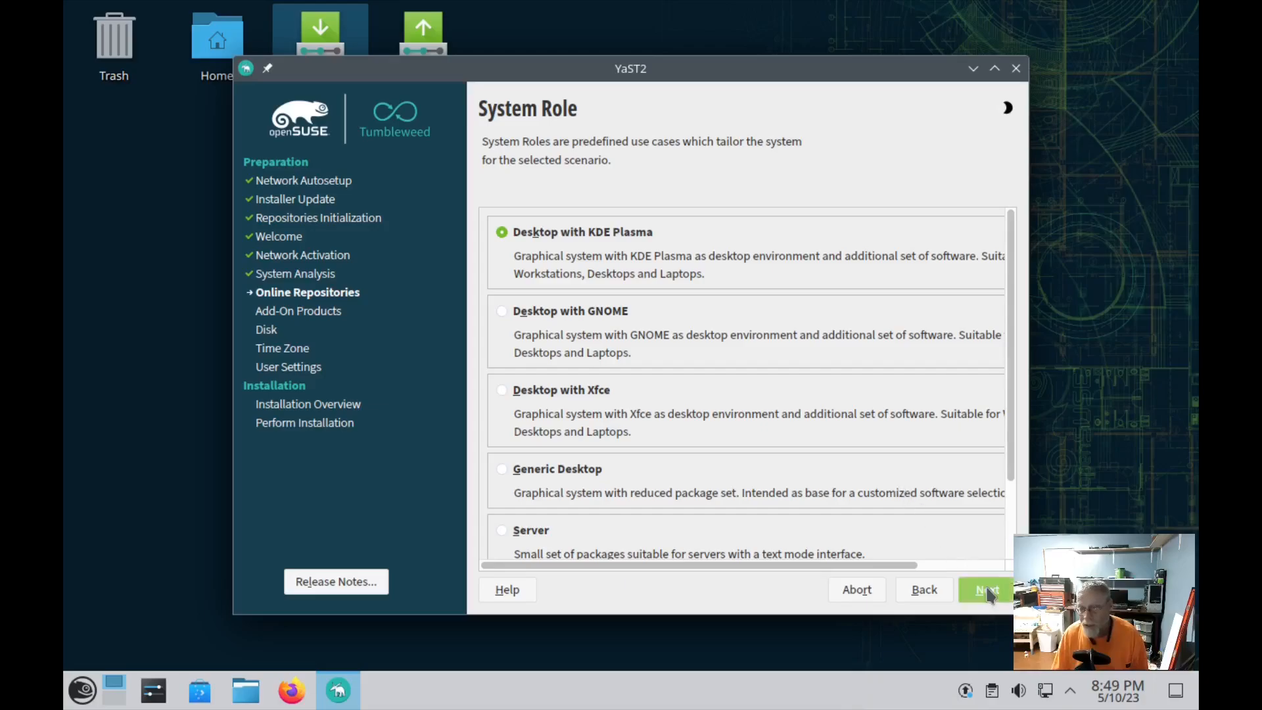
mouse_move(1159, 444)
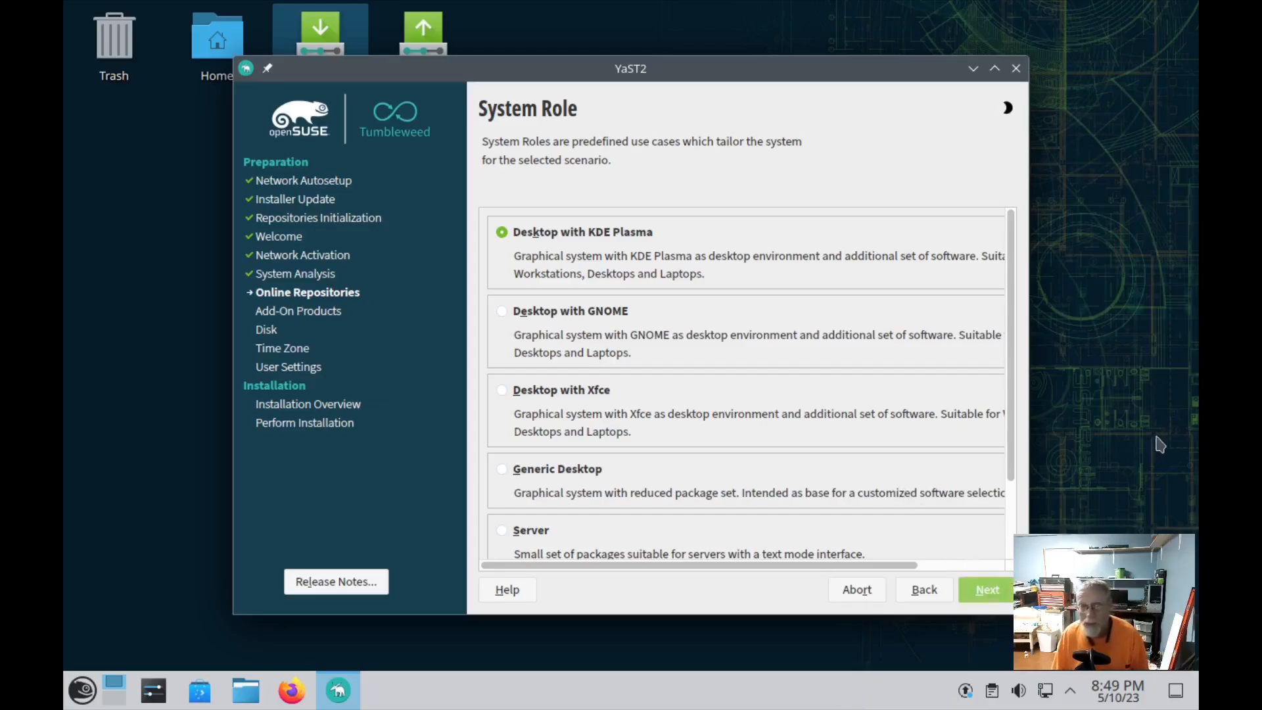
left_click(987, 589)
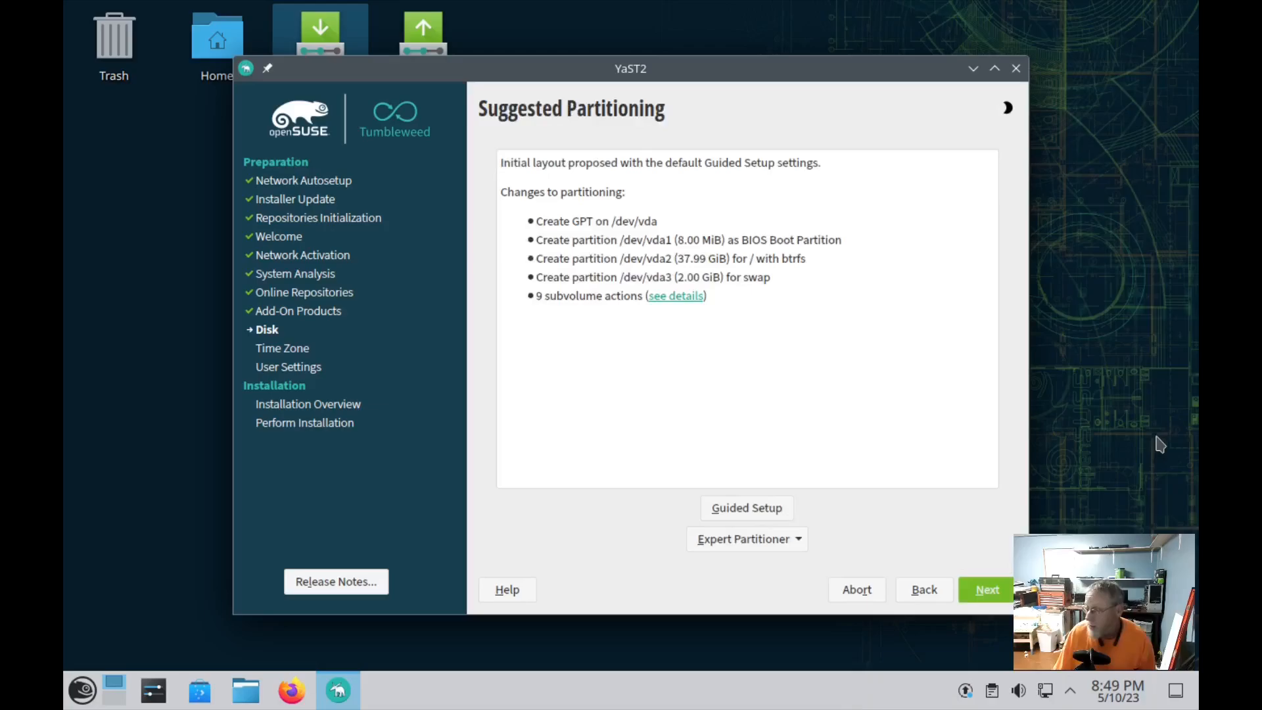
mouse_move(957, 389)
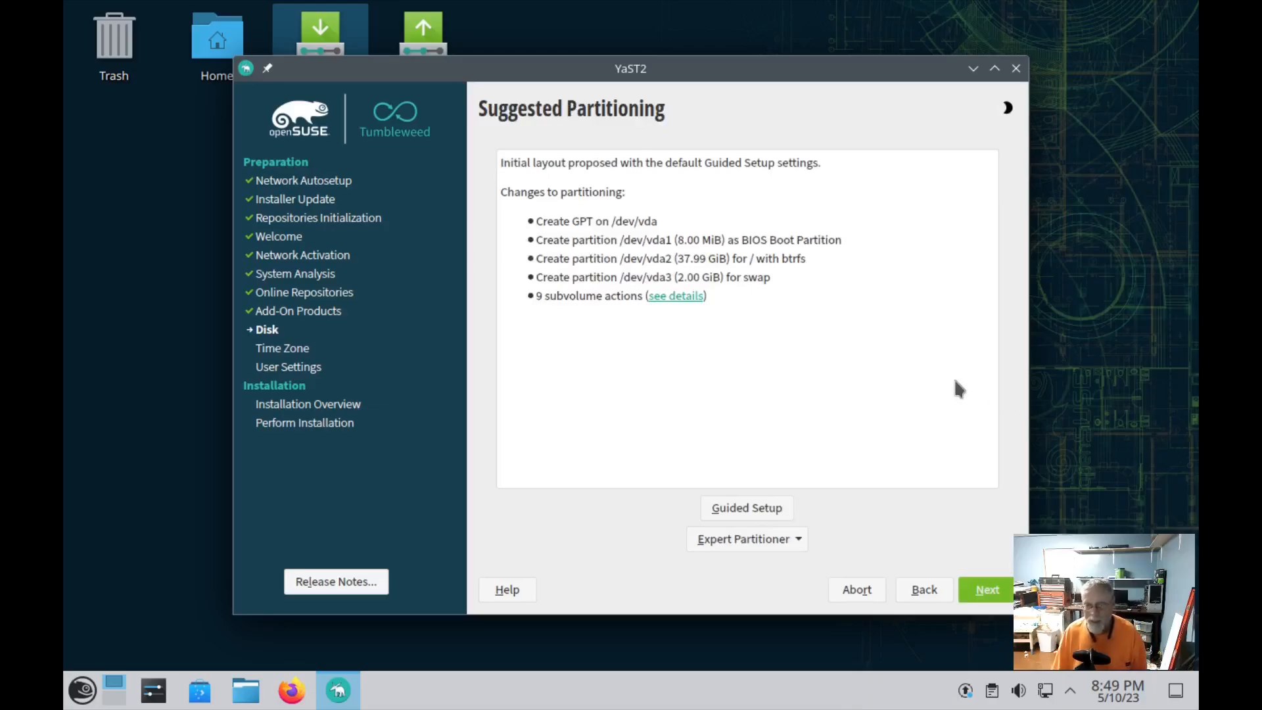
left_click(985, 588)
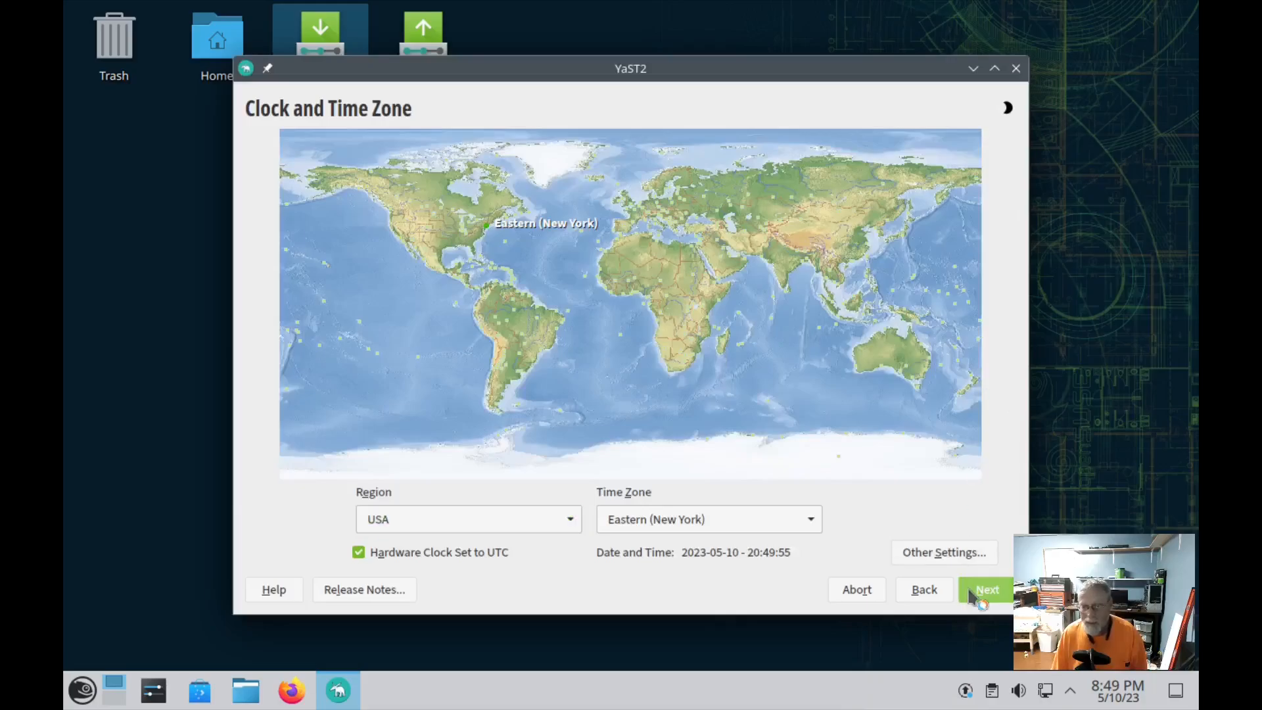
left_click(984, 589)
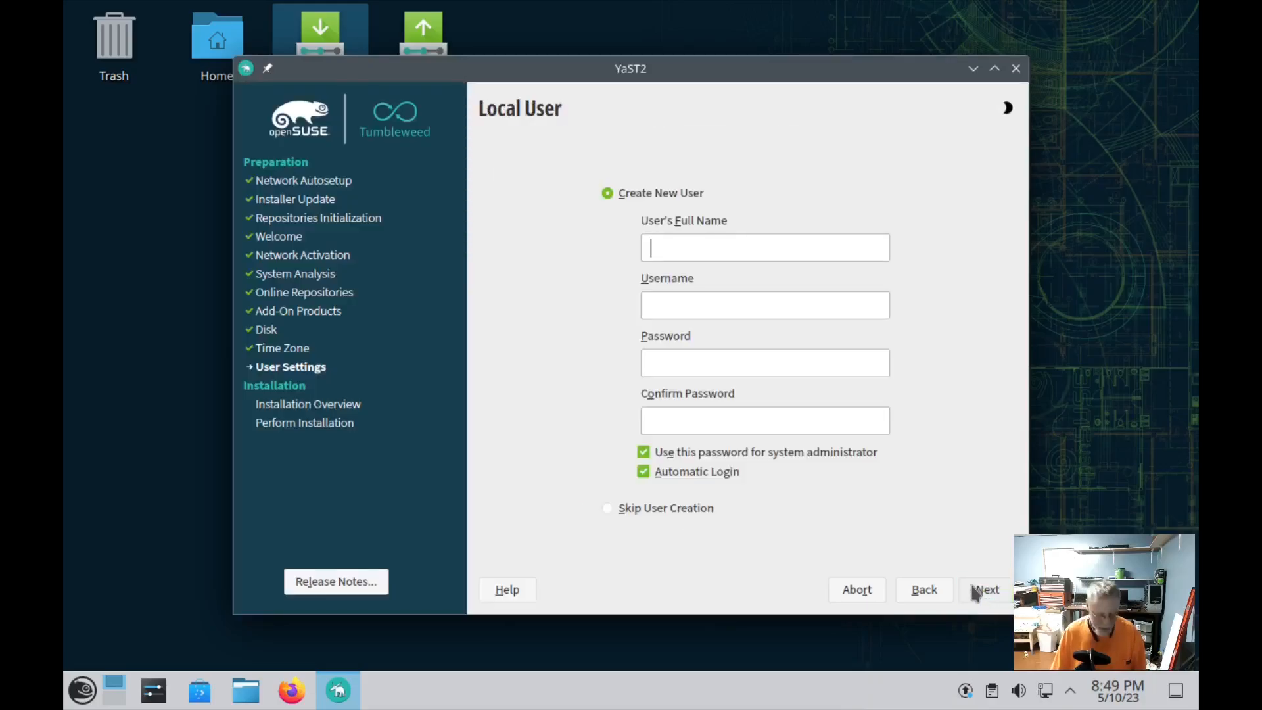
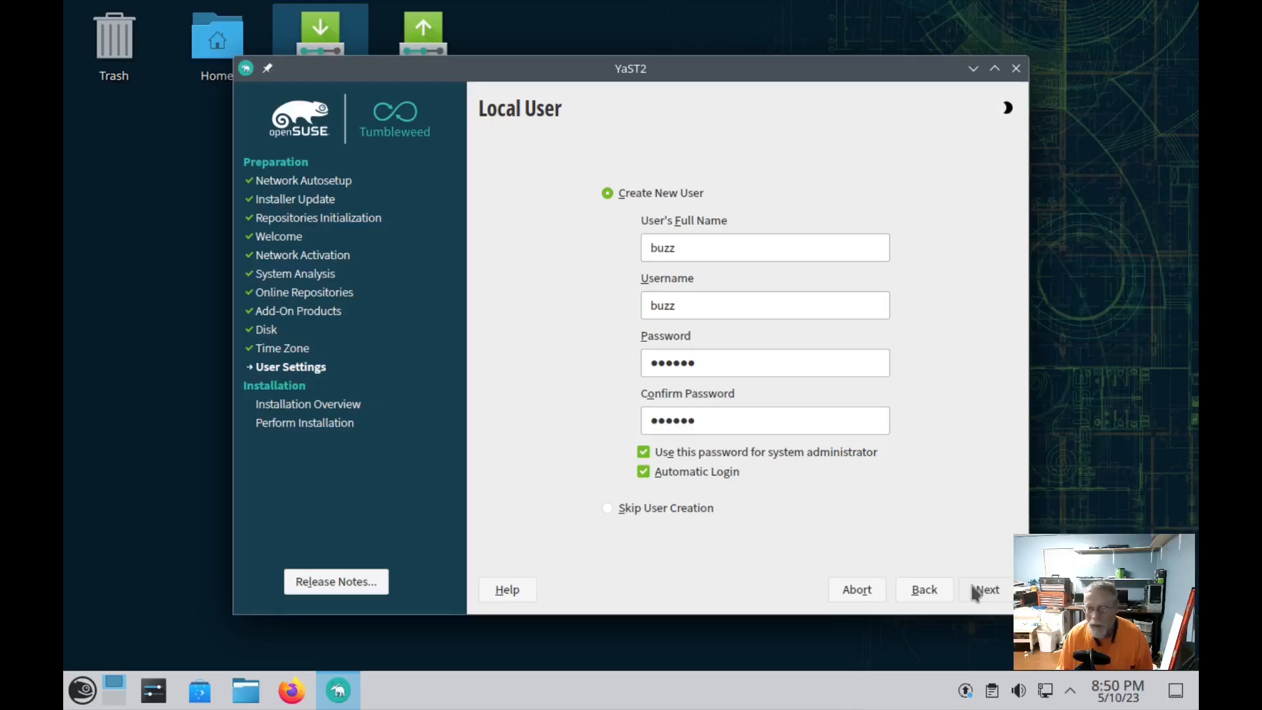
left_click(987, 589)
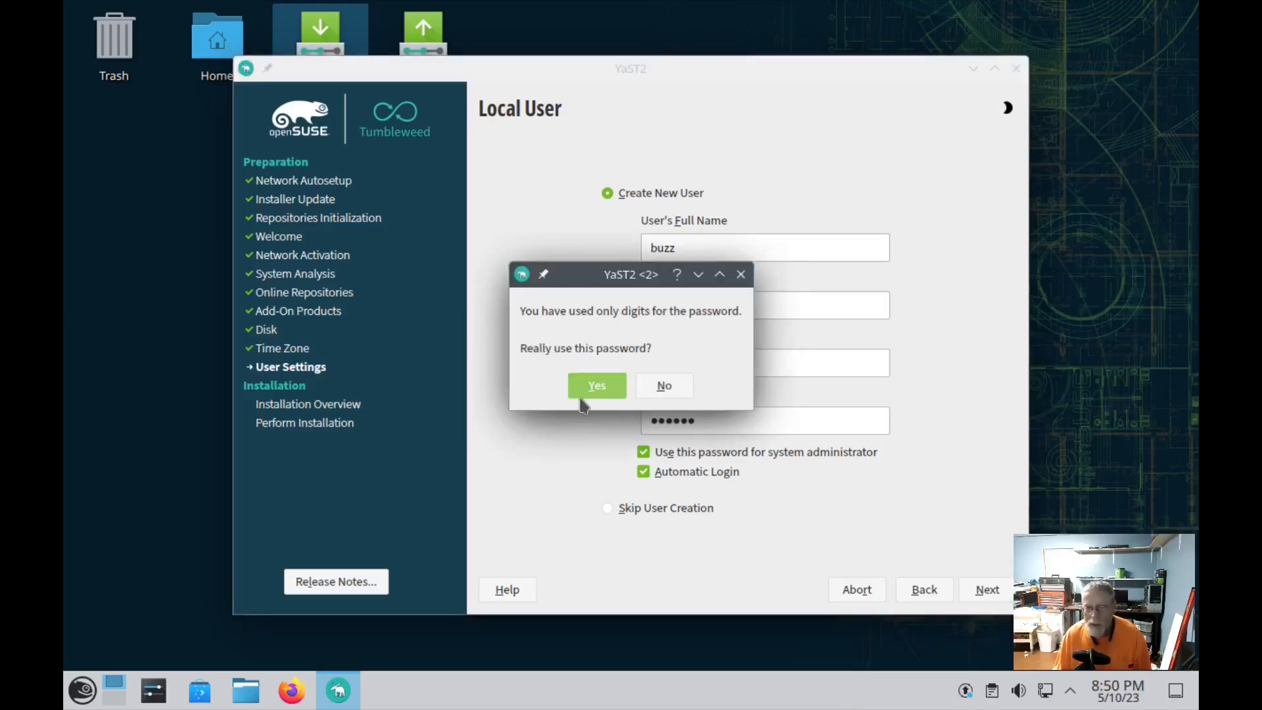
left_click(597, 385)
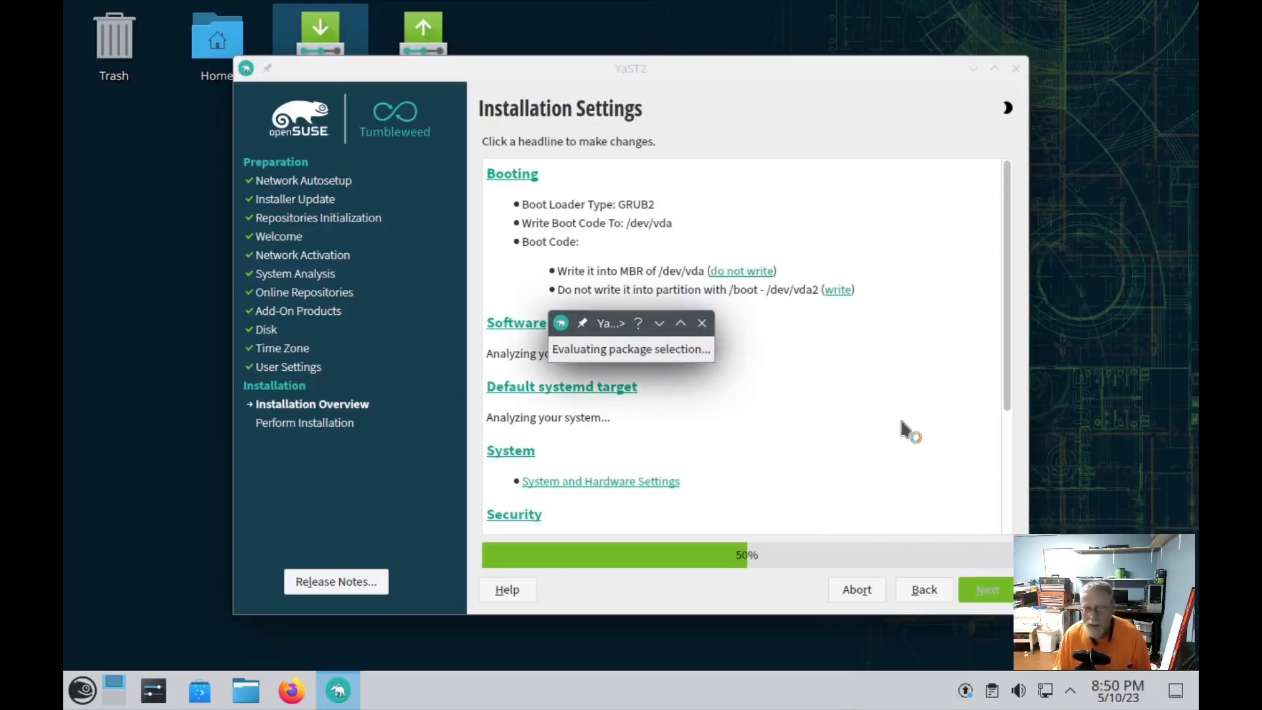
mouse_move(881, 443)
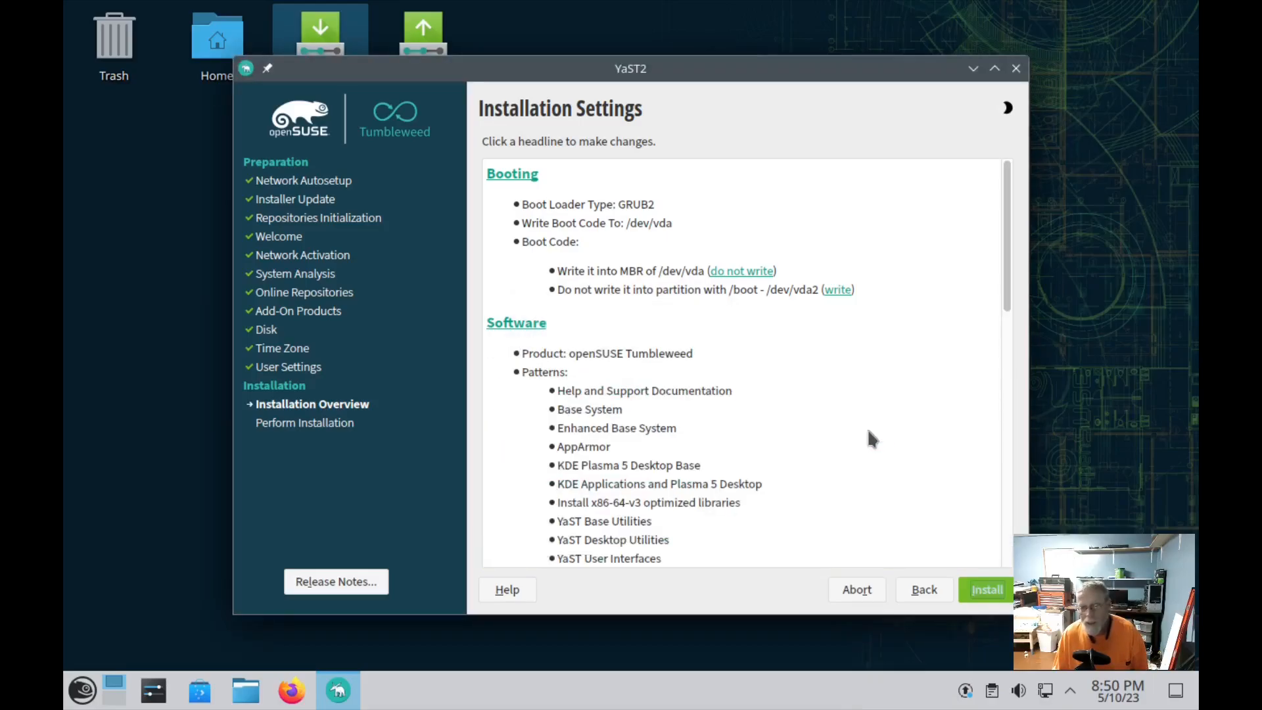
Step: Disable the firewall in the Installation Settings Security section
scroll("down", 3)
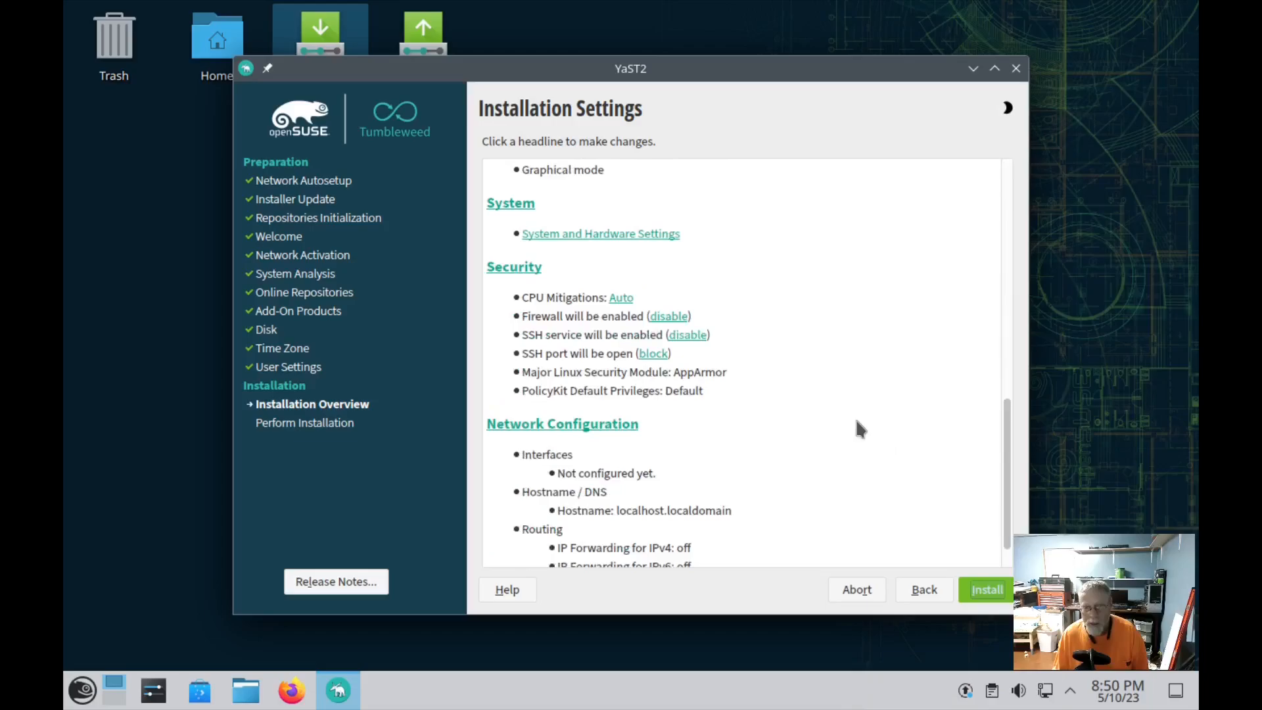
scroll("down", 3)
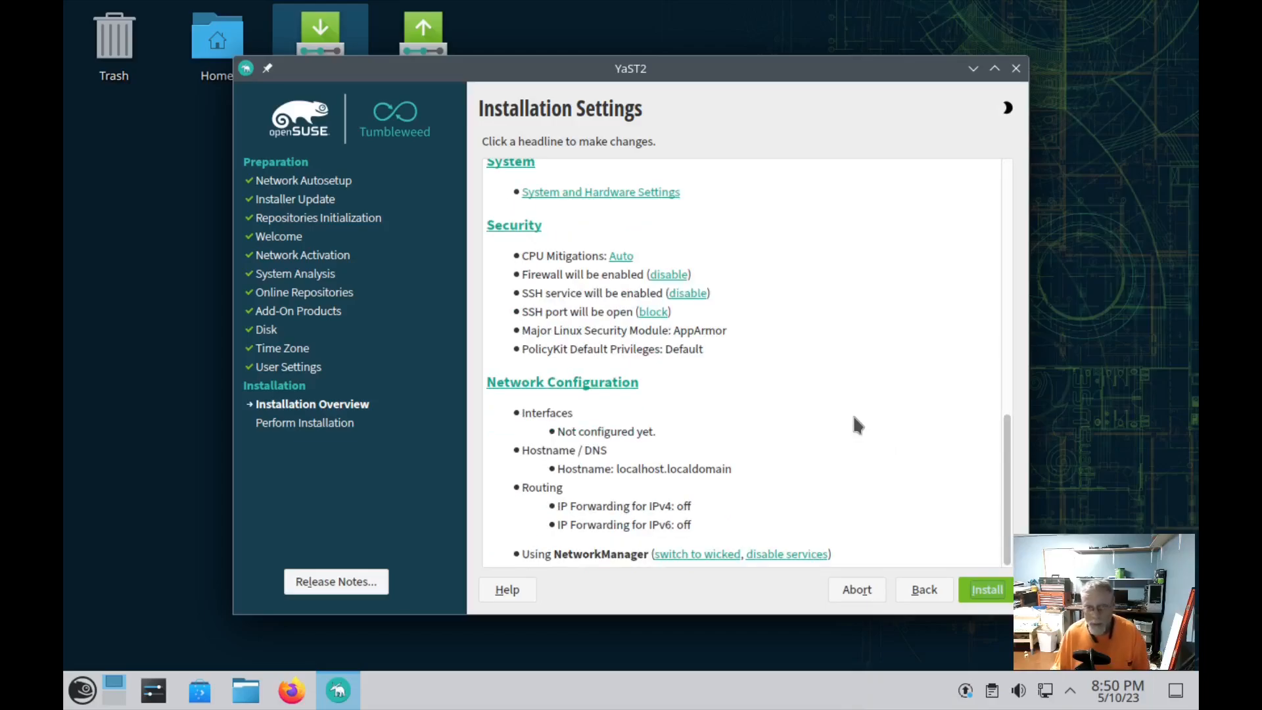
mouse_move(619, 278)
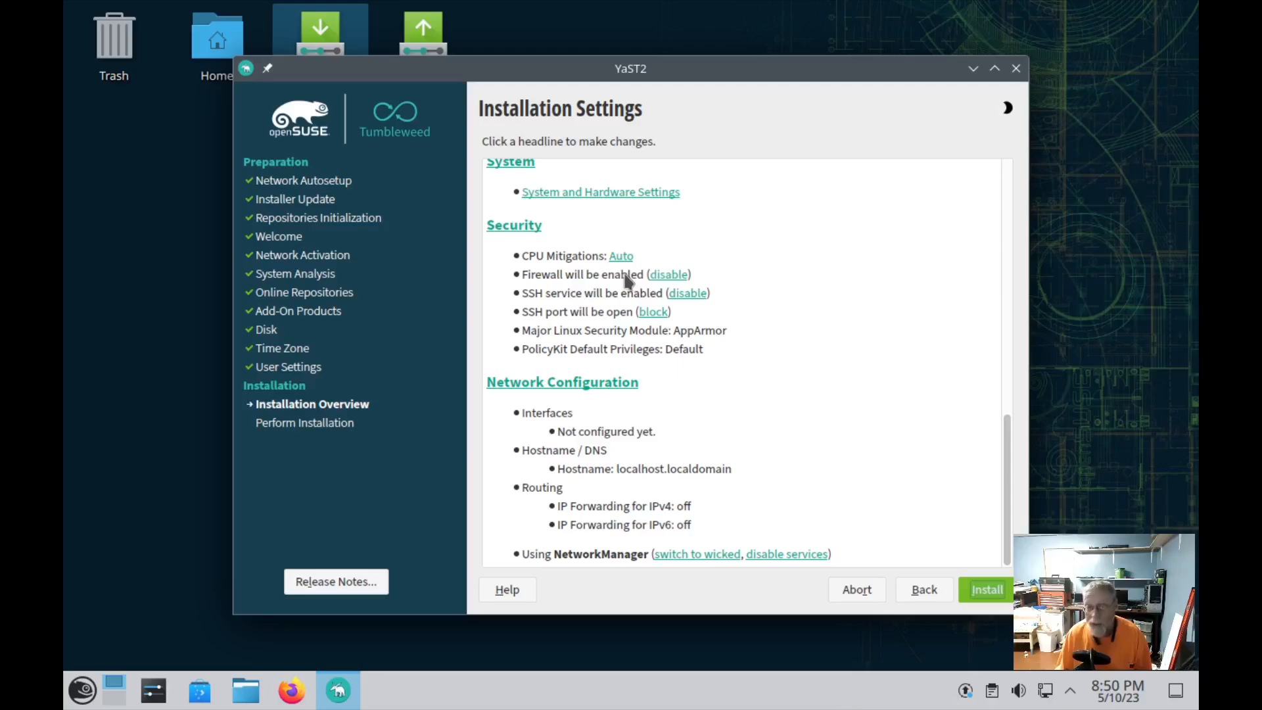
left_click(985, 588)
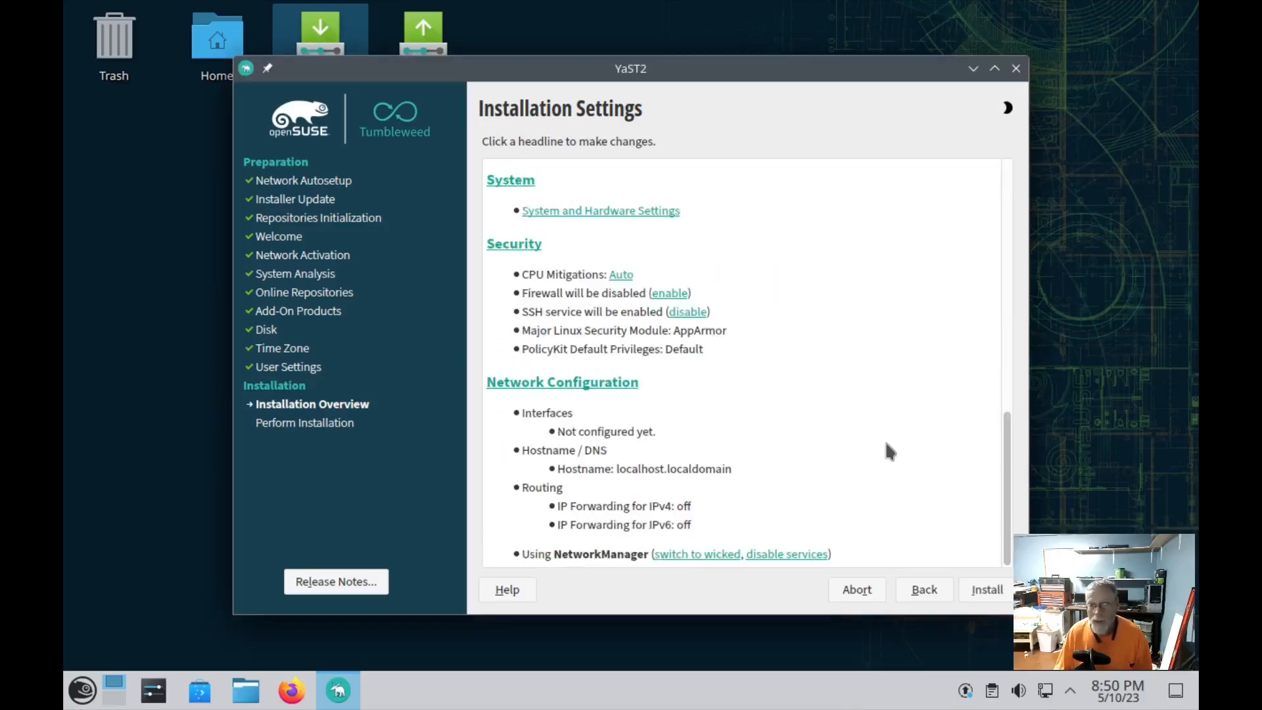
mouse_move(925, 450)
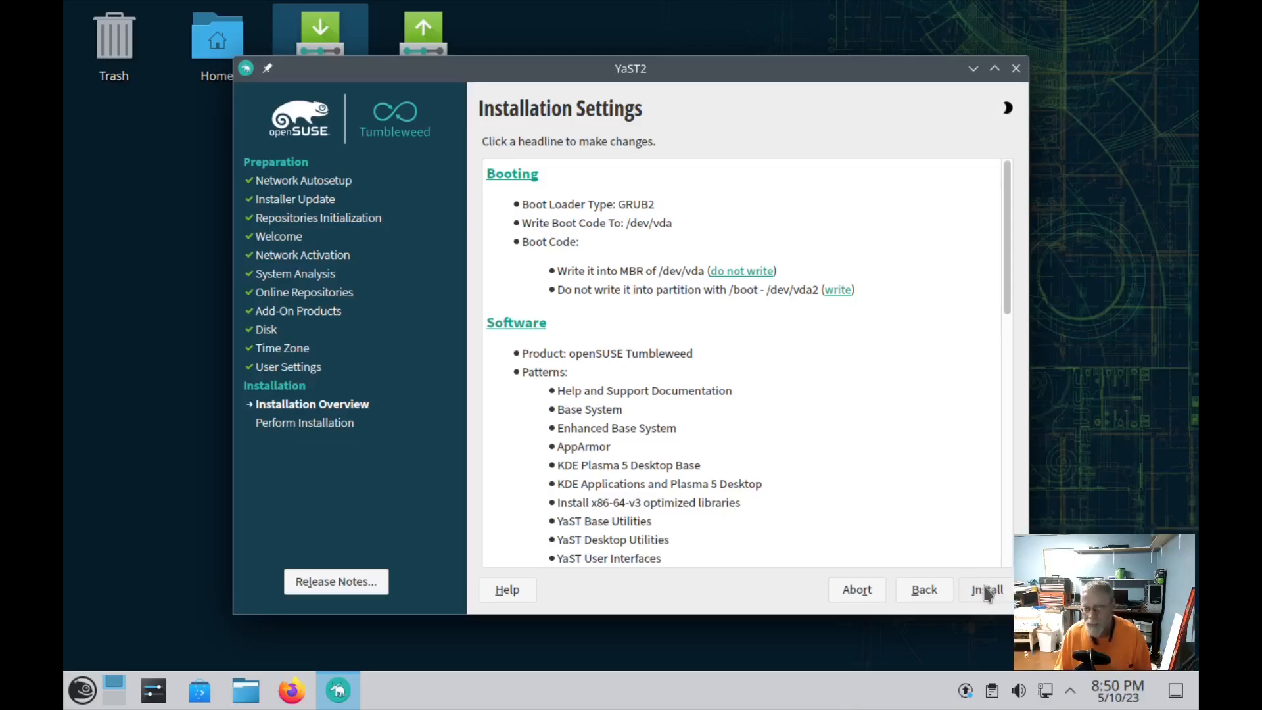
Step: Start the installation and confirm installing onto the disk
left_click(986, 589)
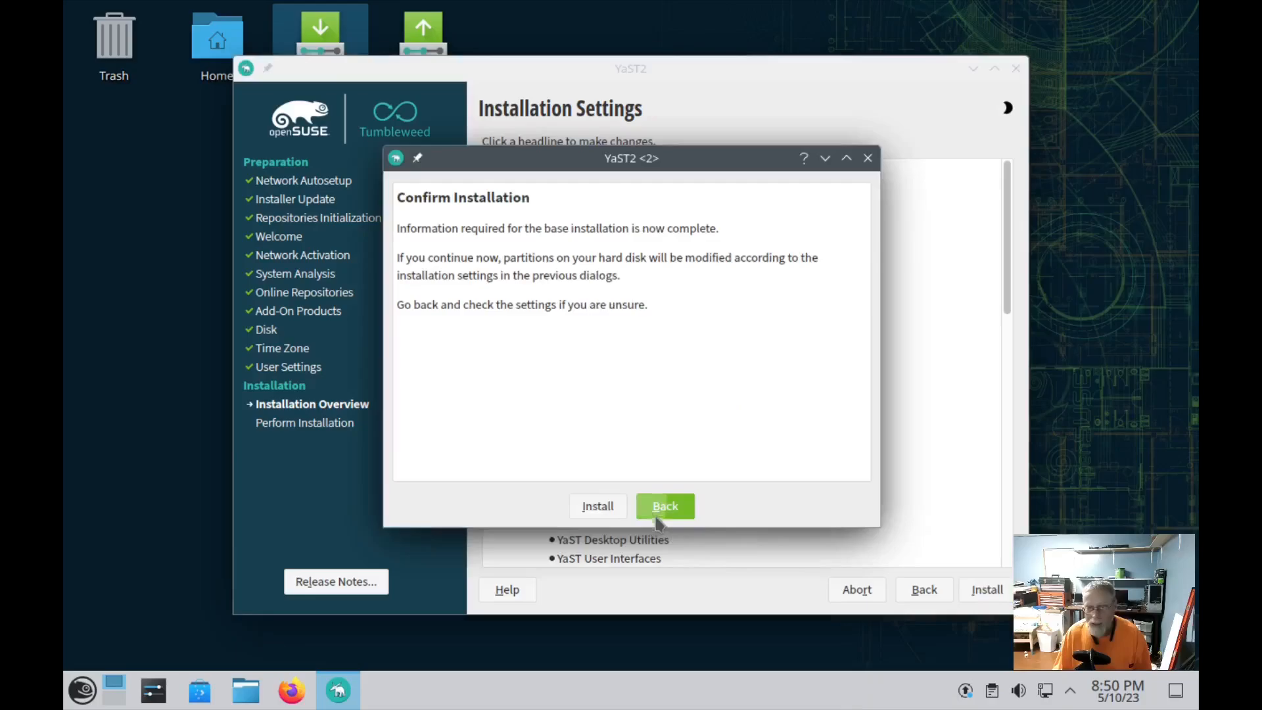
left_click(596, 505)
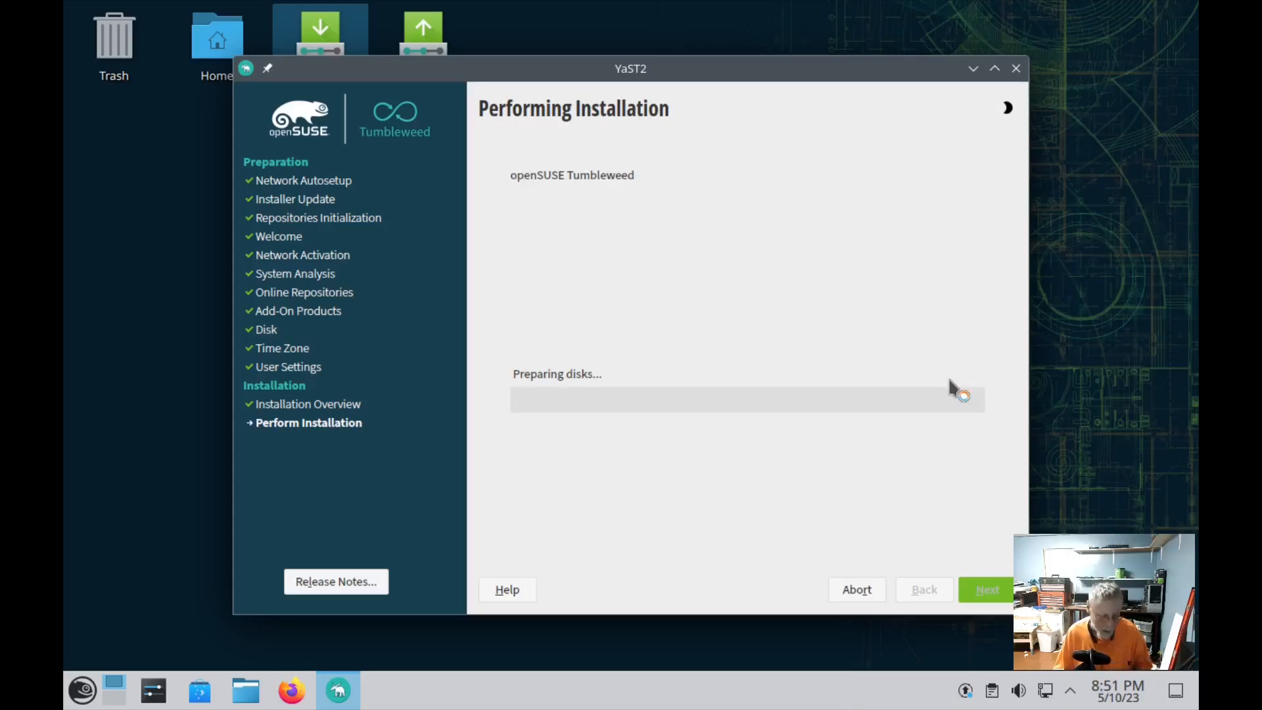
mouse_move(940, 372)
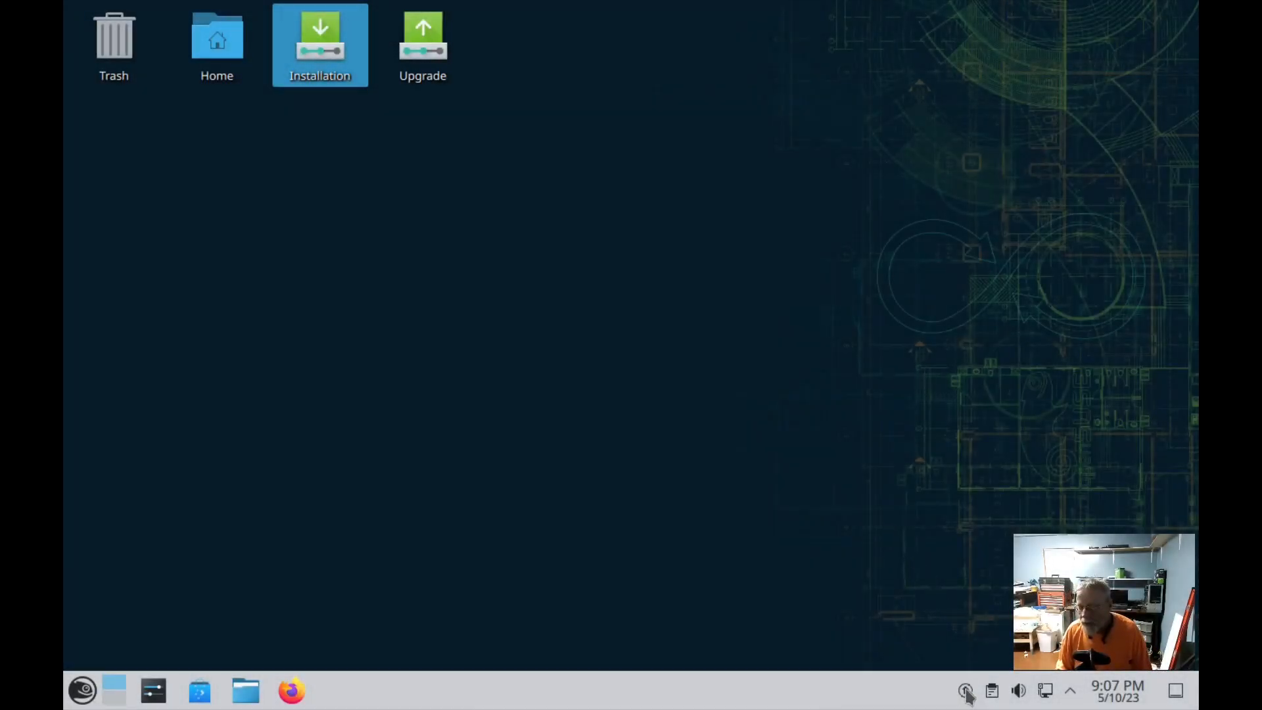
mouse_move(765, 494)
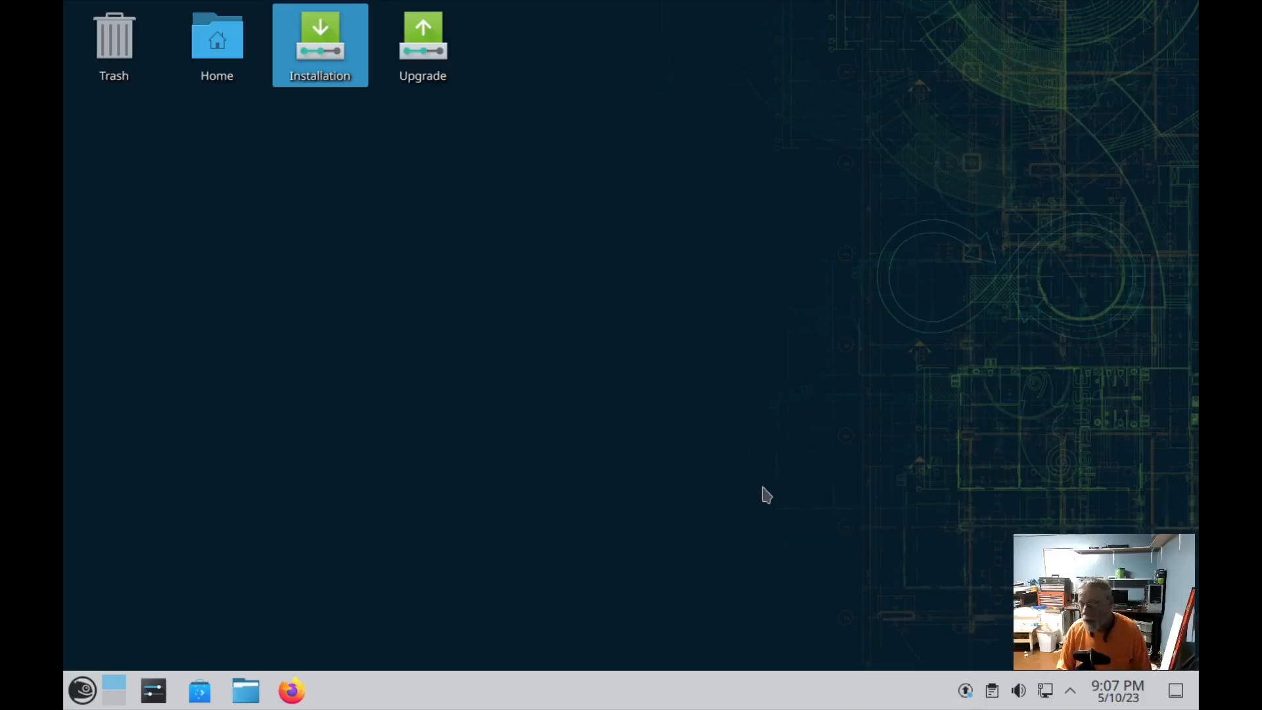
mouse_move(213, 583)
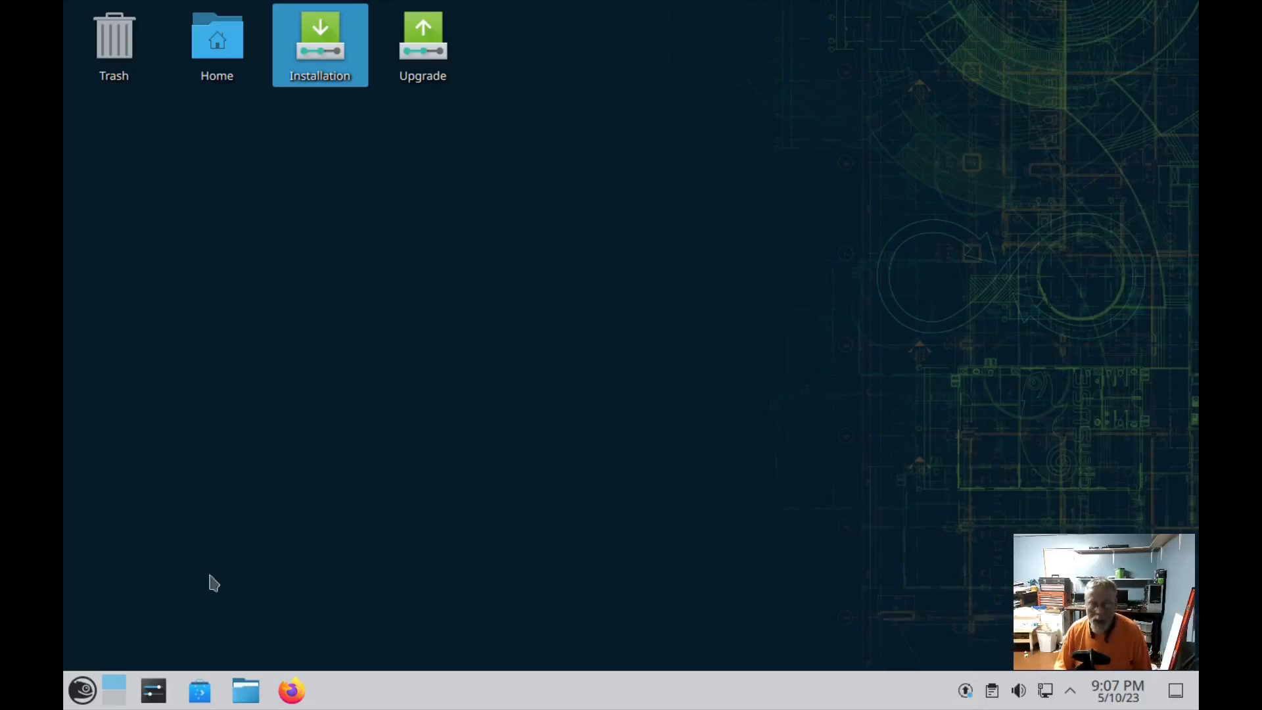
Step: Restart the live session immediately from the application launcher
left_click(82, 690)
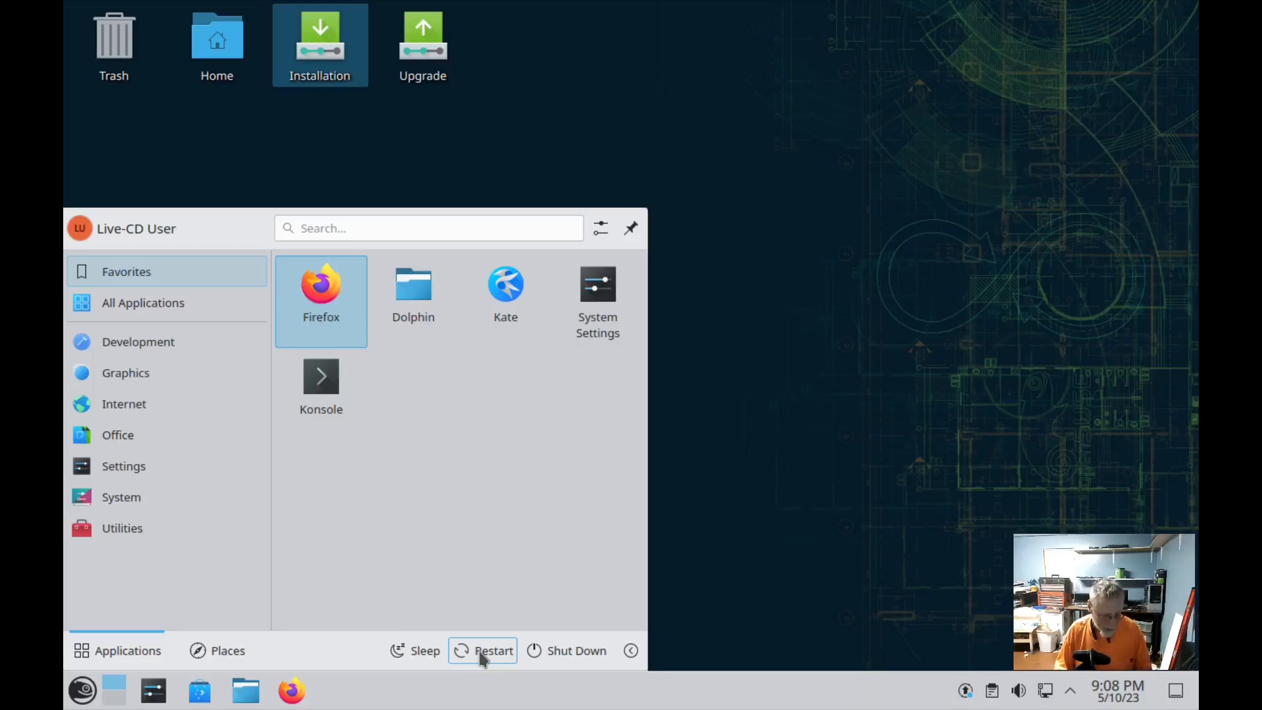
left_click(483, 651)
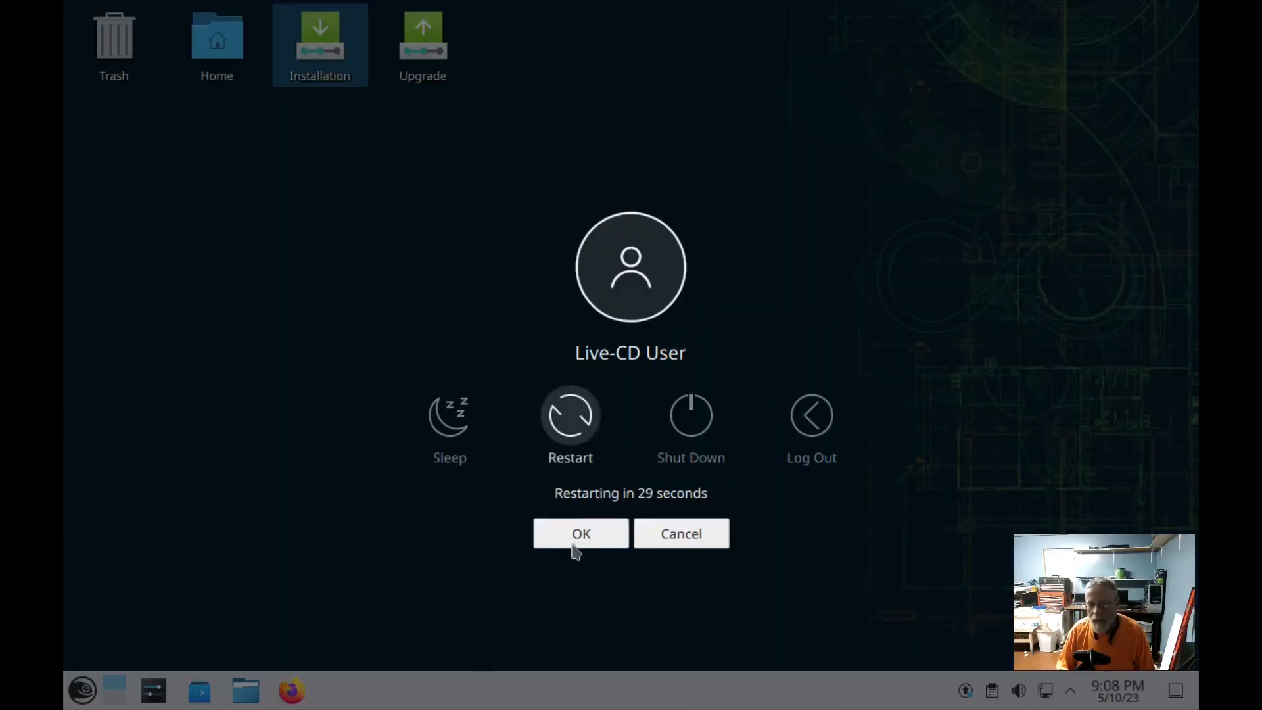
left_click(579, 534)
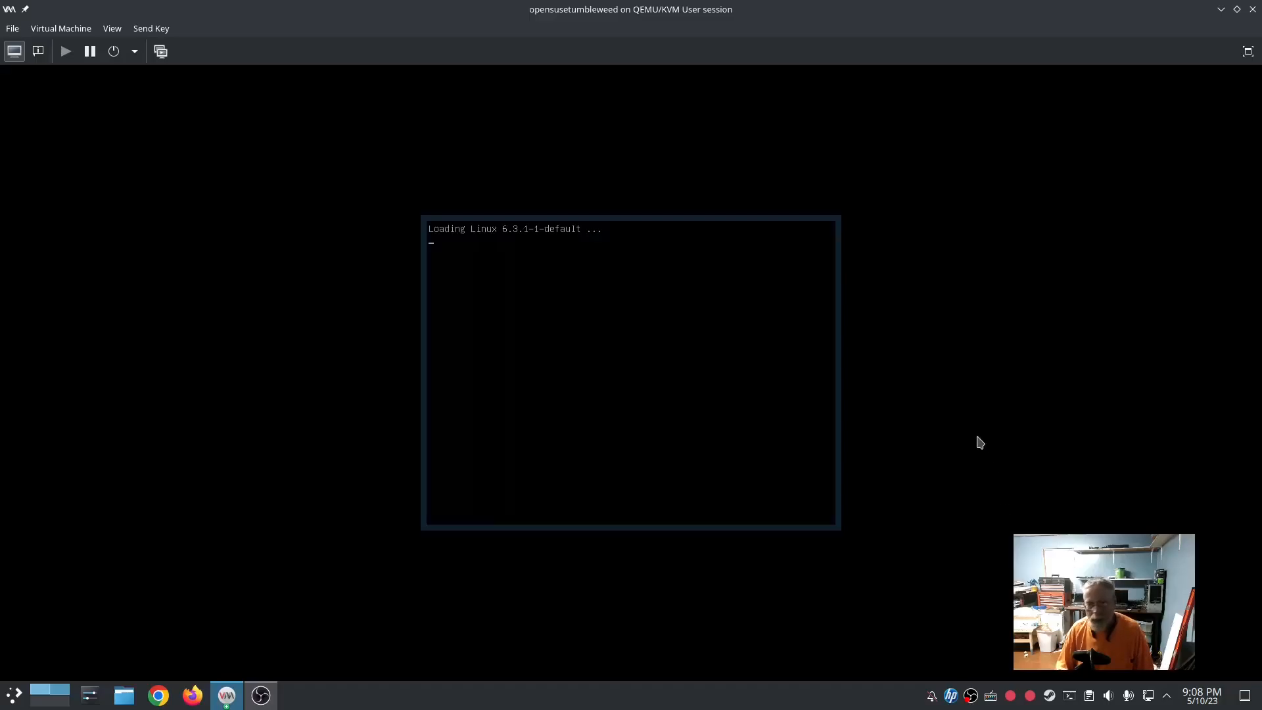
Step: Close the openSUSE Welcome window on the freshly booted system
left_click(112, 28)
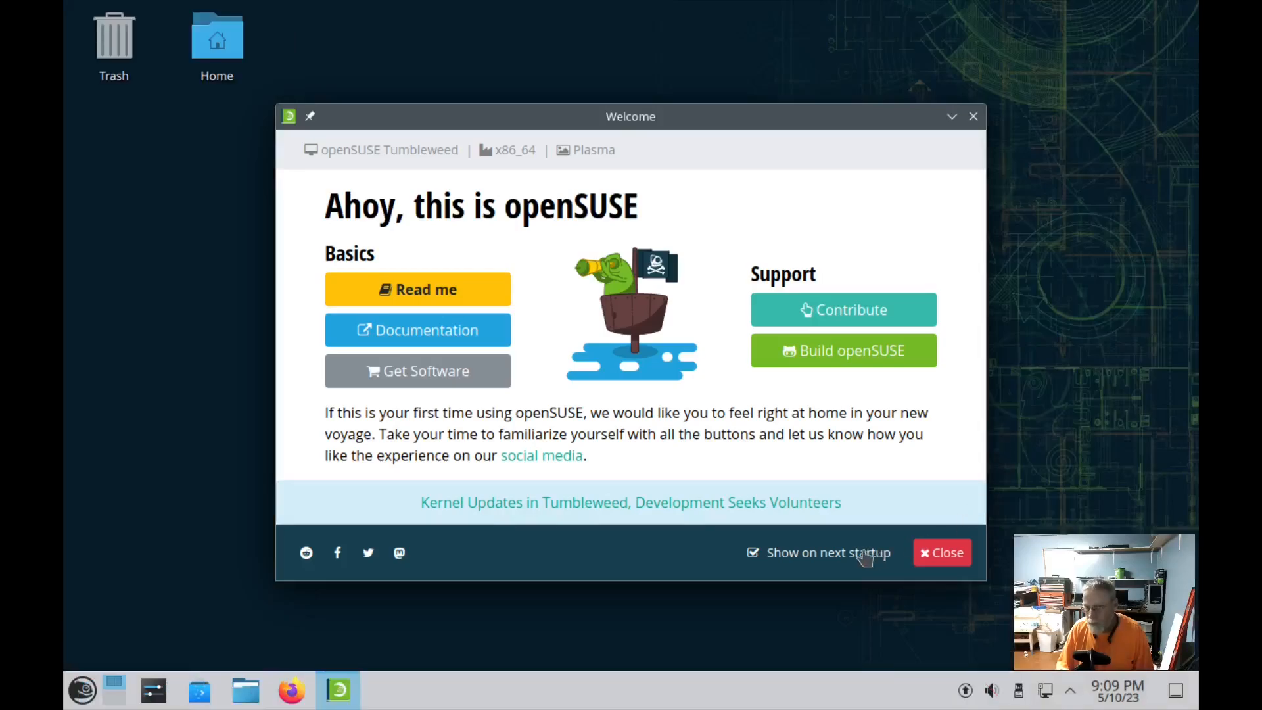
left_click(941, 552)
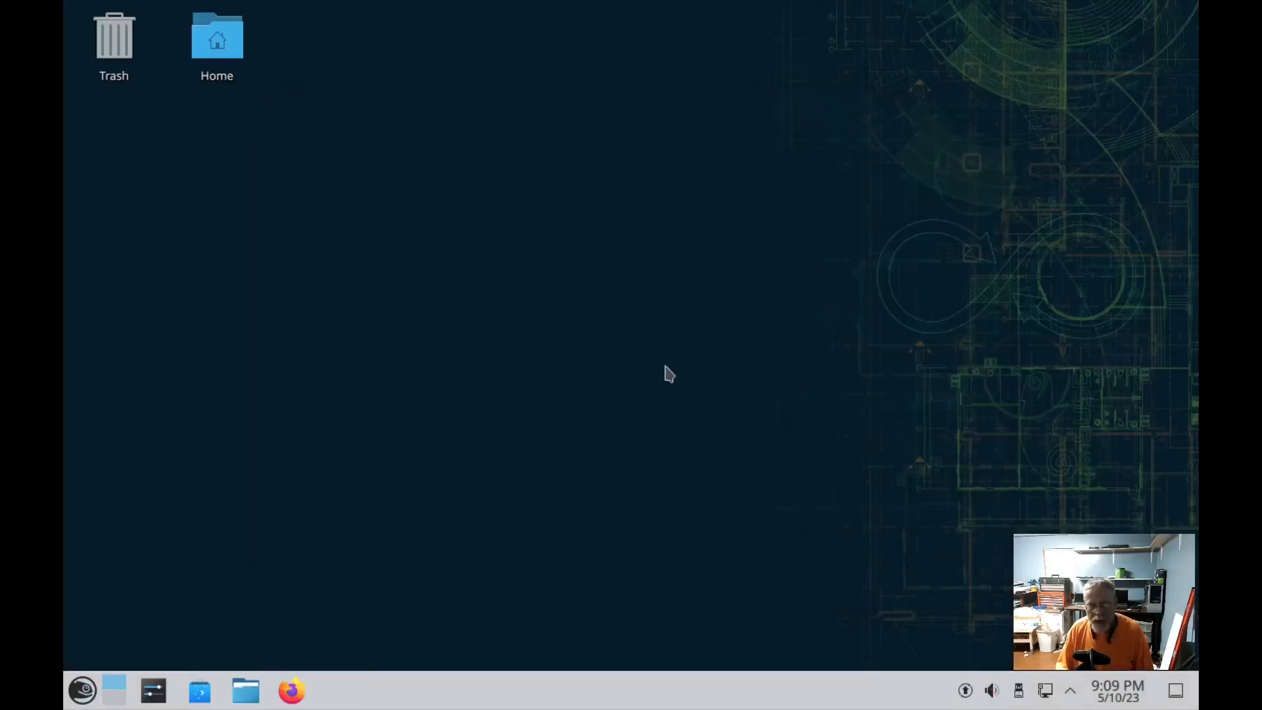
left_click(152, 690)
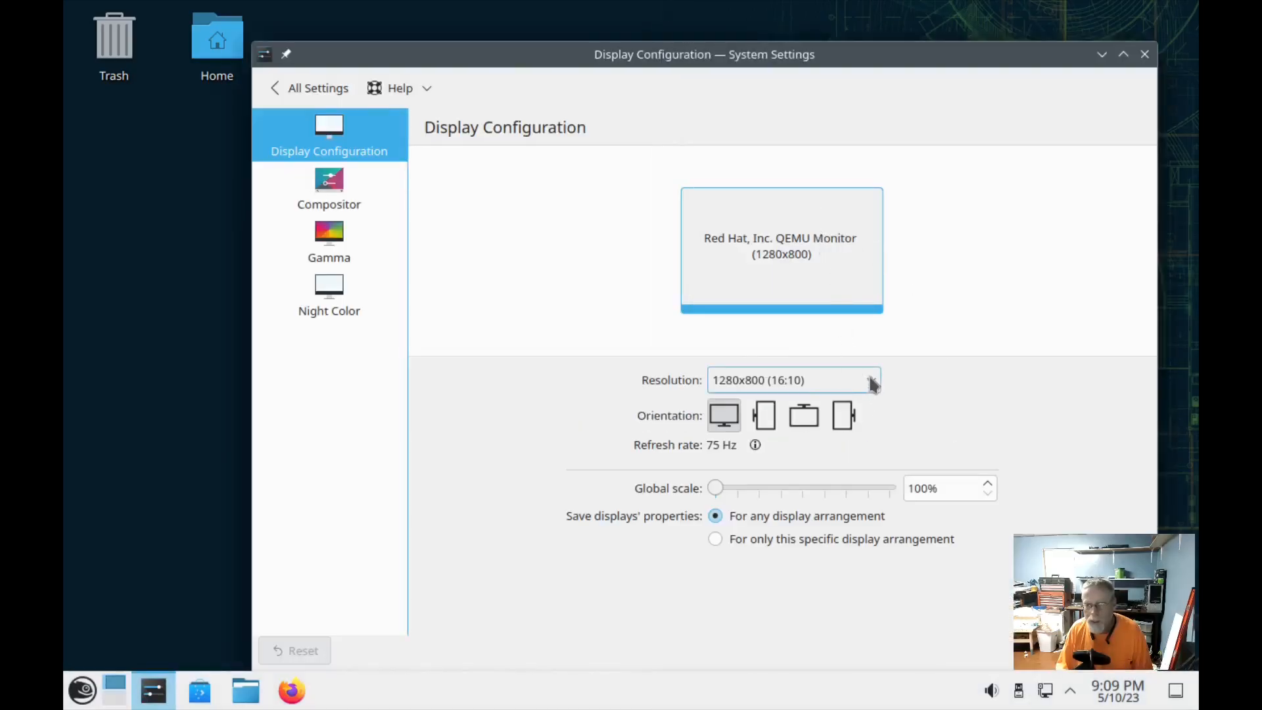
Step: Set the display resolution to 1920x1080, apply it and close System Settings
left_click(872, 380)
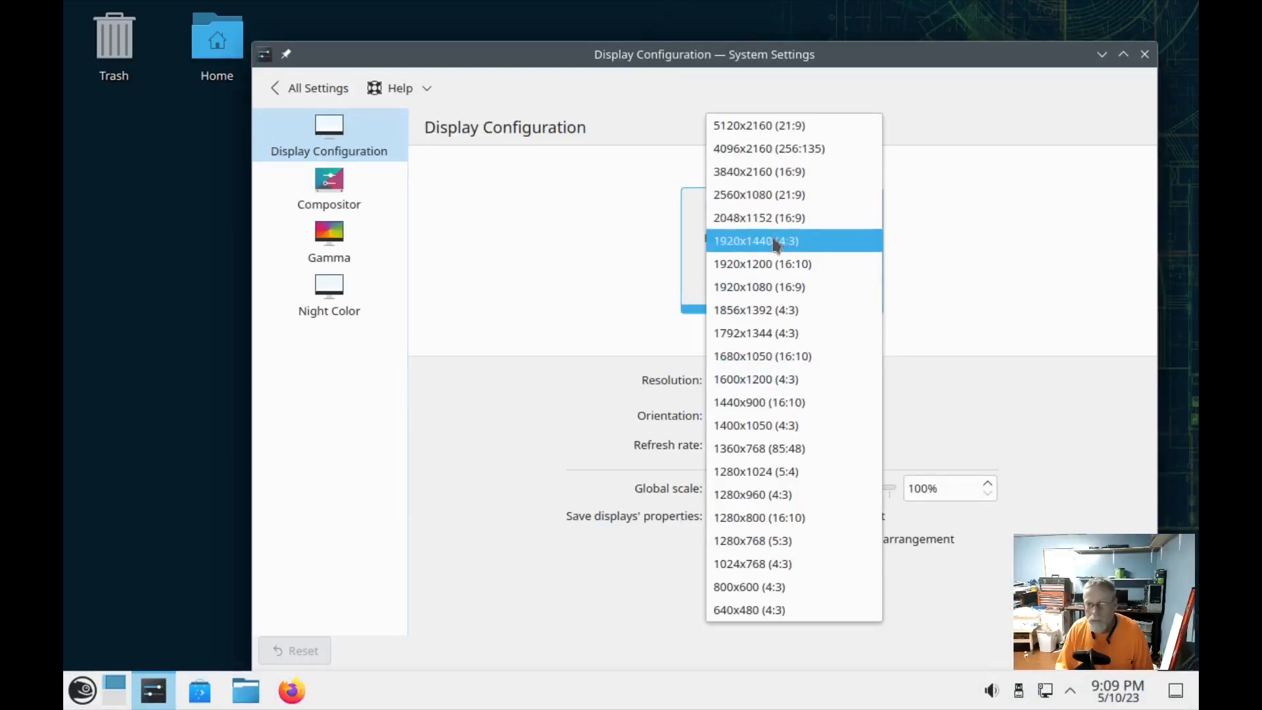
left_click(758, 287)
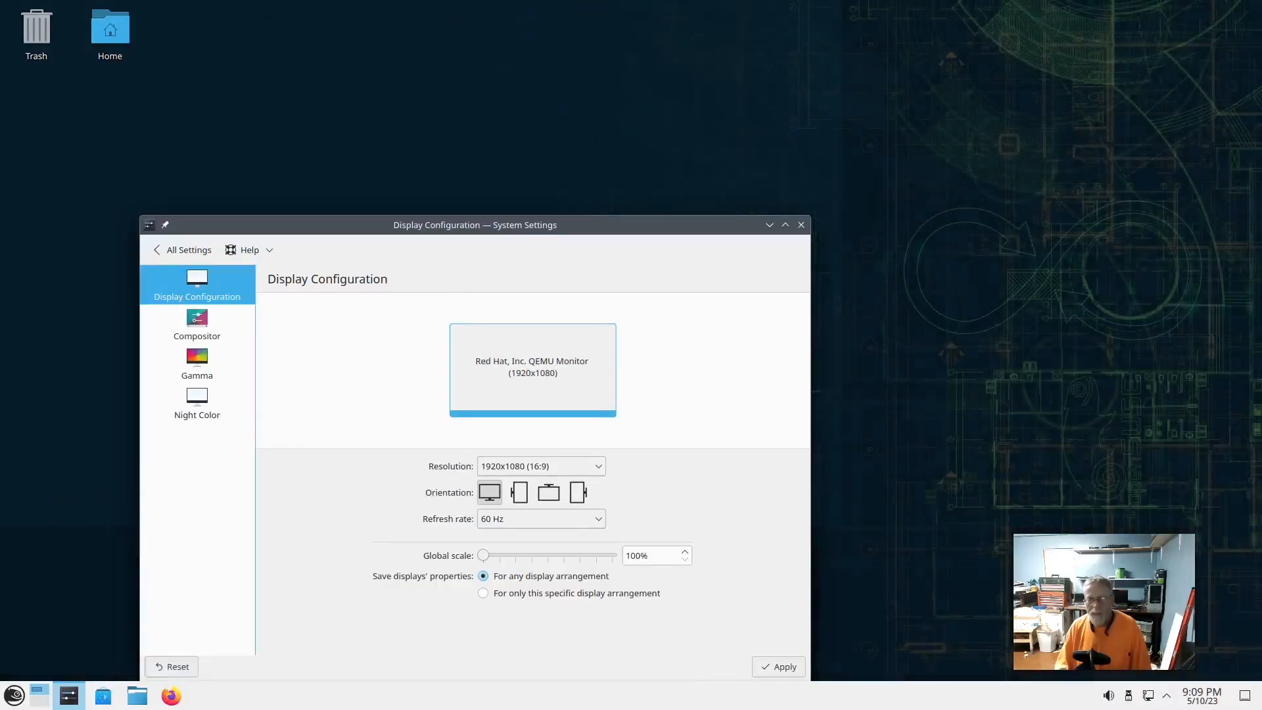
left_click(777, 666)
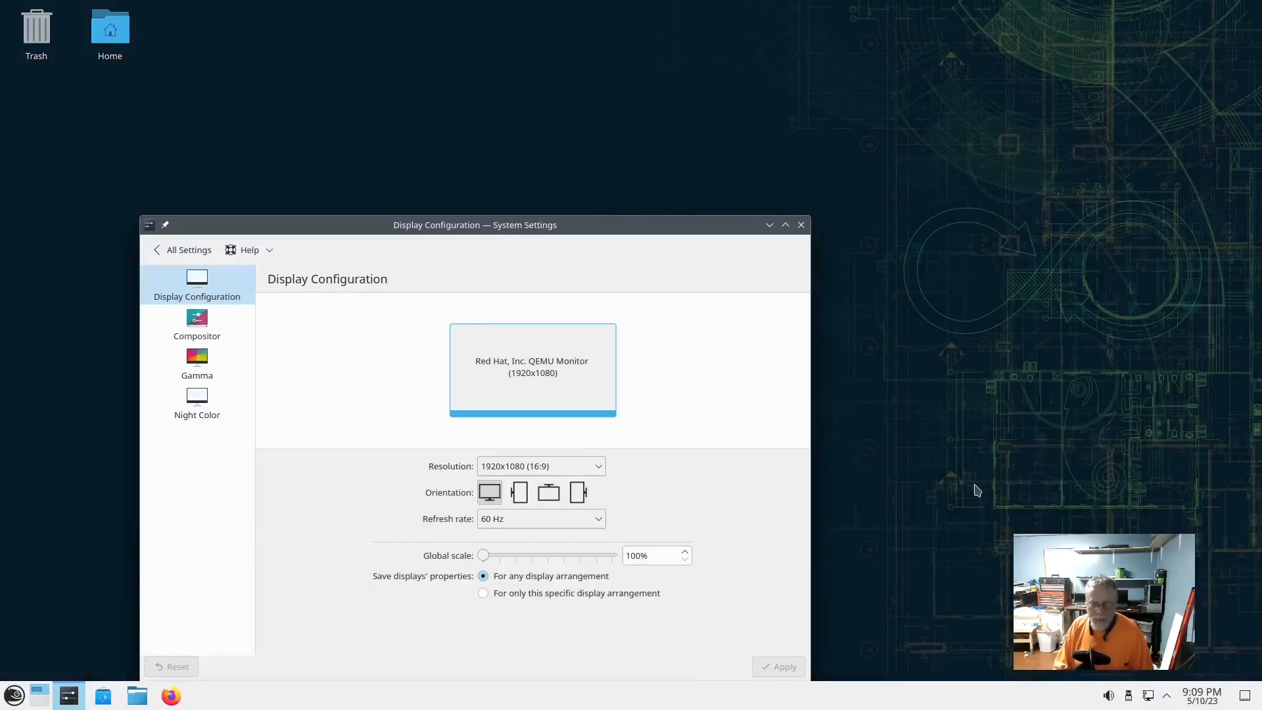
mouse_move(982, 461)
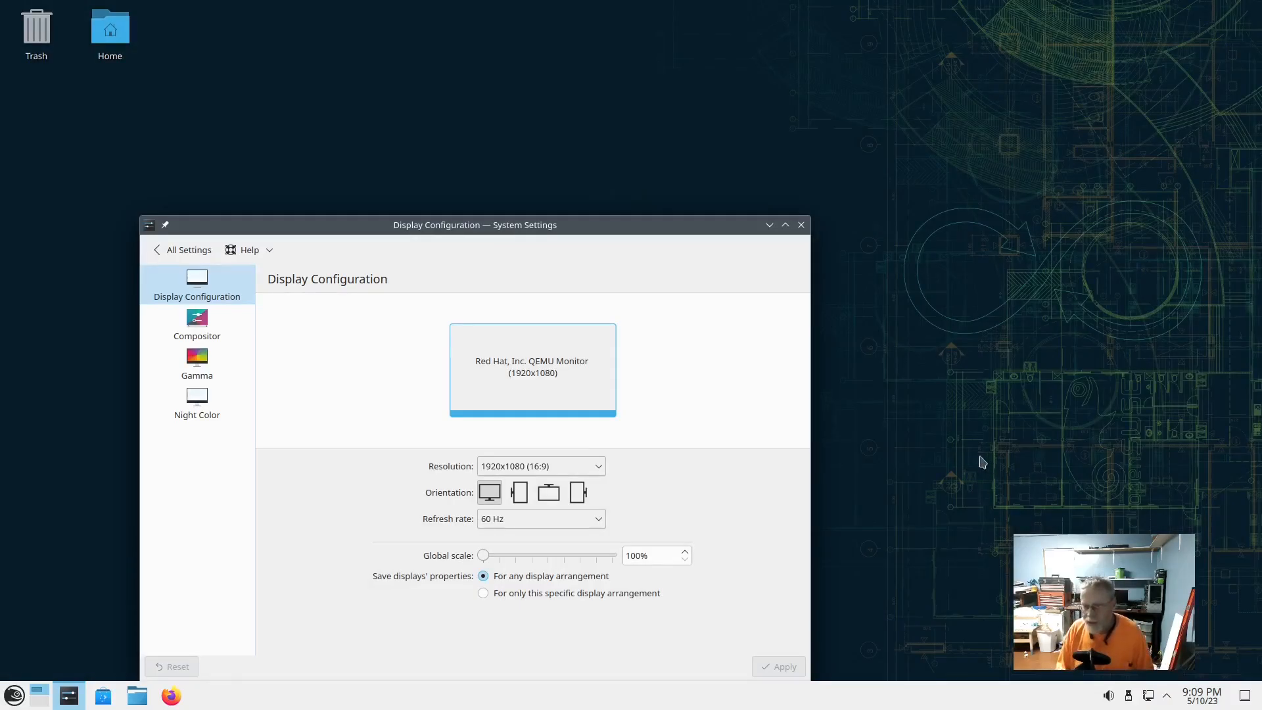
left_click(800, 225)
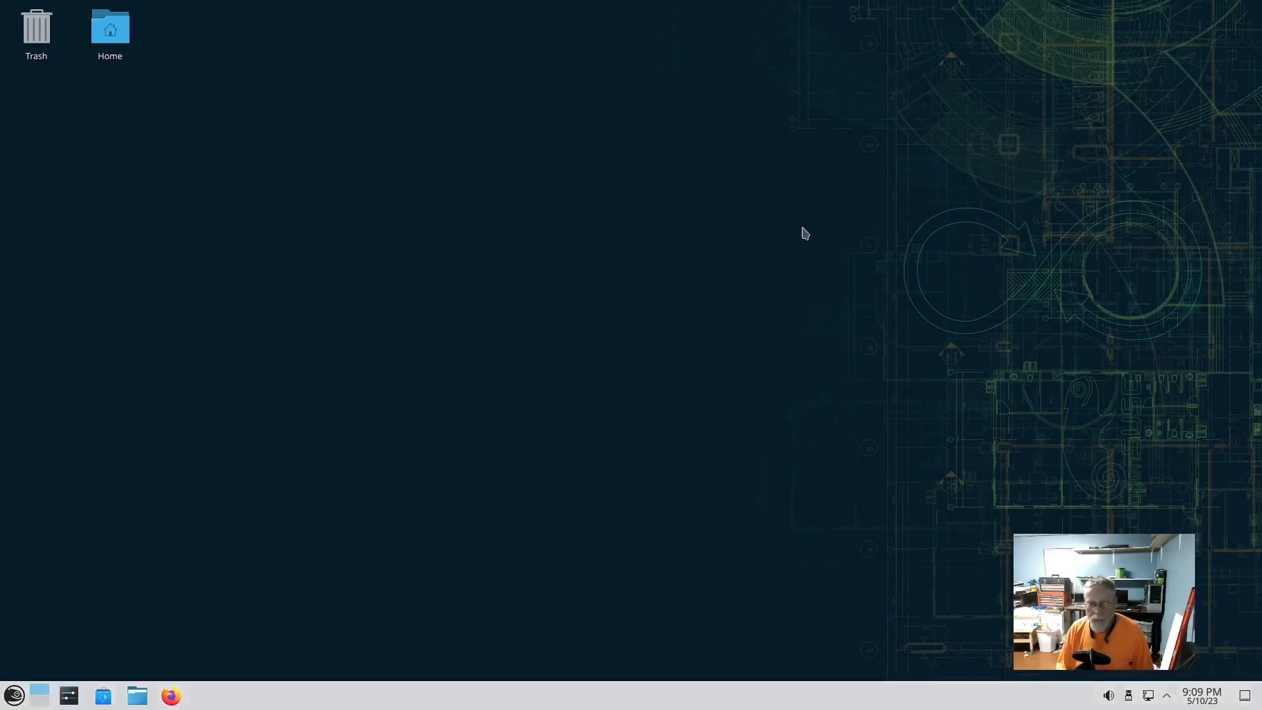
Step: Run 'sudo zypper dup' in a new Konsole; it reports nothing to do
left_click(13, 694)
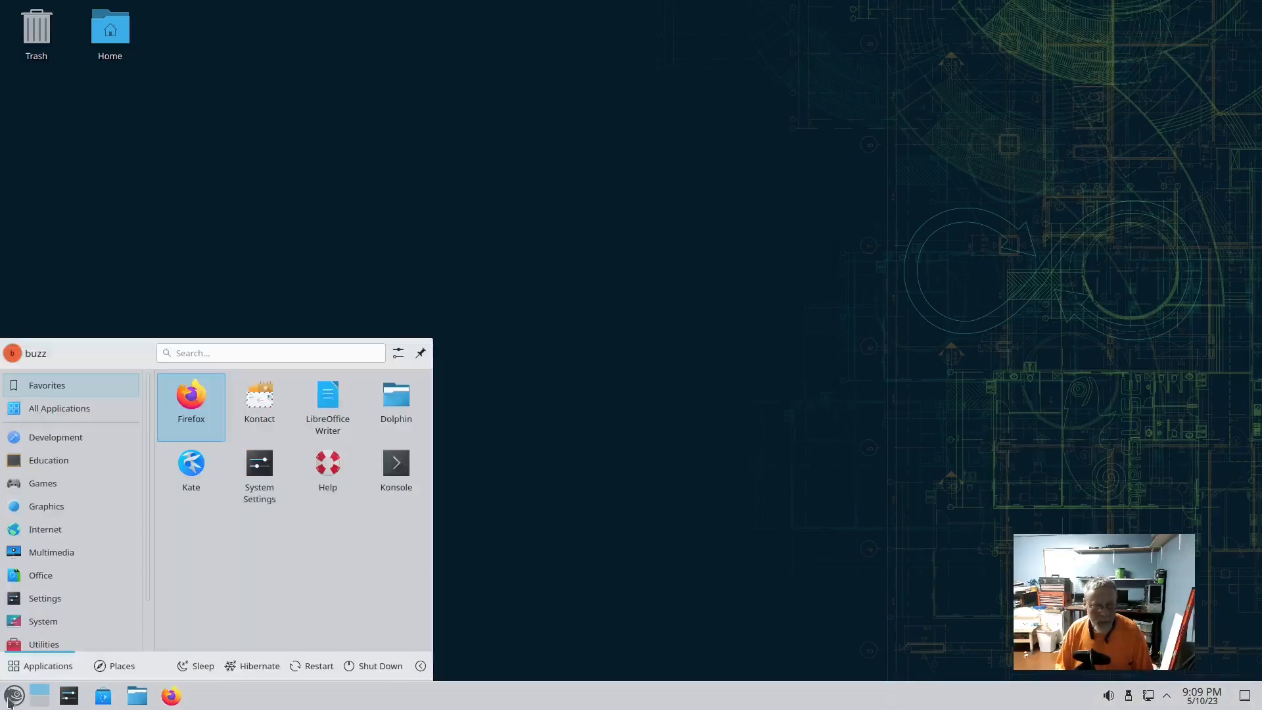
left_click(395, 468)
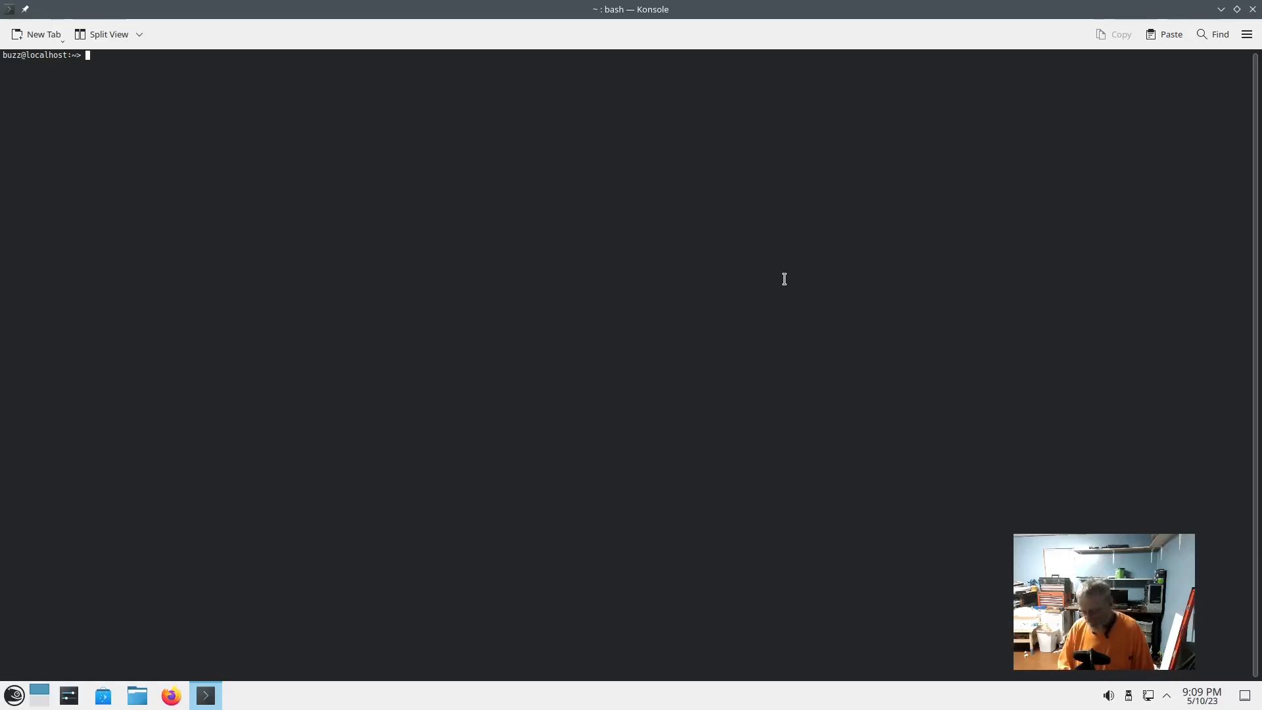
type("sudo")
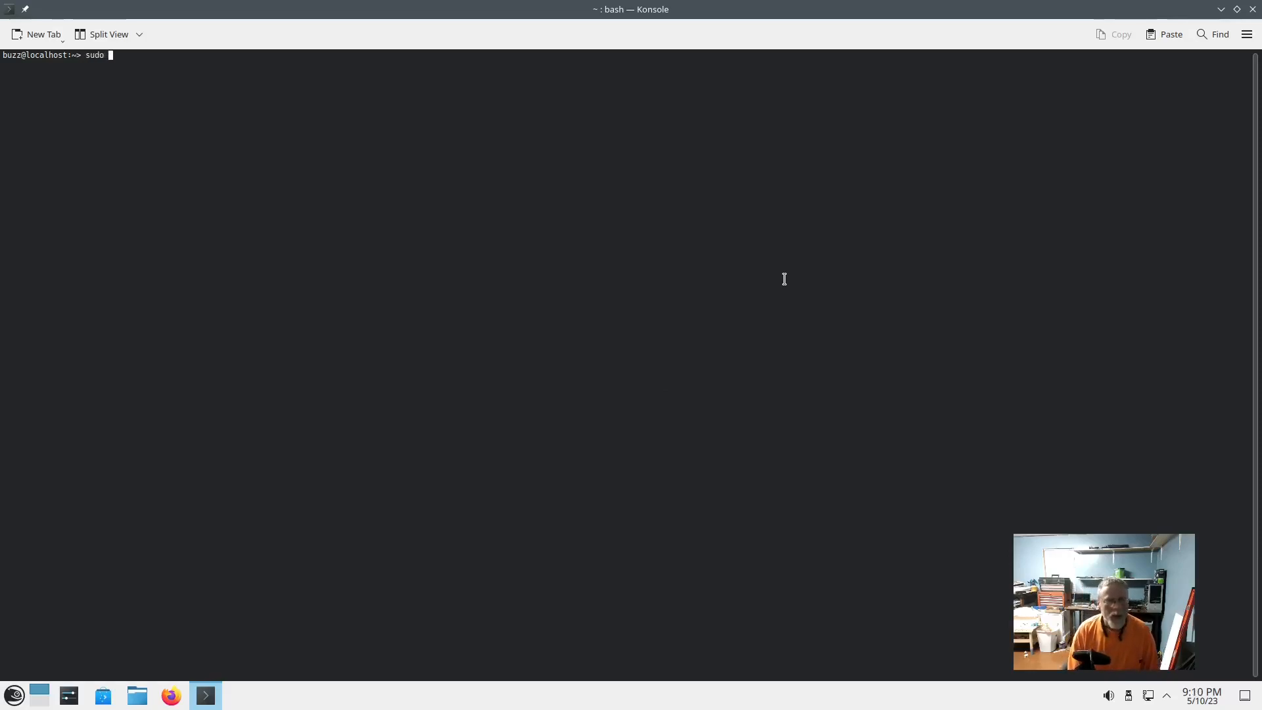
type("zypper dup")
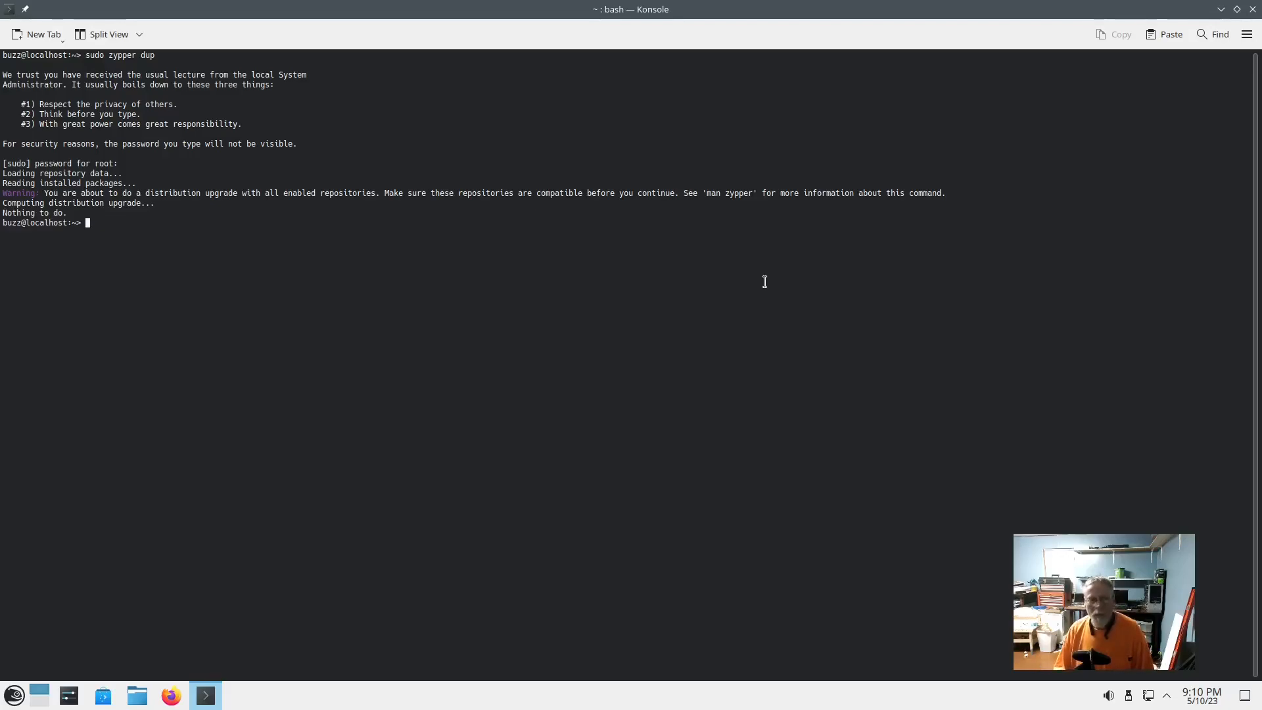
mouse_move(774, 292)
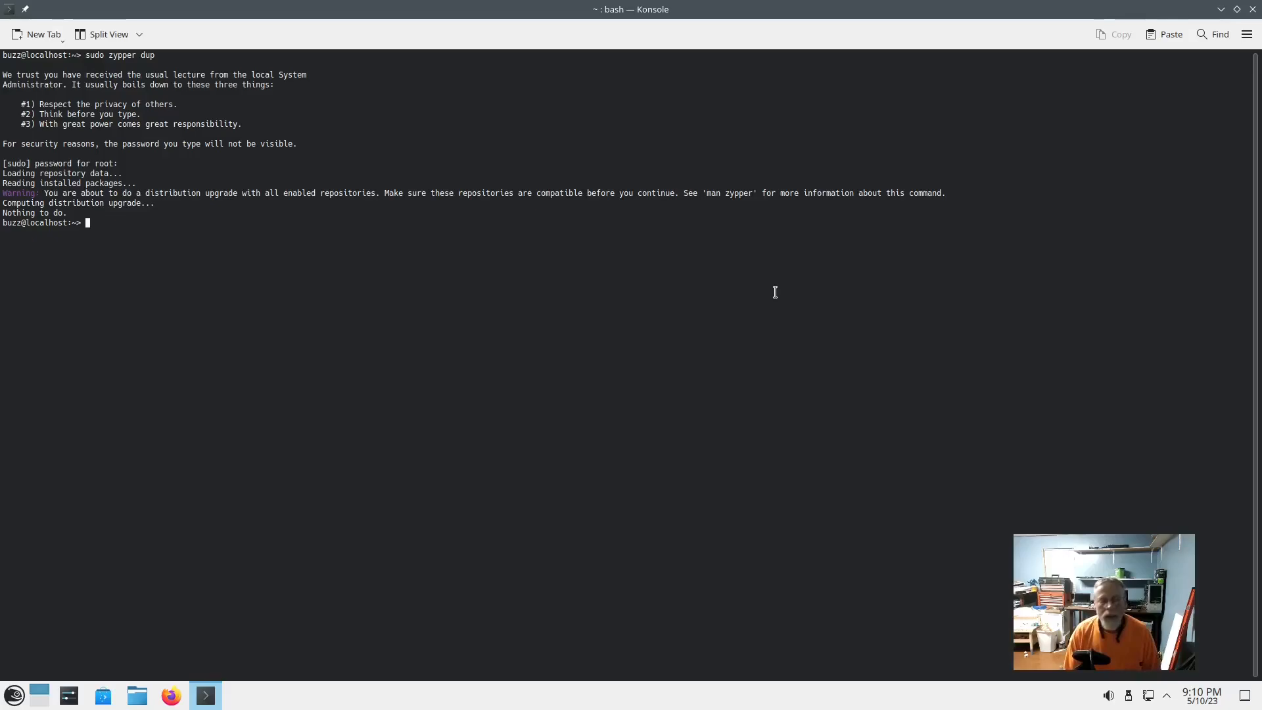
Step: Run sudo zypper in opi and decline the four-package install with n
type("sudo")
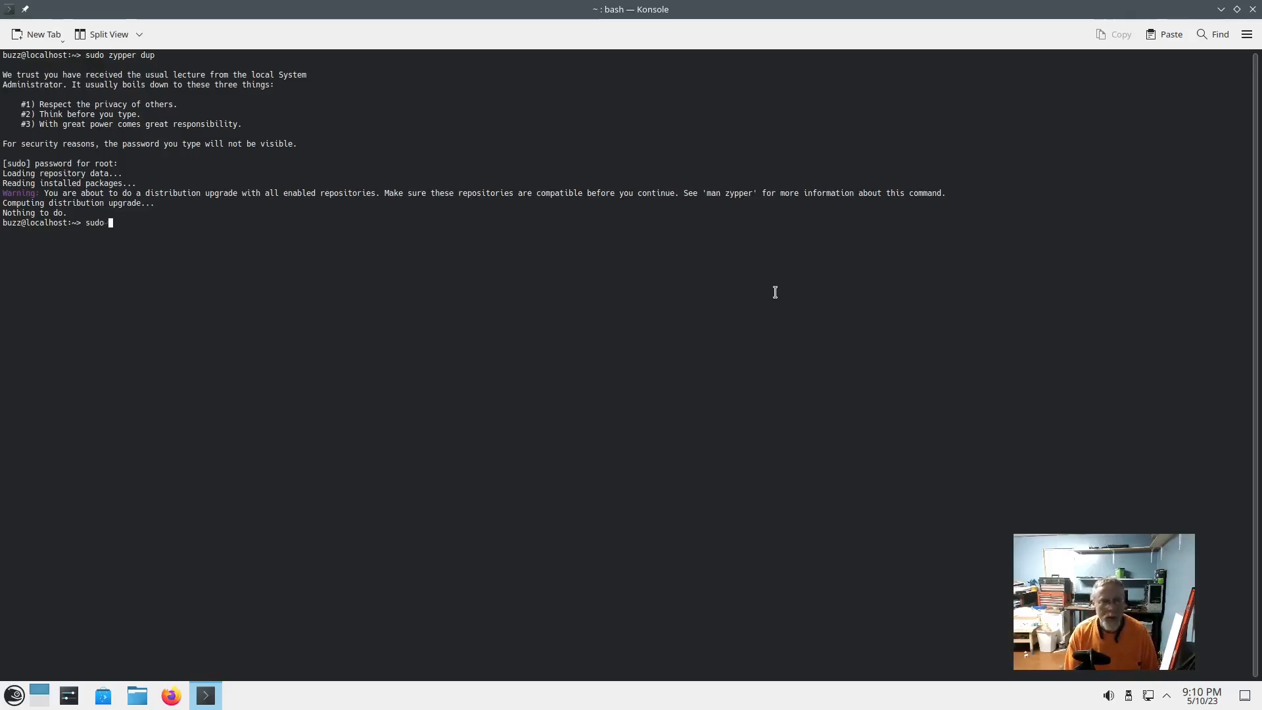
type("zypper in")
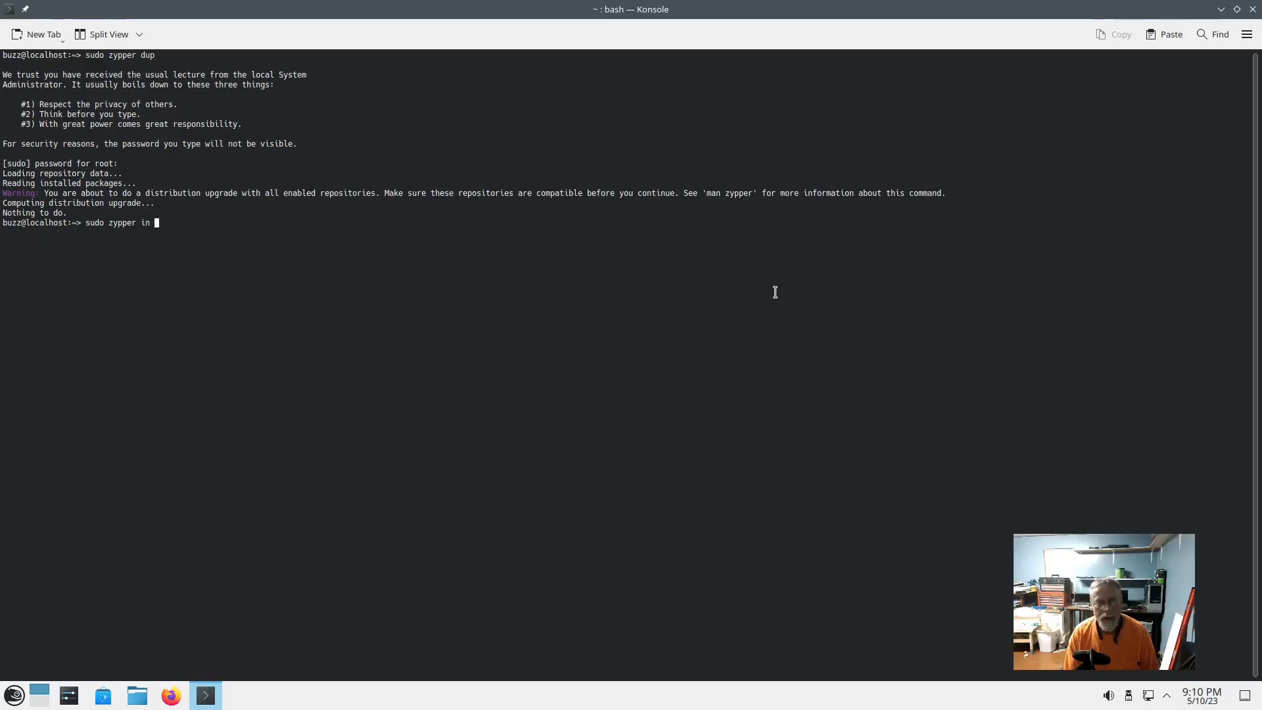
type("opi")
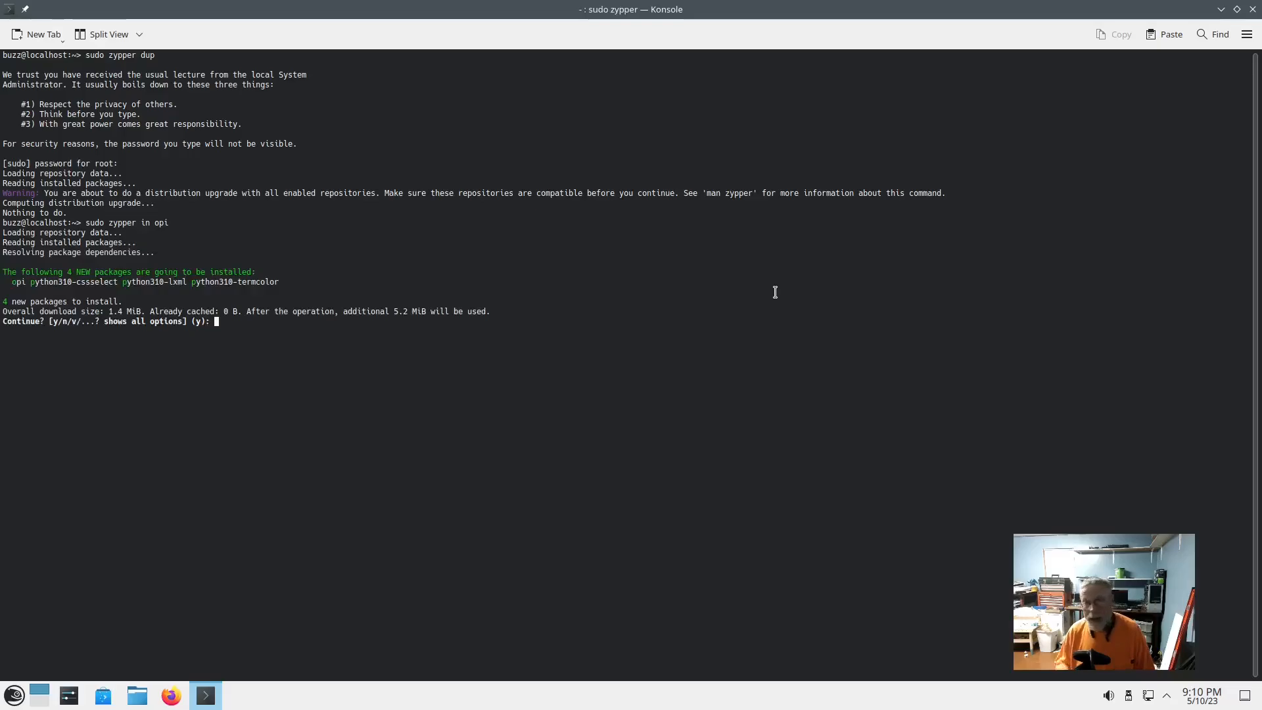
type("n")
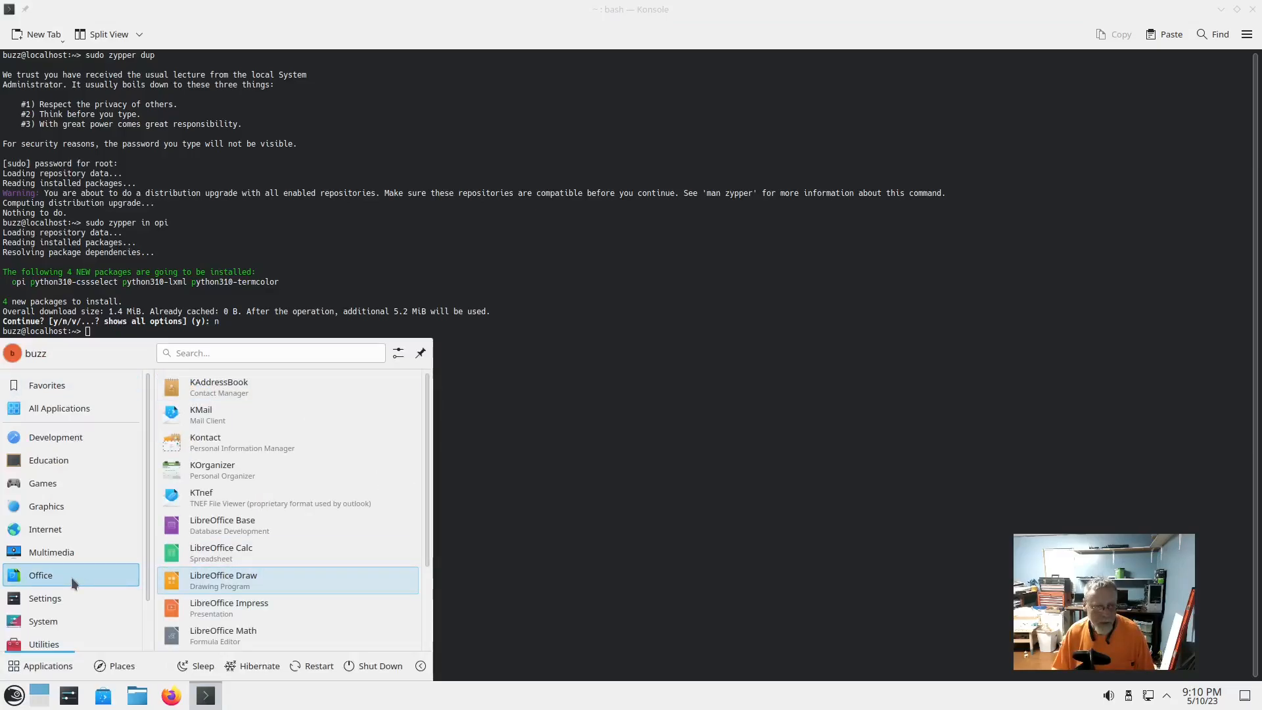
Step: Launch YaST as root, maximise it and enter the Software Repositories module
left_click(42, 565)
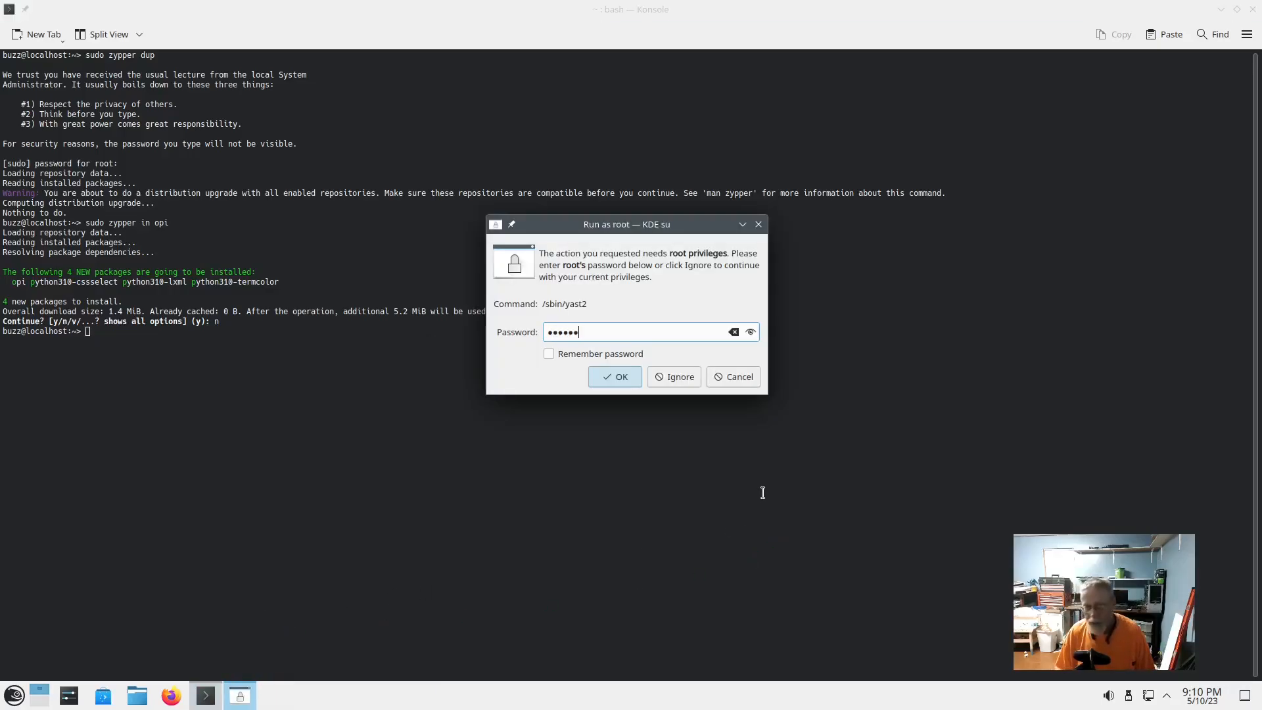
left_click(613, 376)
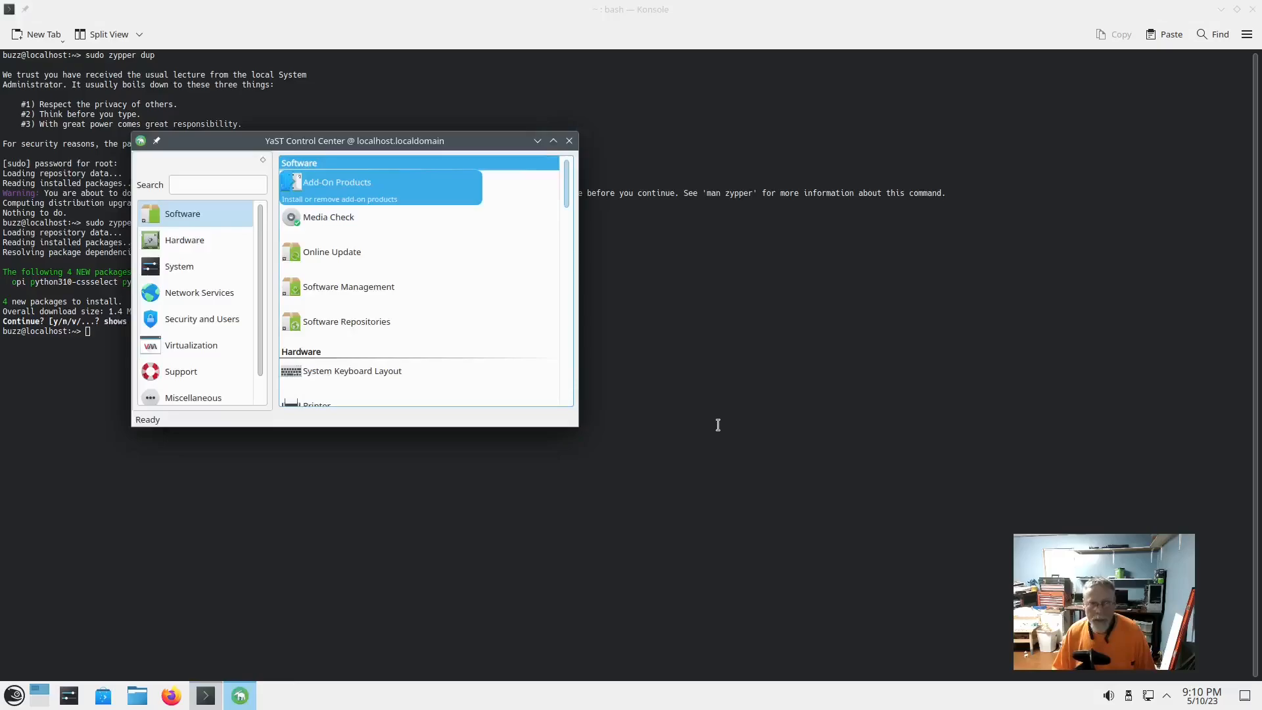
left_click(553, 141)
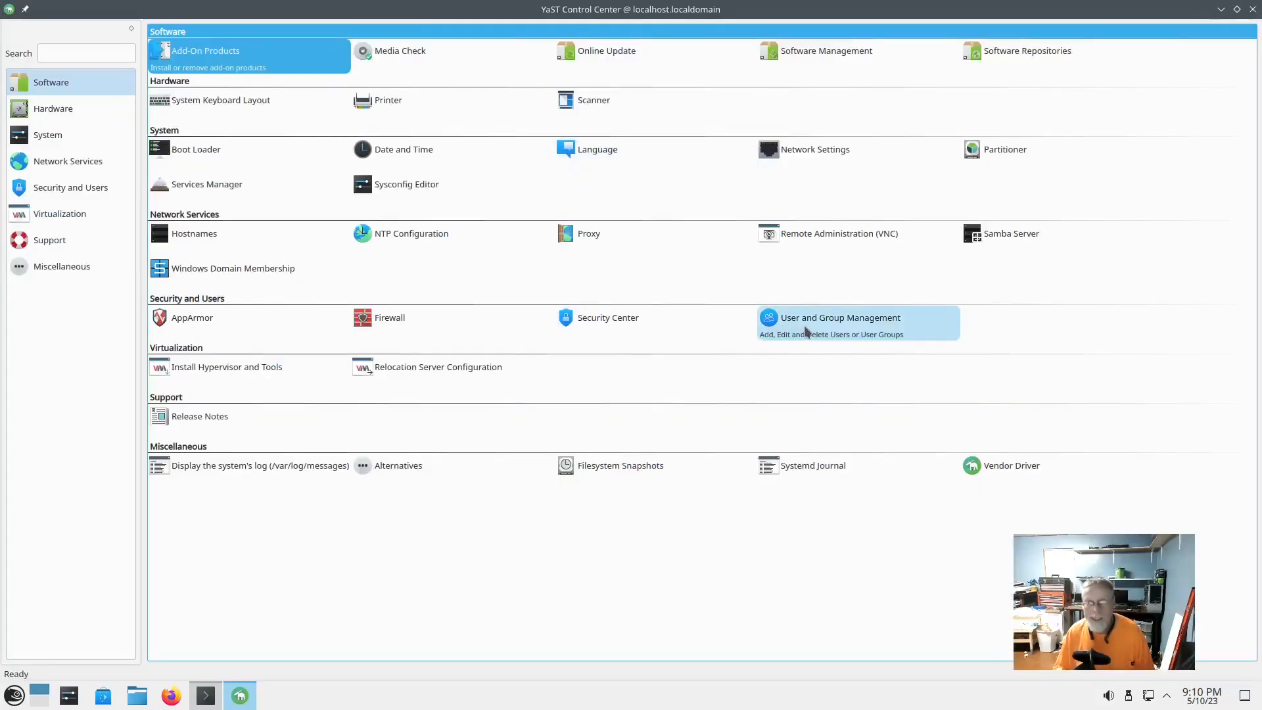
mouse_move(936, 27)
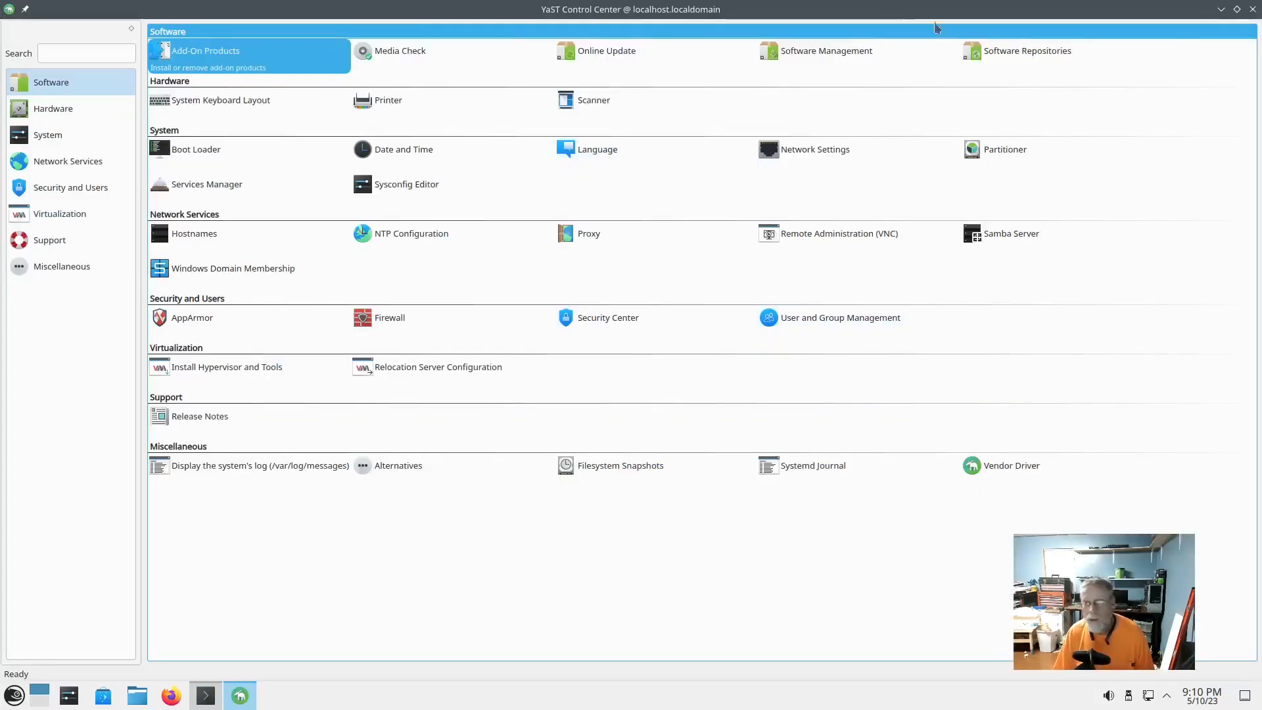
left_click(1026, 50)
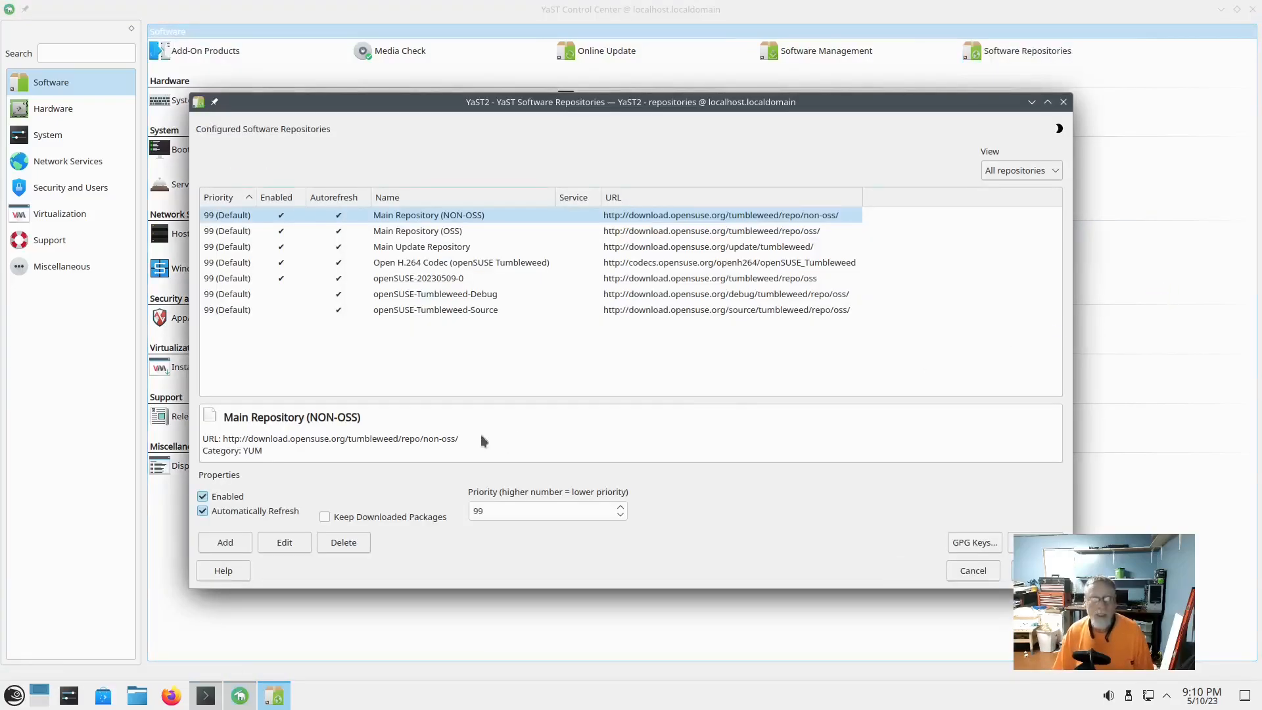
Step: Add community repositories, ticking Packman and Packman Essentials, and proceed
left_click(225, 541)
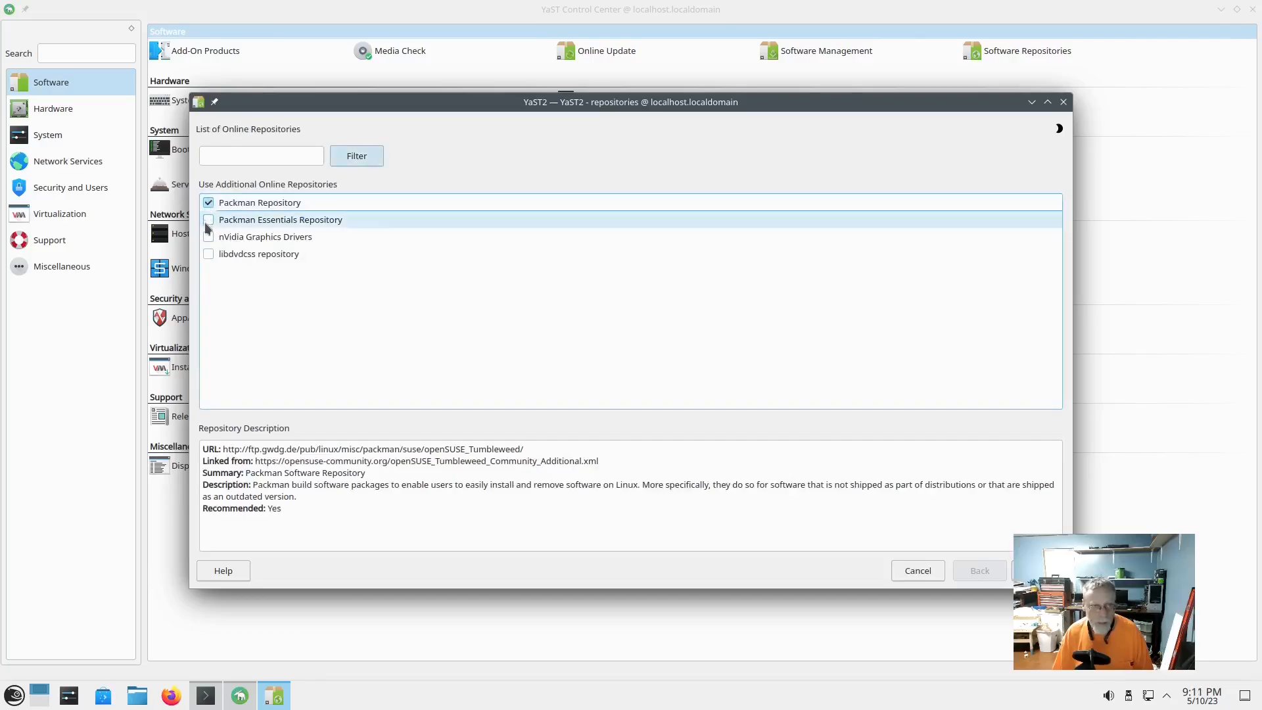
left_click(209, 219)
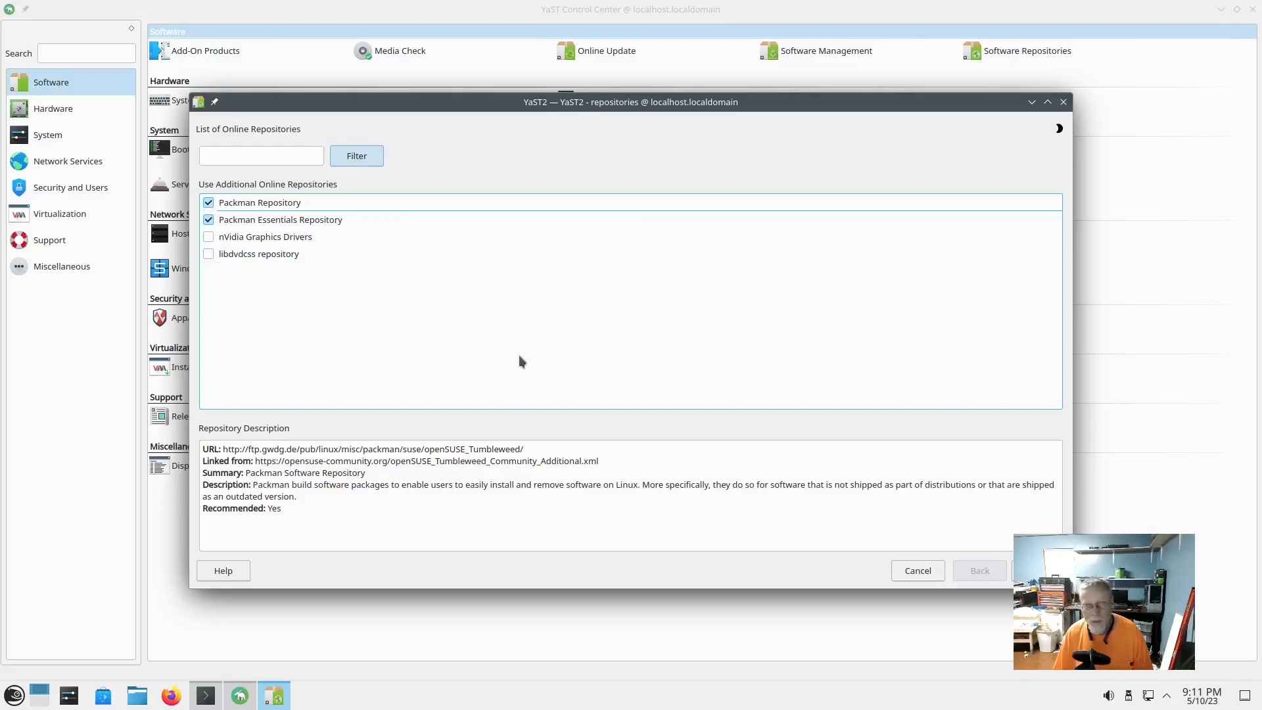
mouse_move(517, 360)
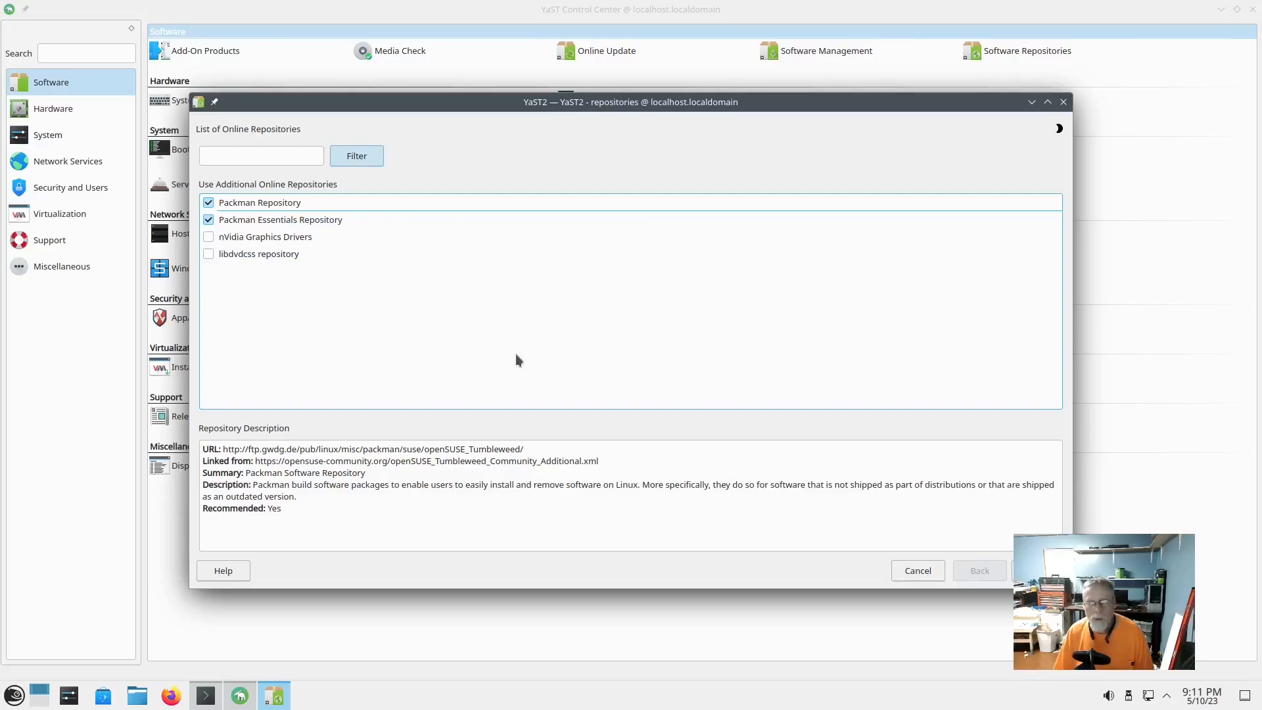
mouse_move(519, 345)
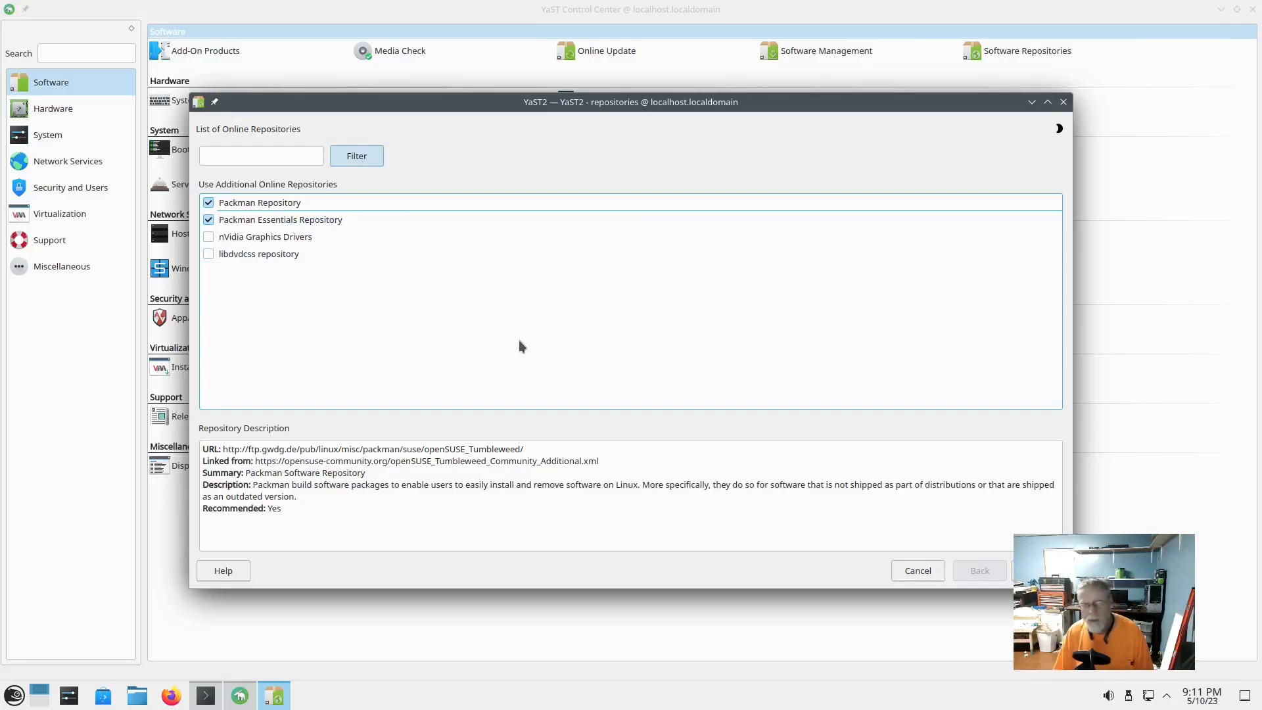
left_click(259, 203)
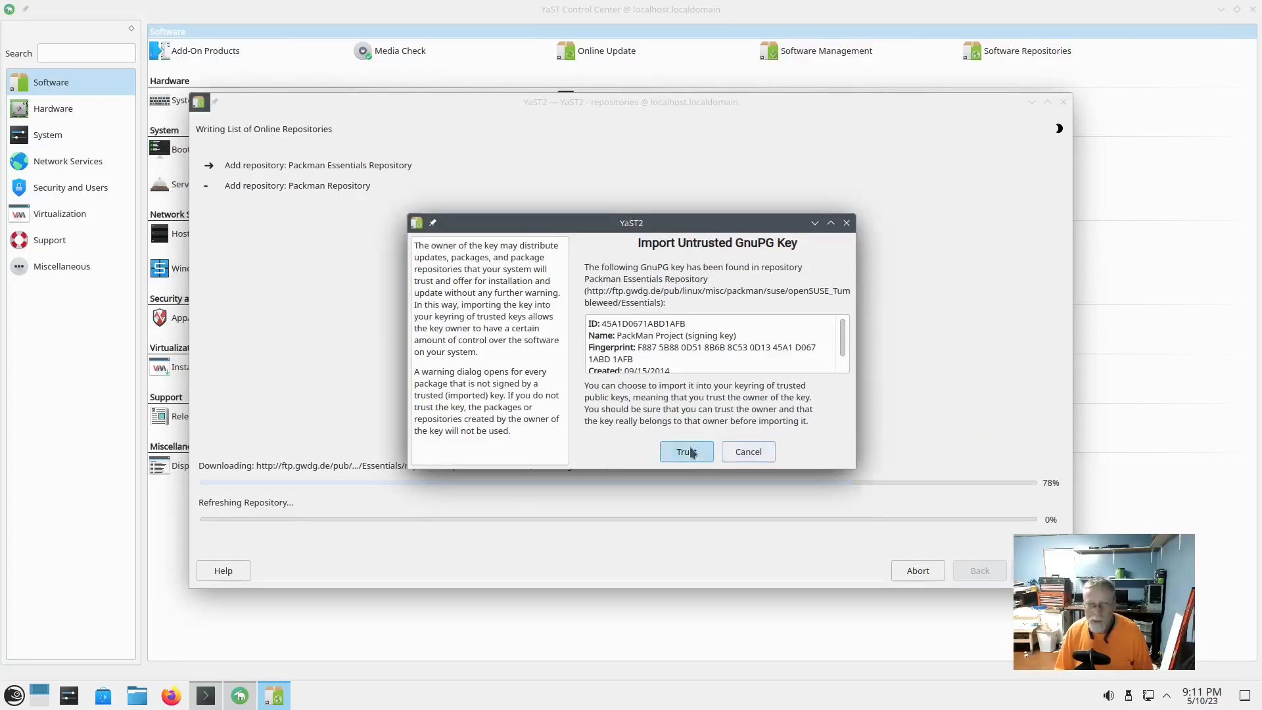
Step: Trust the Packman Essentials GnuPG signing key so both repositories are added
left_click(686, 451)
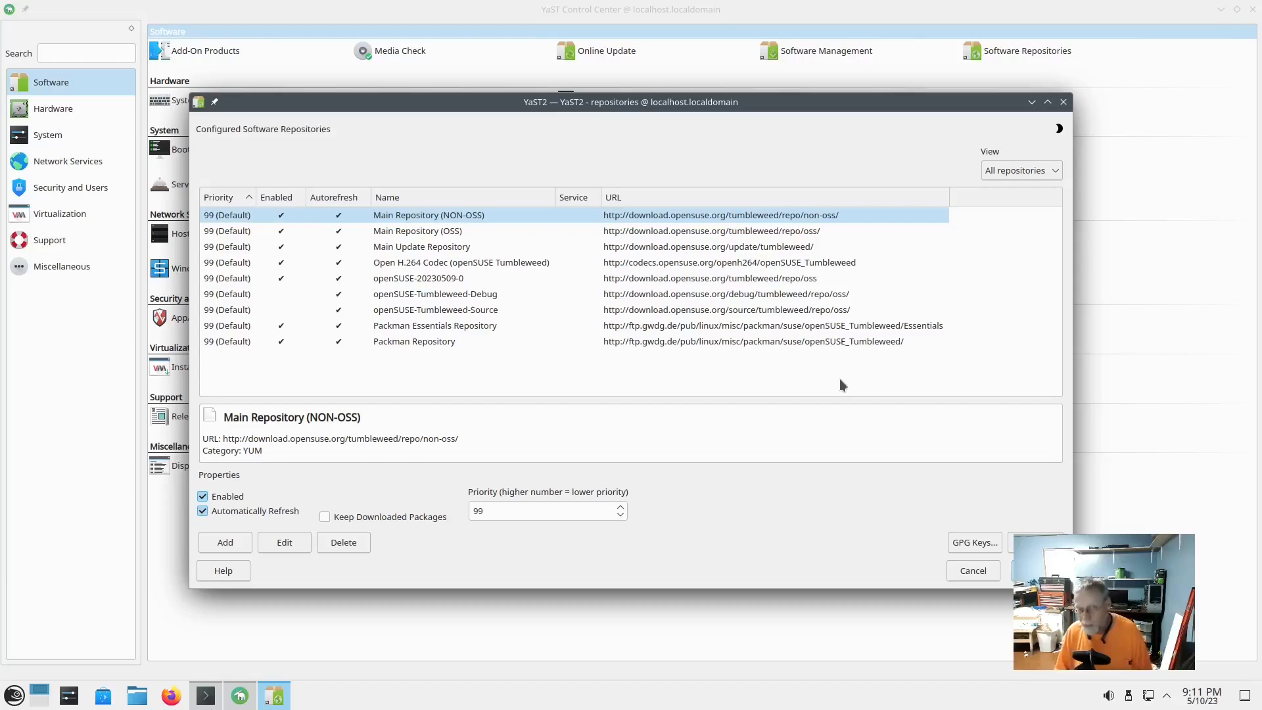
mouse_move(983, 426)
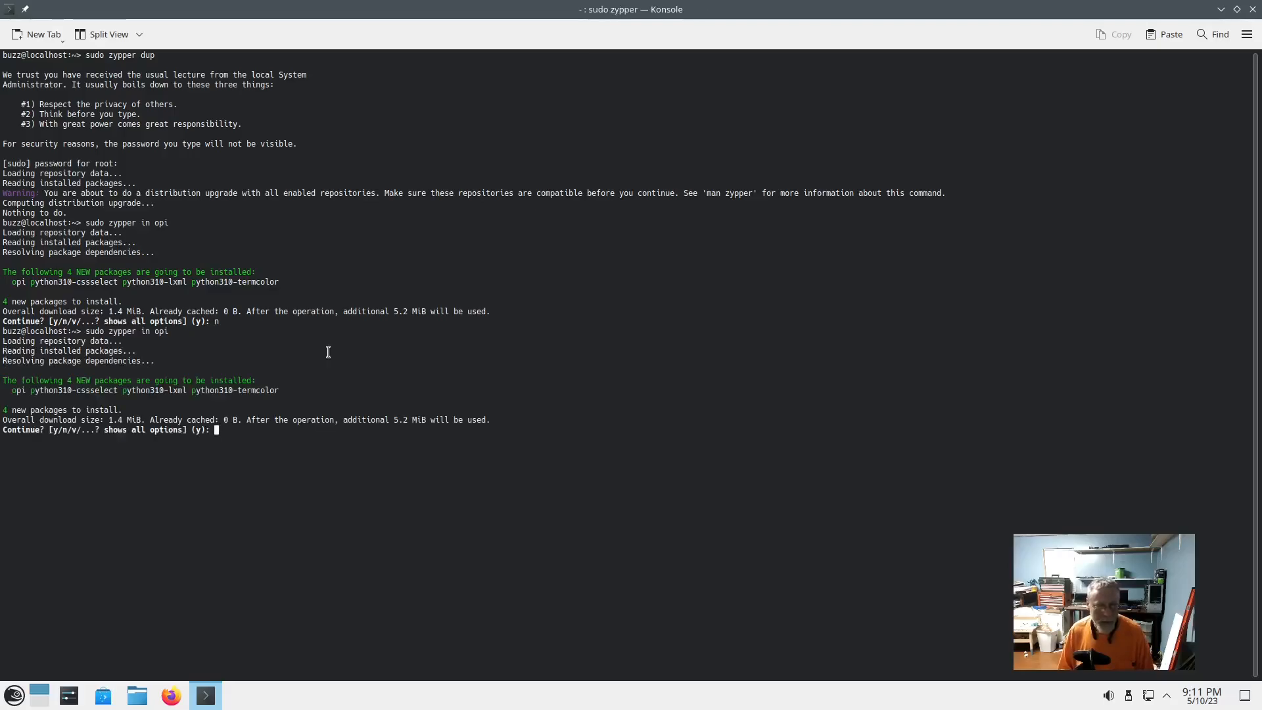
Step: Answer y to install opi with its python310 dependencies, then begin the sudo opi command
type("y")
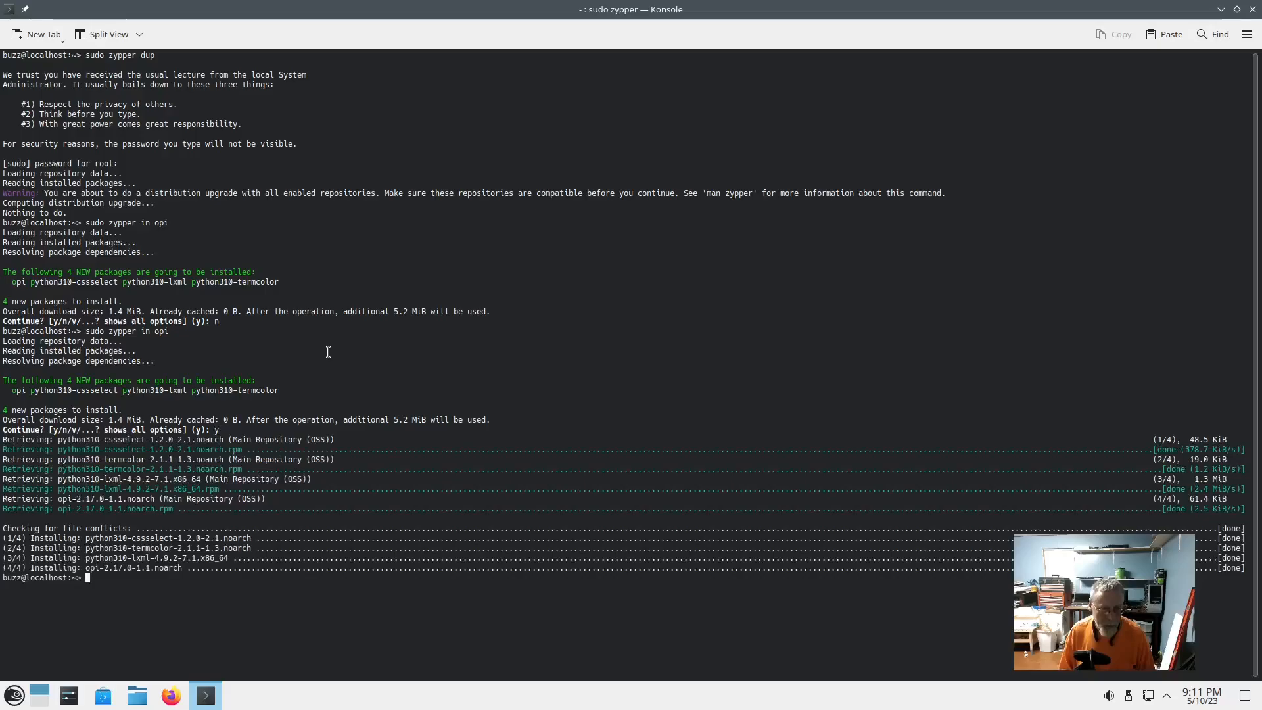
type("sudo")
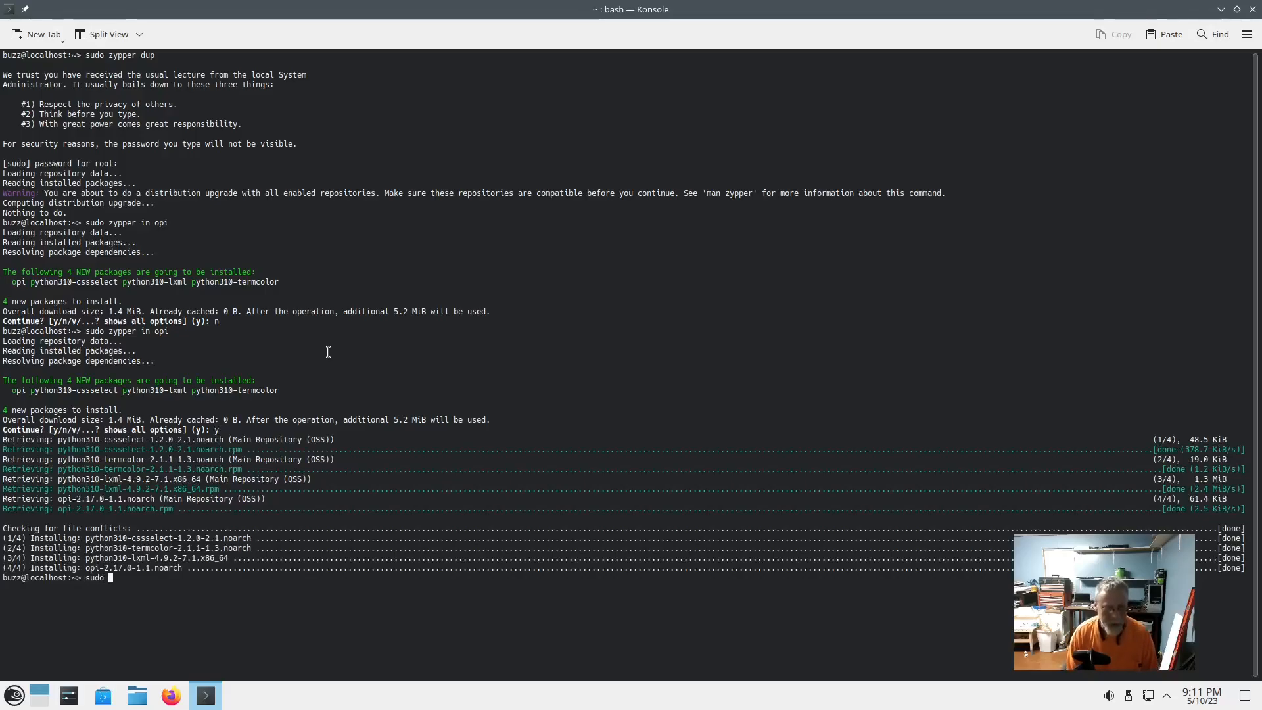
type("opi")
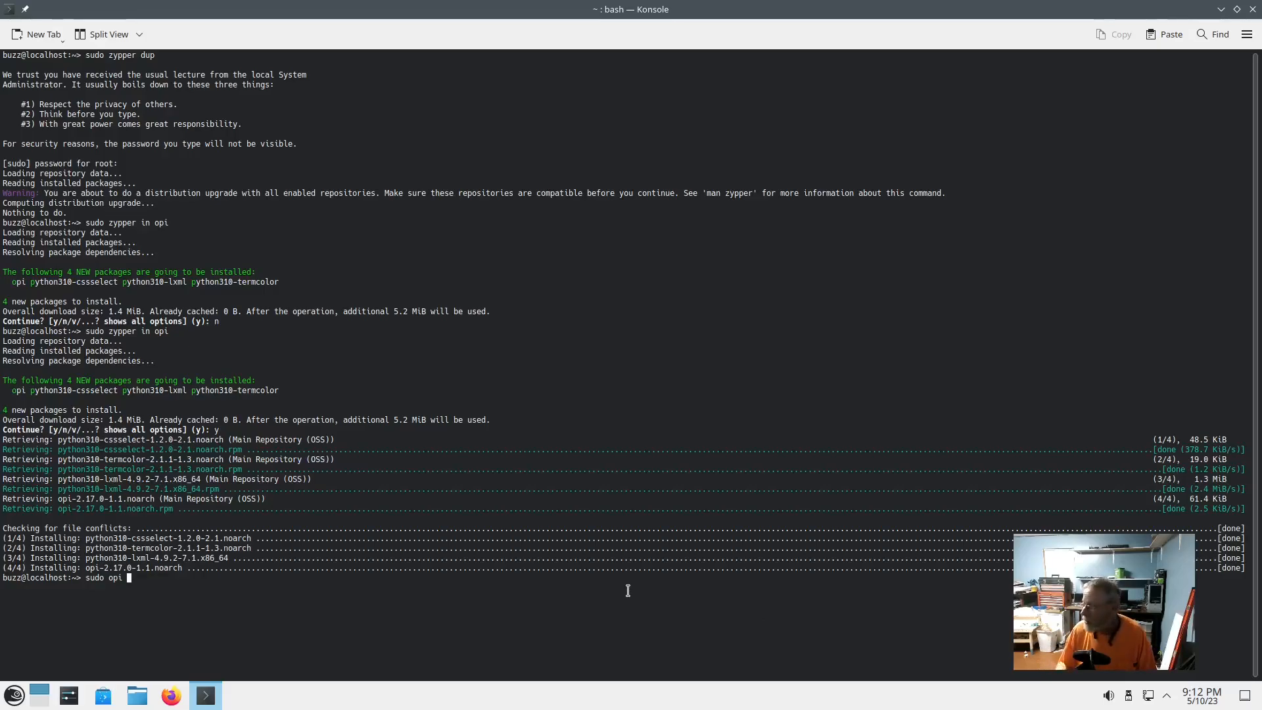
mouse_move(638, 600)
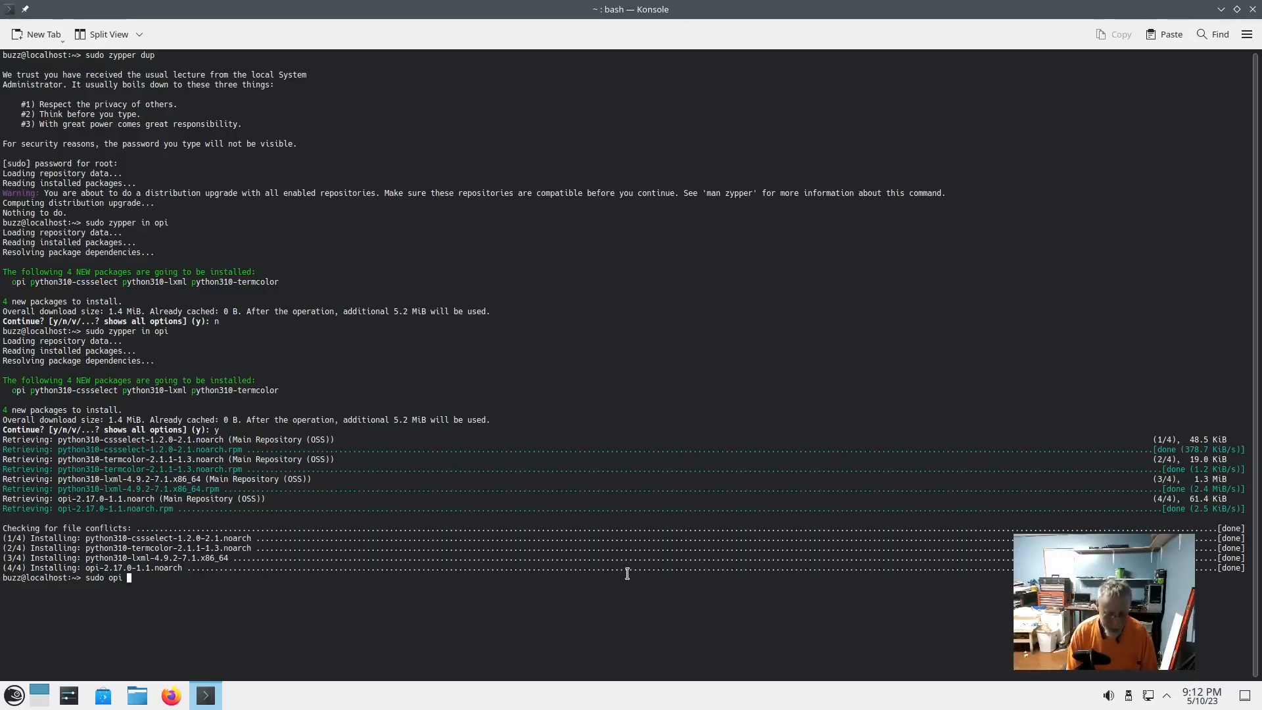
Step: Run sudo opi codecs, accepting the Packman codec upgrades, GStreamer plugins and openh264 with y
type("codecs")
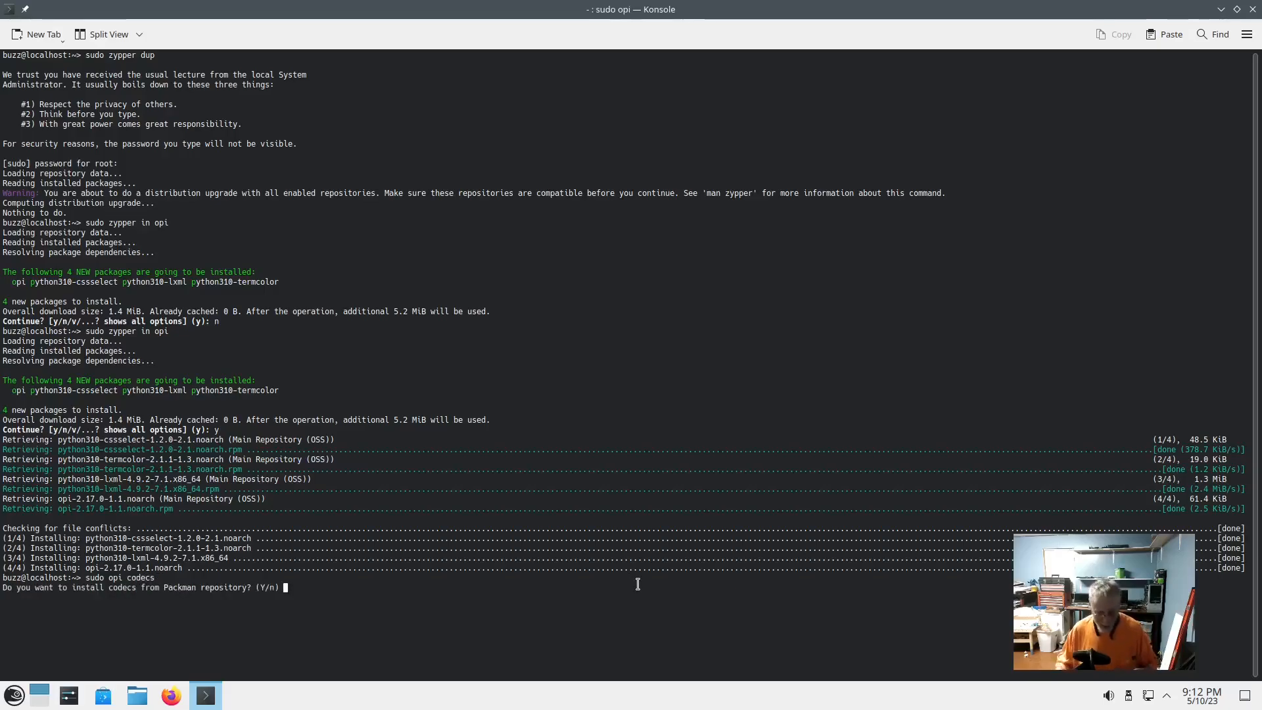
type("y")
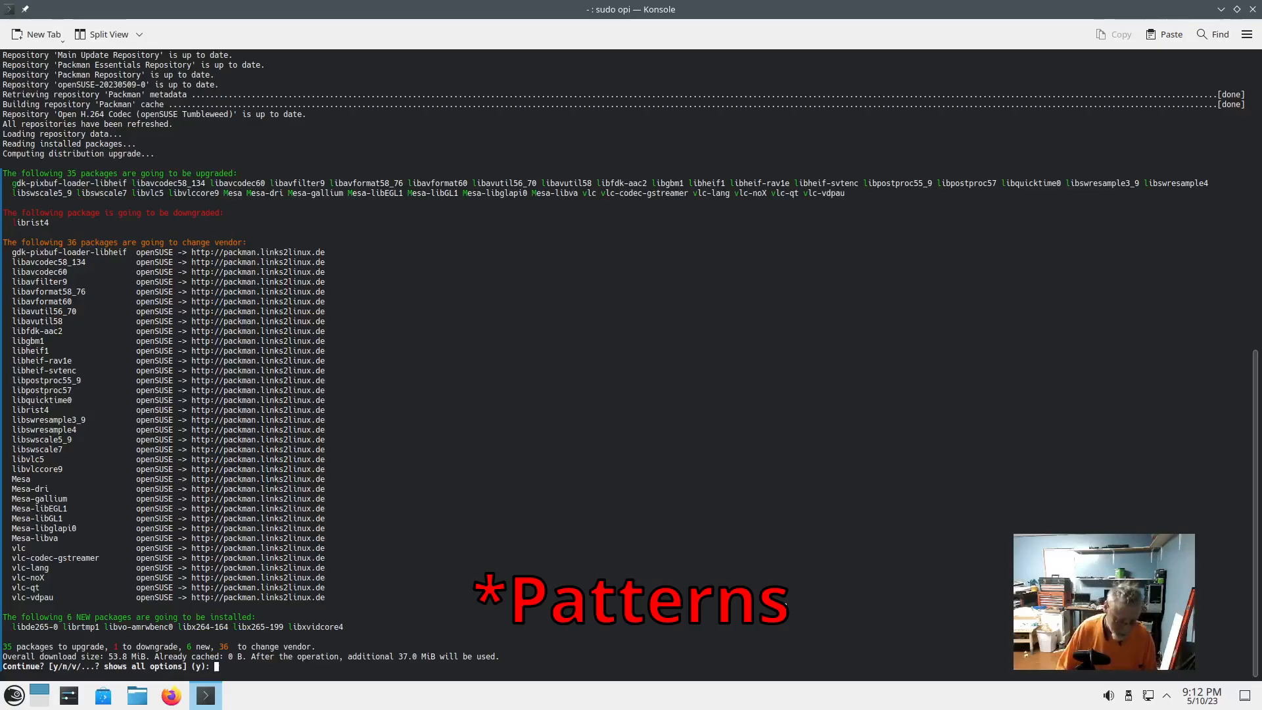
type("y")
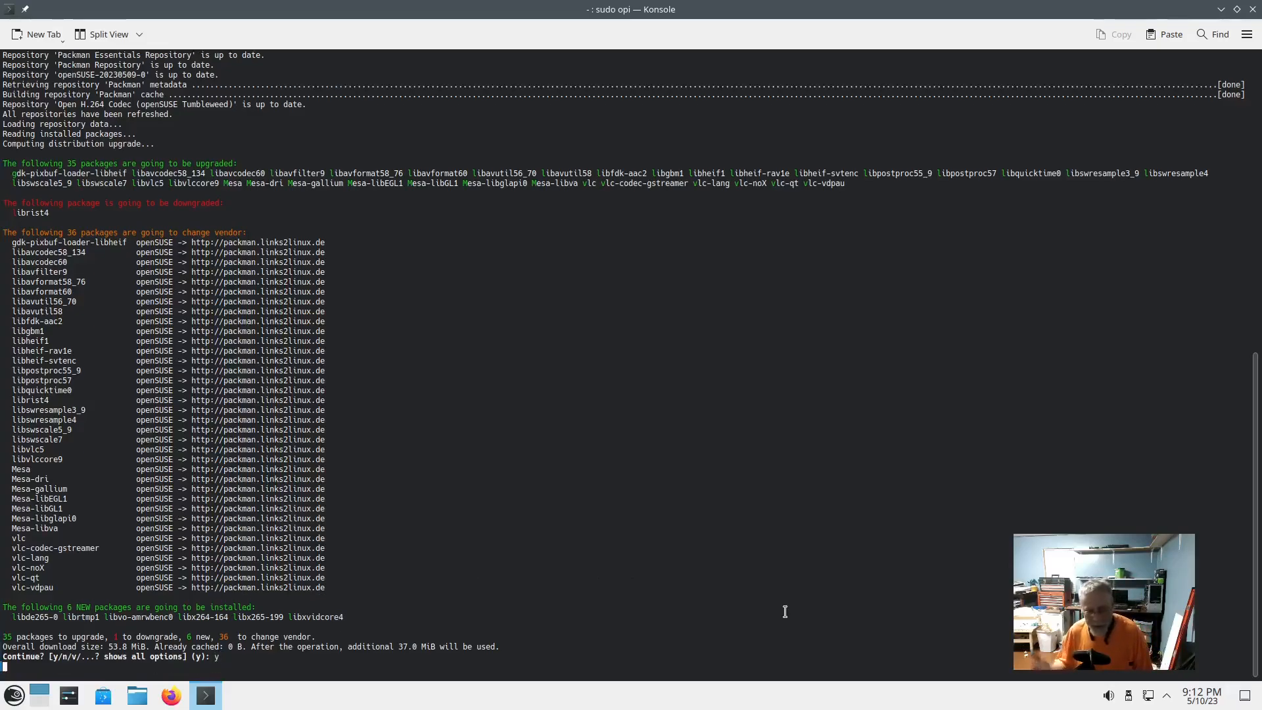
key("Return")
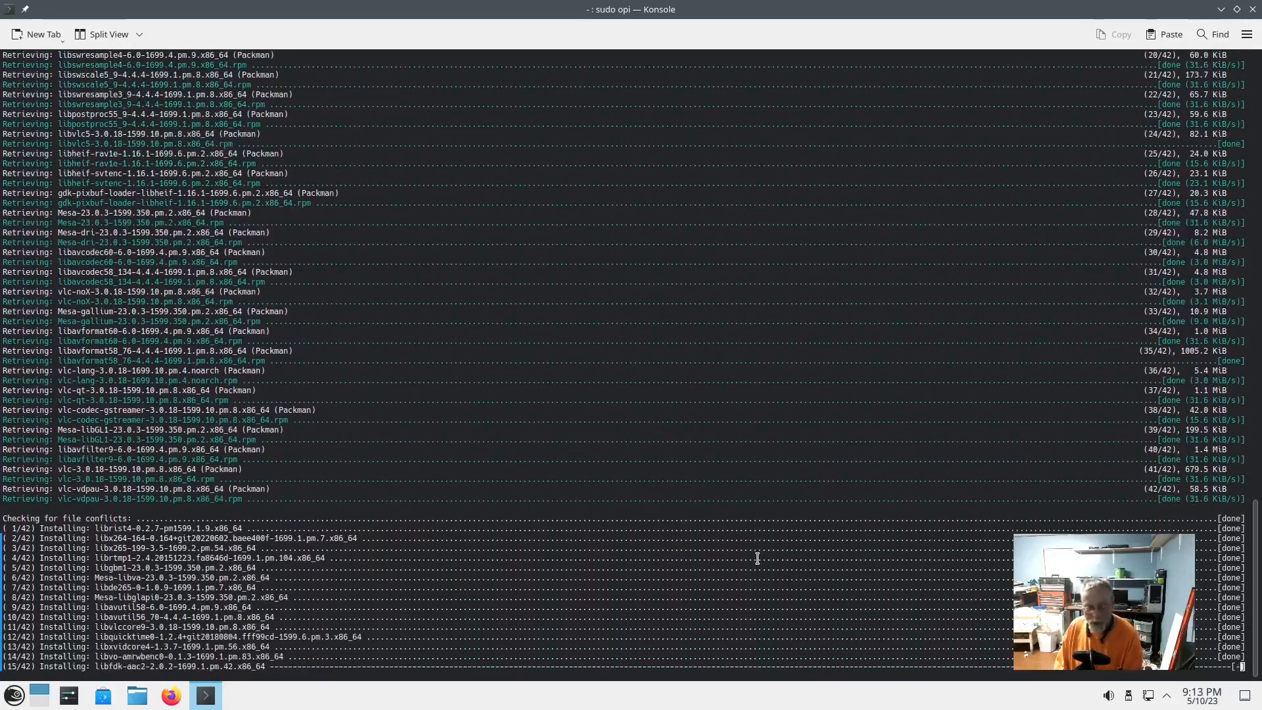
scroll("down", 3)
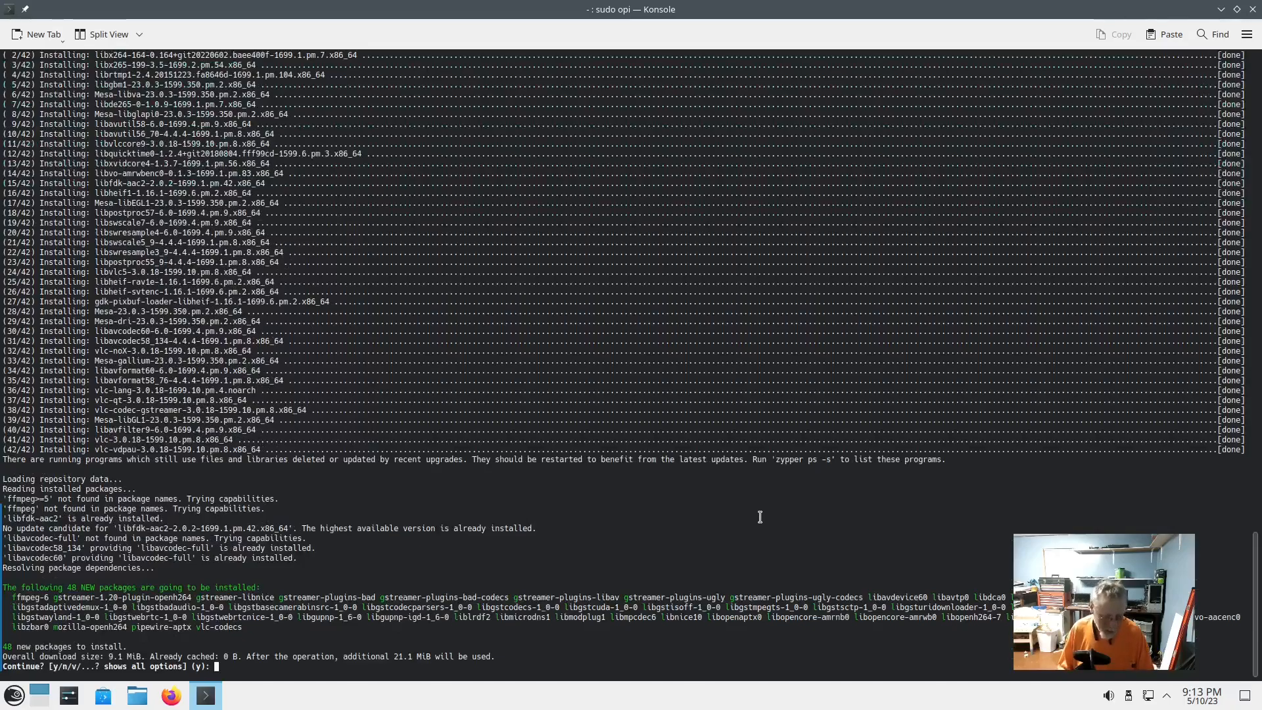
type("y")
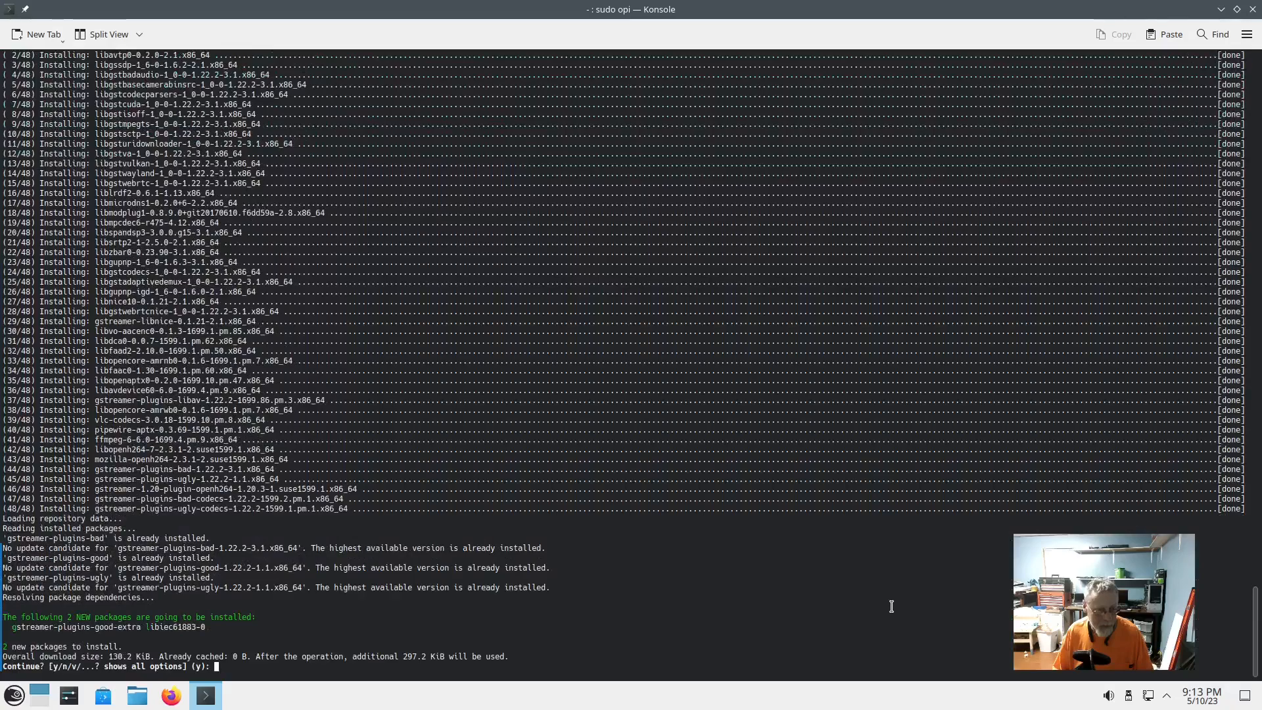
type("y")
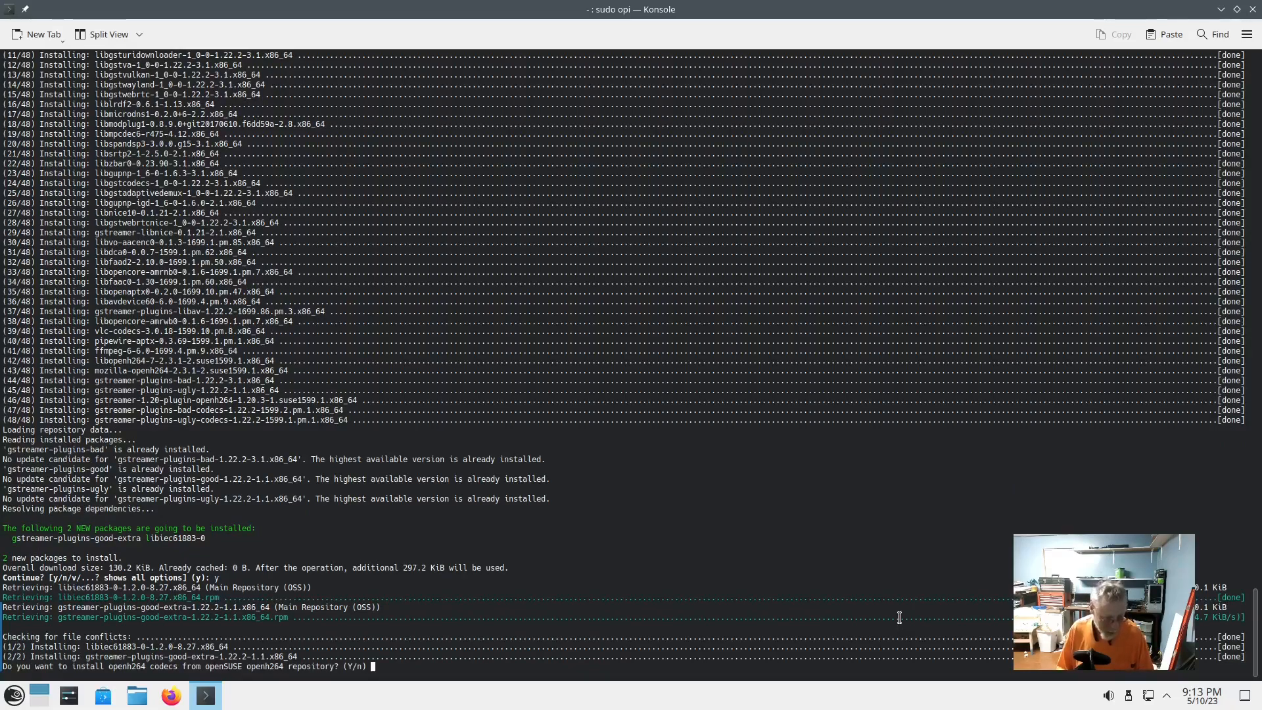
type("y")
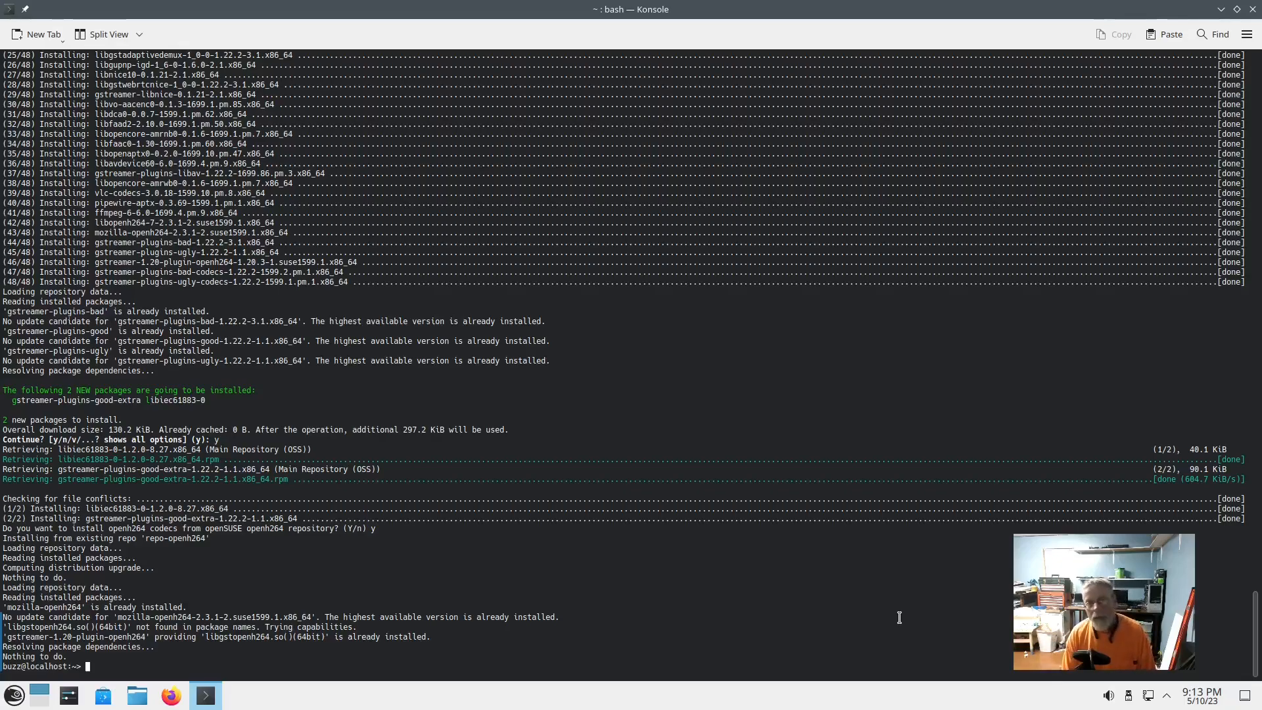
Step: Run sudo opi google-chrome, choose 1 for stable, accept Google's signing keys and keep the repo
type("sudo opi google-chrome")
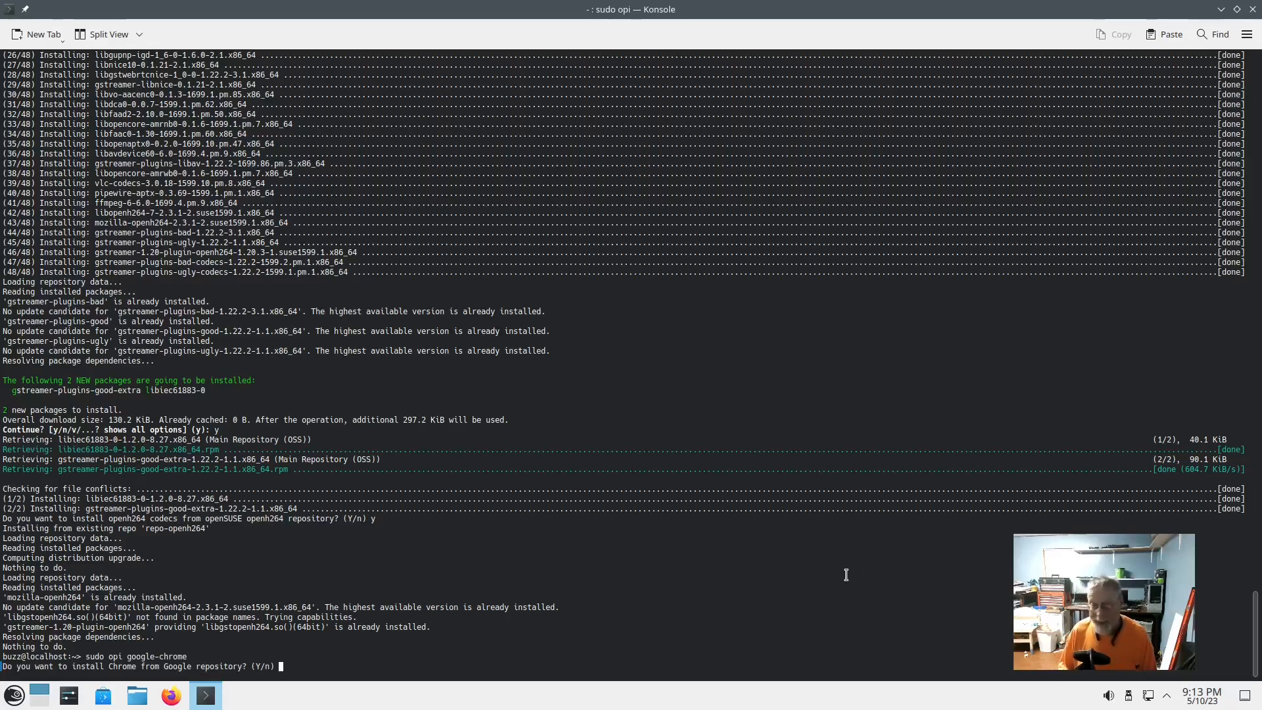
type("y")
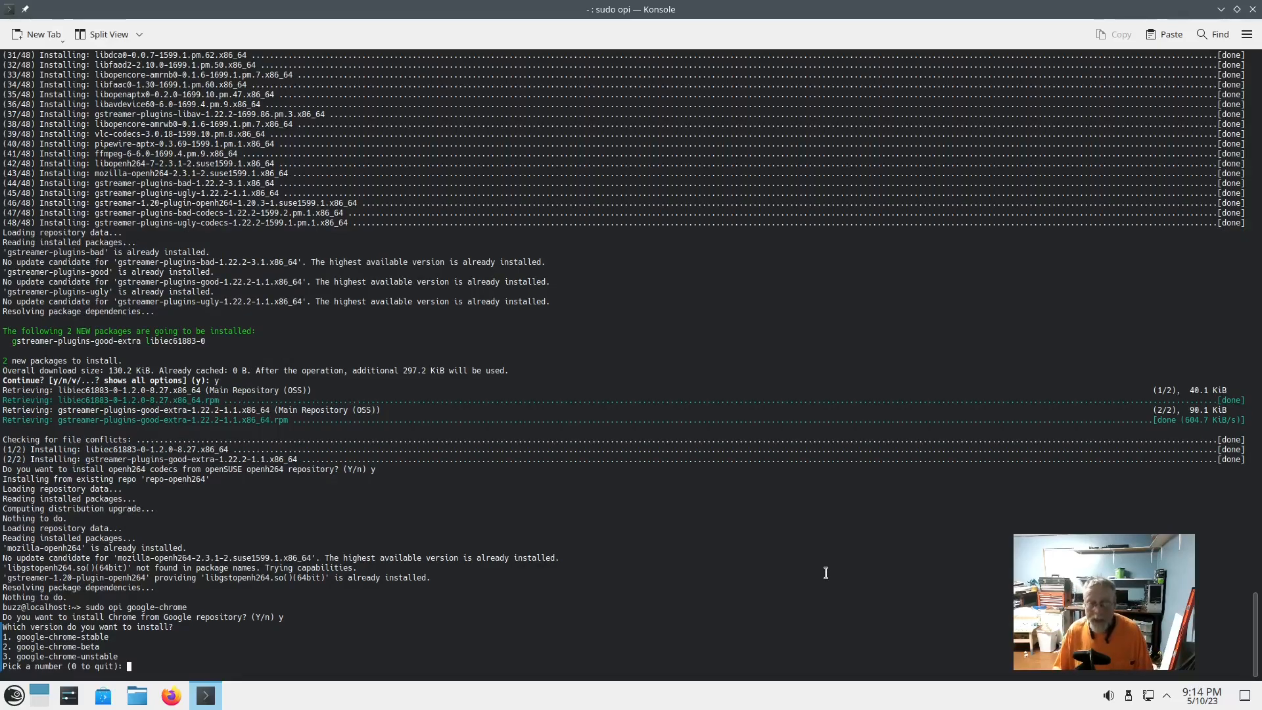
type("1")
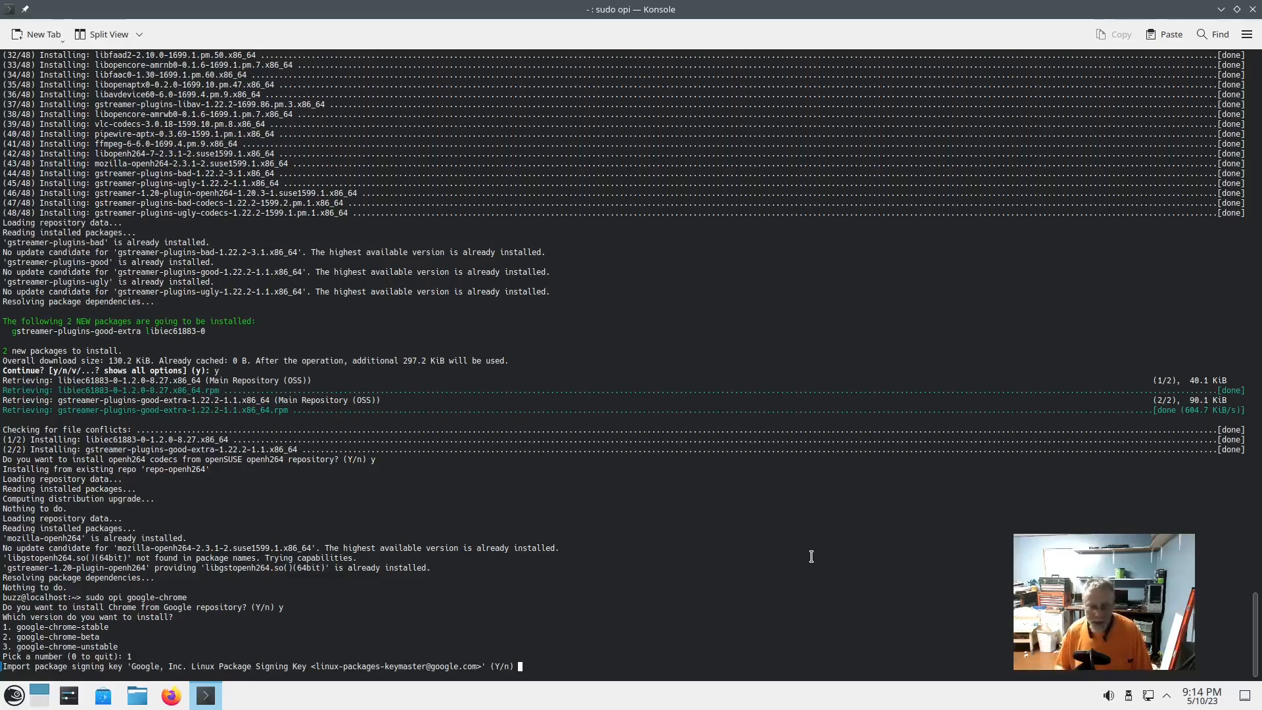
type("y")
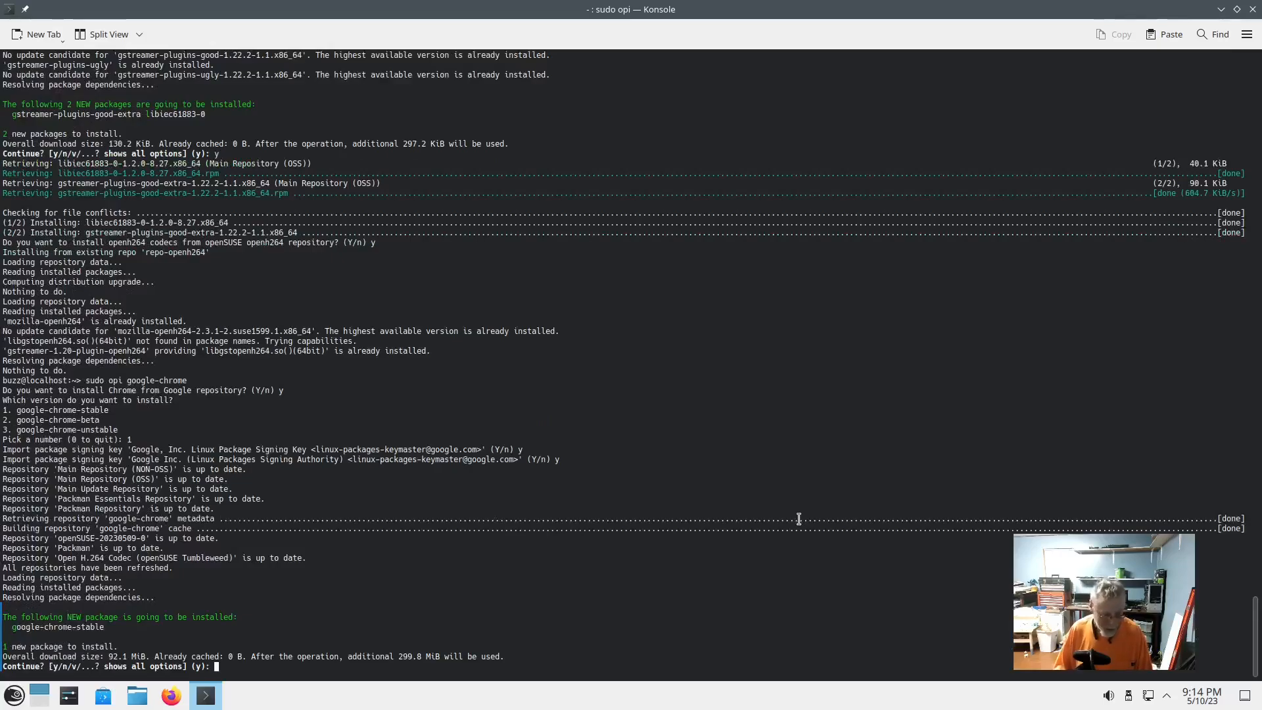
type("y")
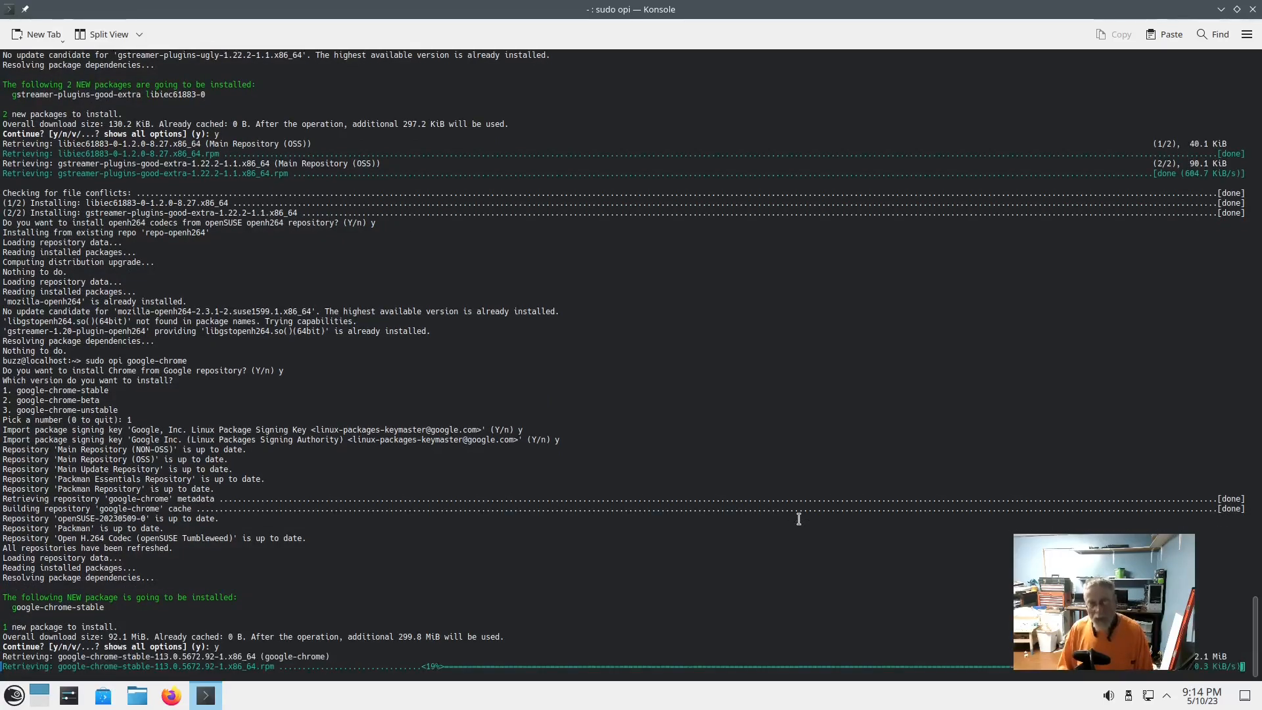
scroll("down", 3)
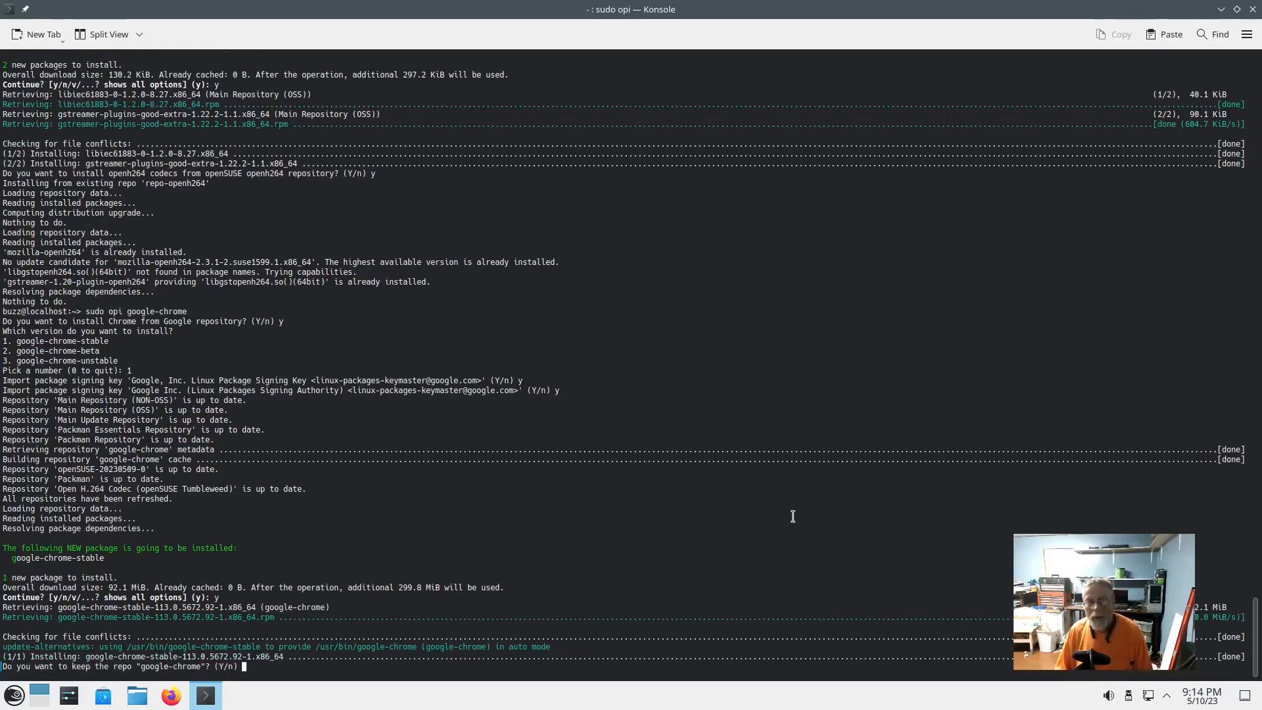
mouse_move(786, 506)
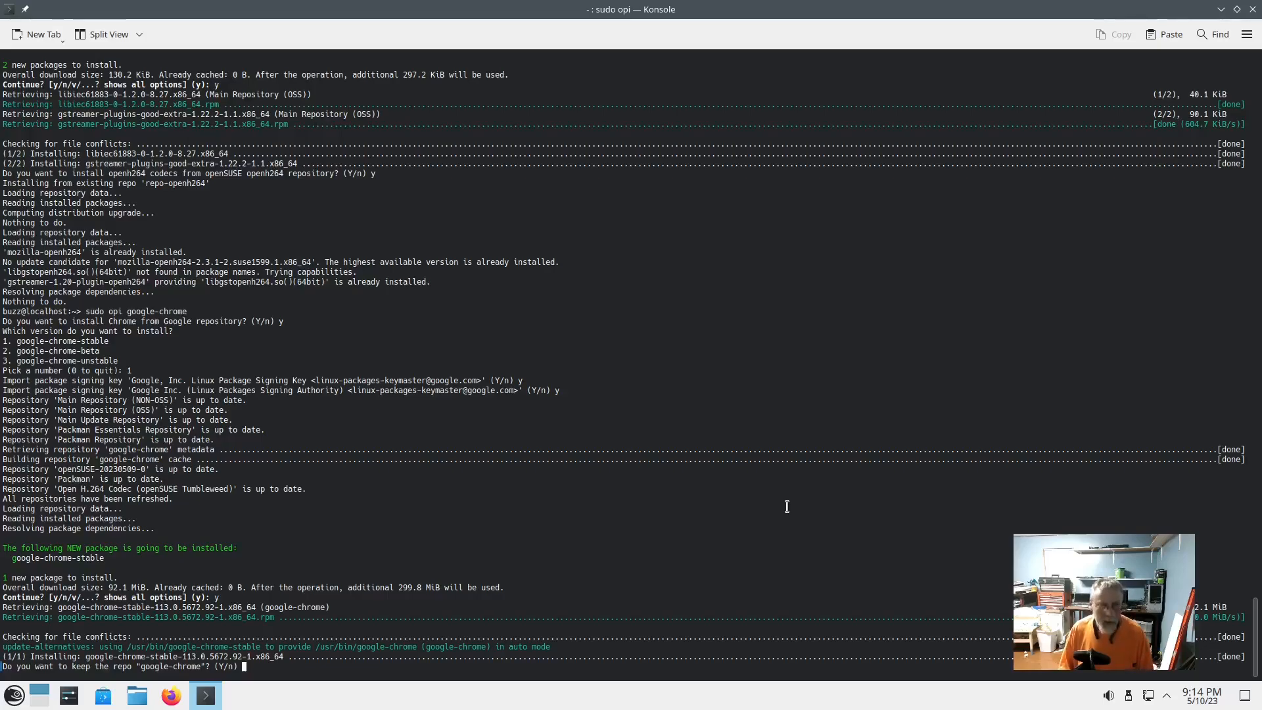
type("y")
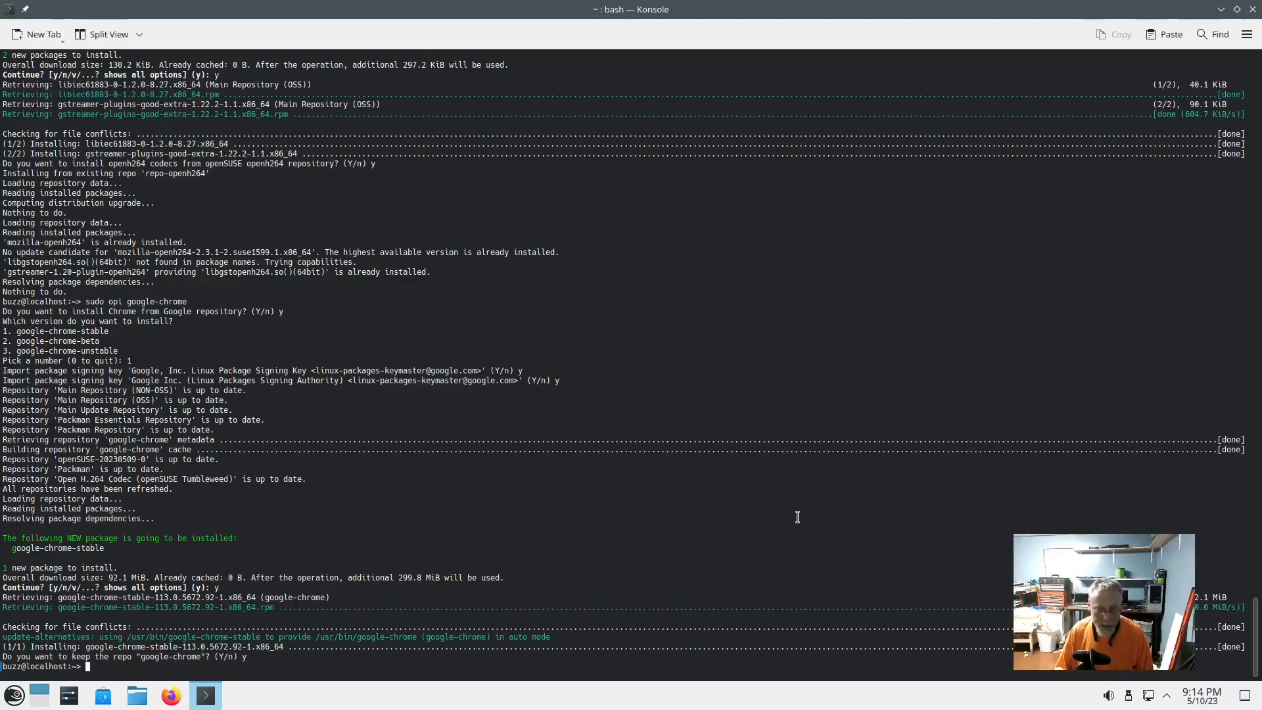
mouse_move(453, 662)
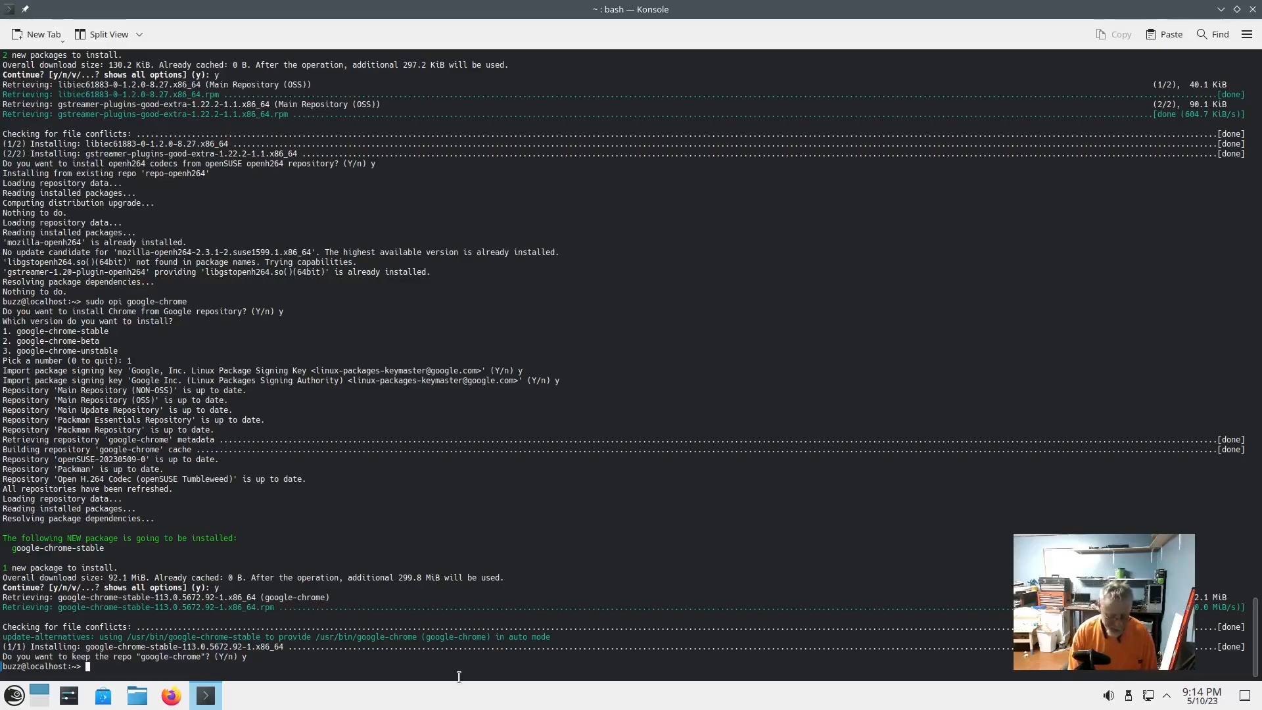
Step: Run sudo opi teams and answer n to the Microsoft repository prompt
type("sudo opi teams")
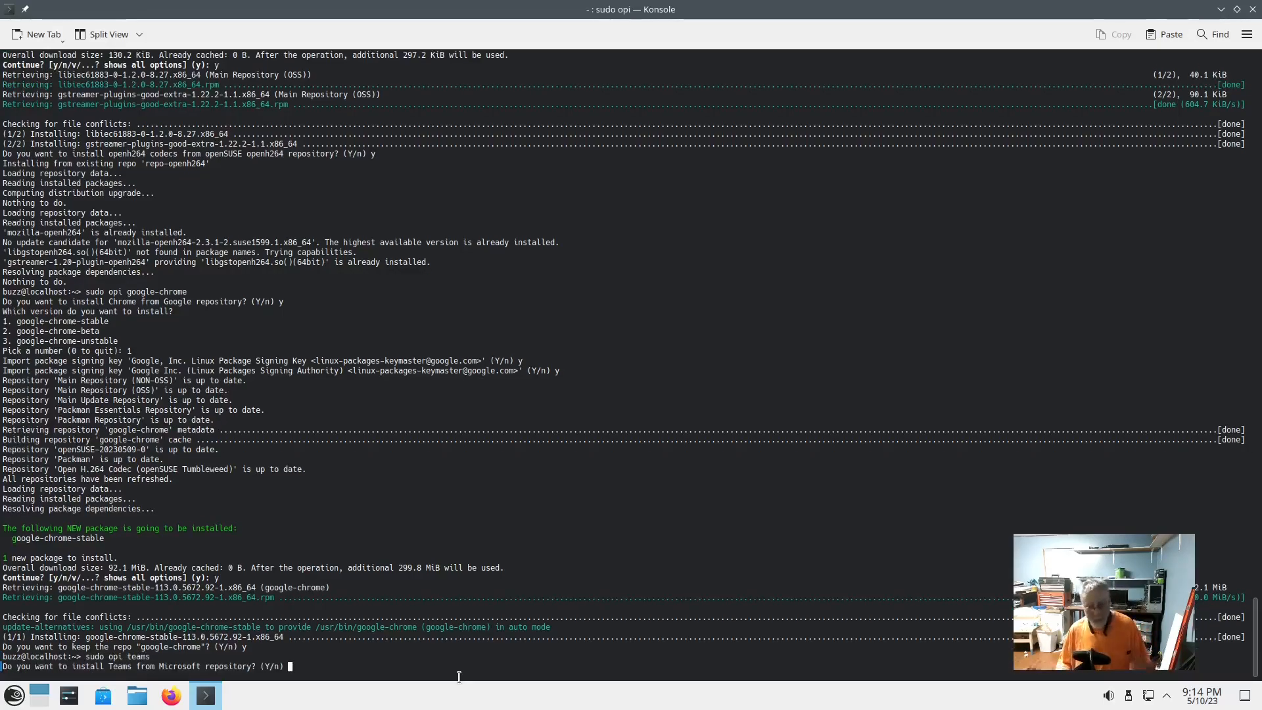
type("n")
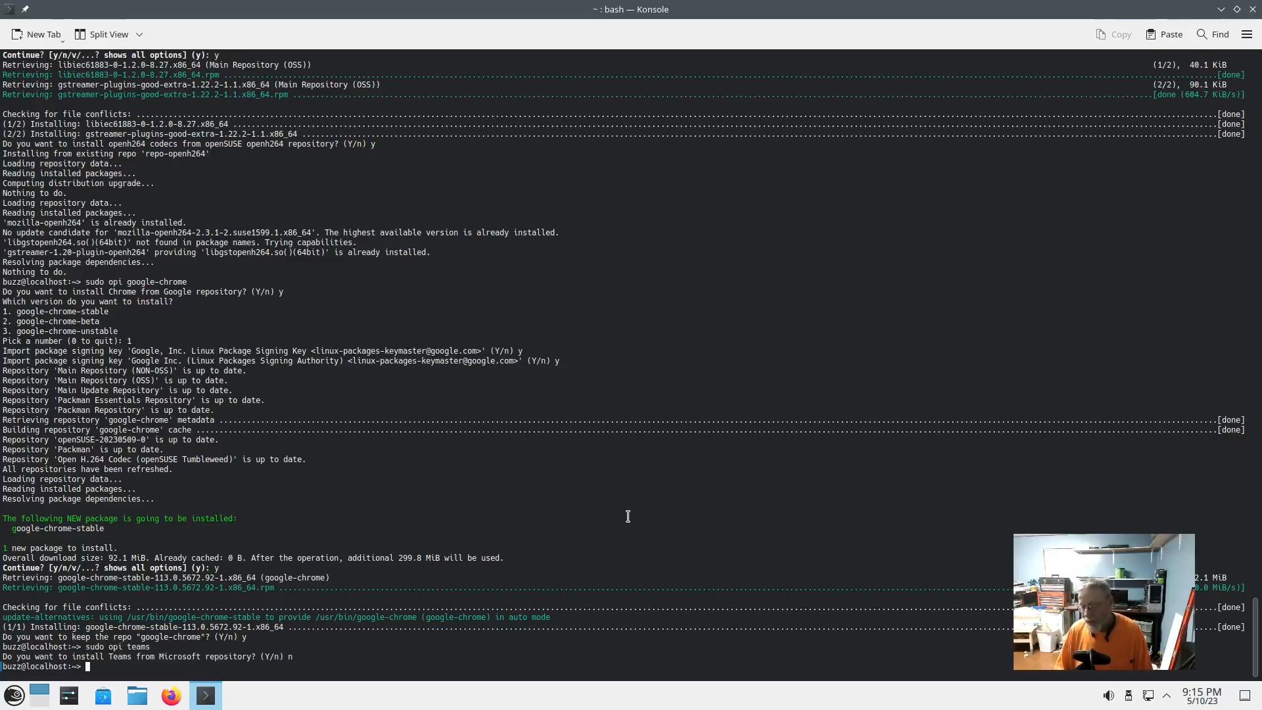
mouse_move(634, 503)
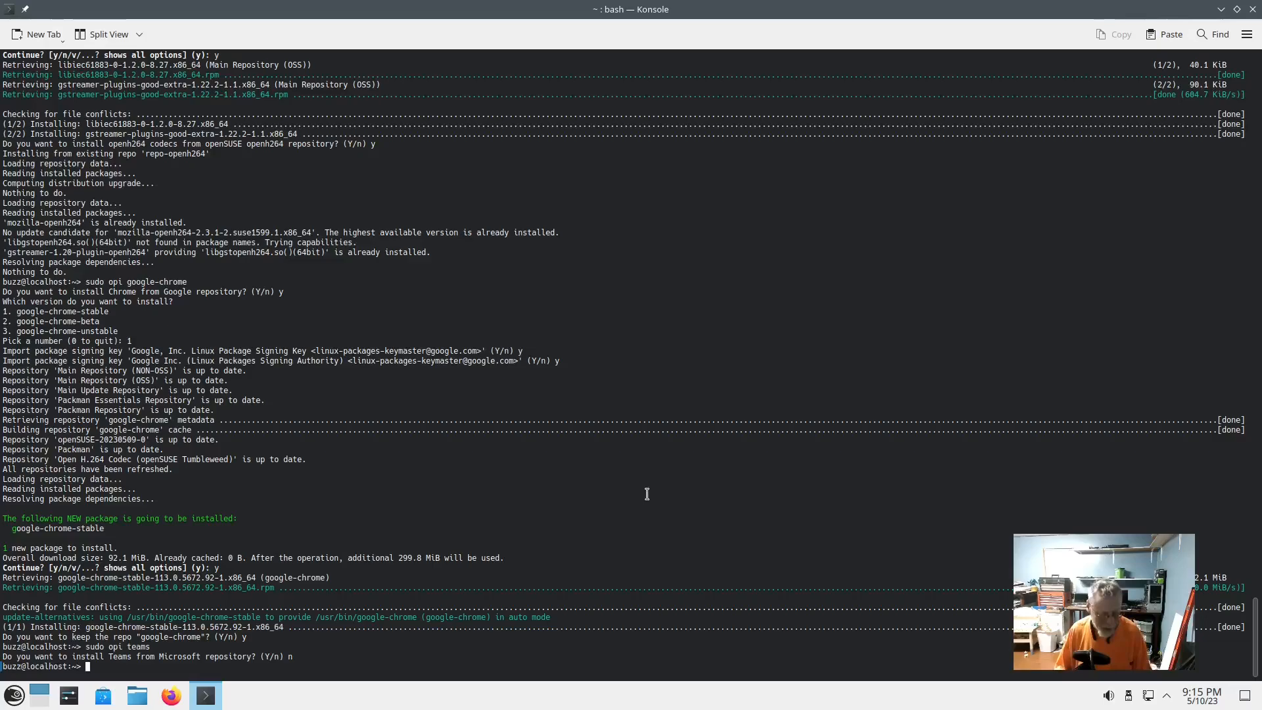
mouse_move(729, 515)
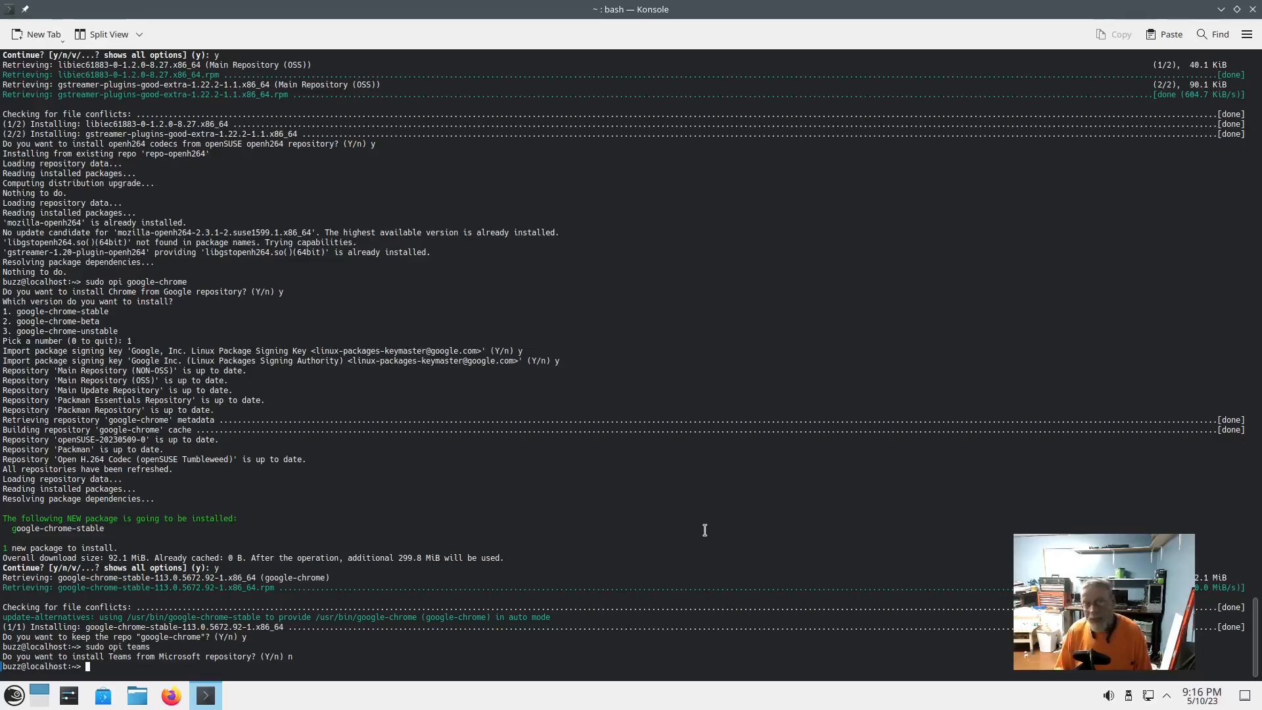
mouse_move(704, 532)
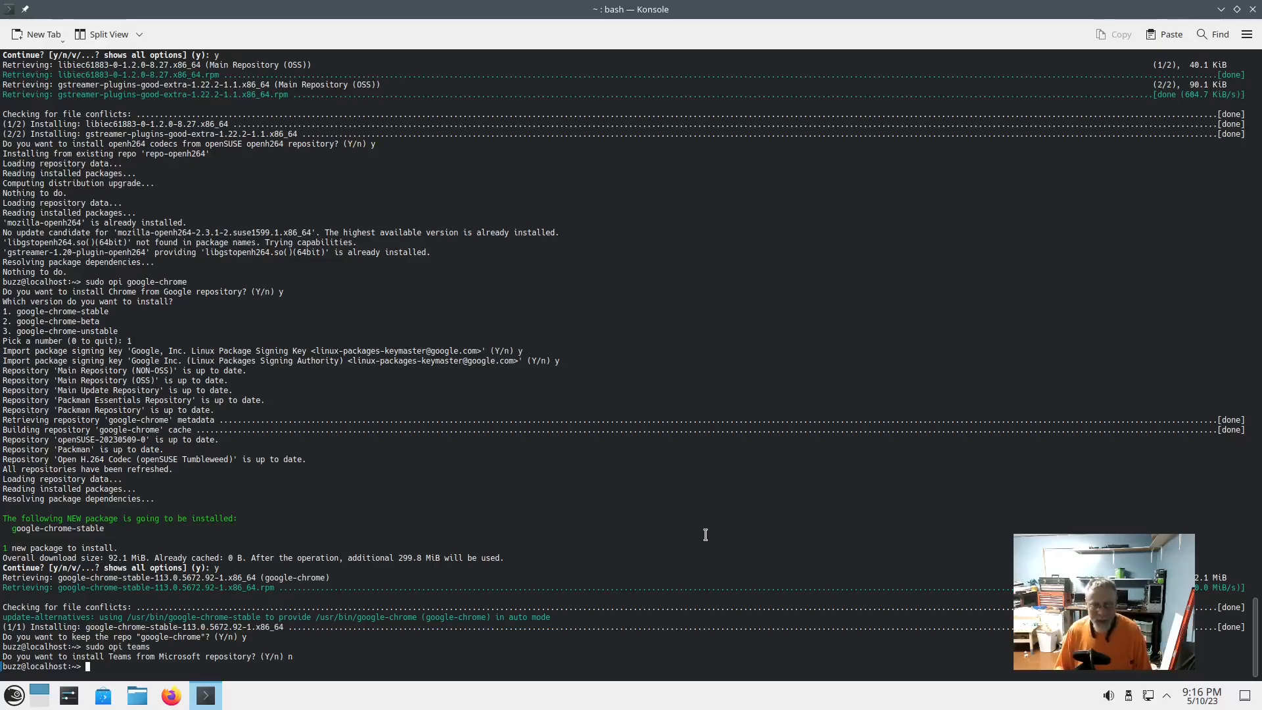